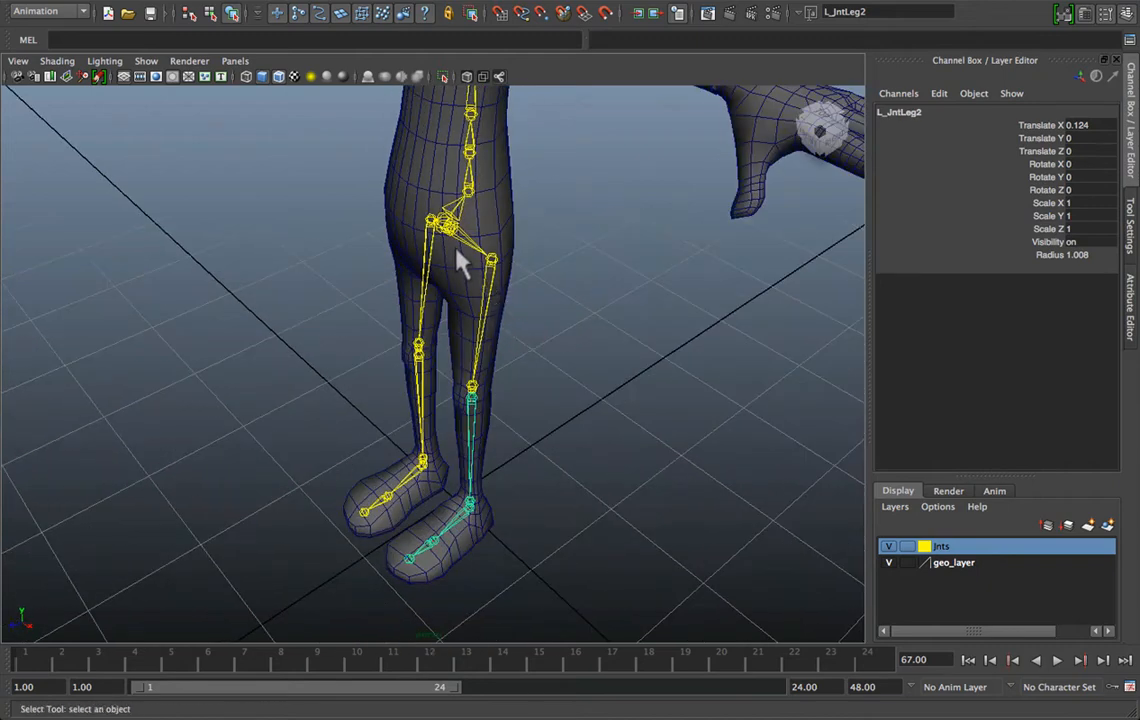
# Unparent the L_JntLeg and R_JntLeg chains from the hip, orbiting to inspect the legs
pyautogui.moveTo(460, 260); pyautogui.dragTo(545, 295)
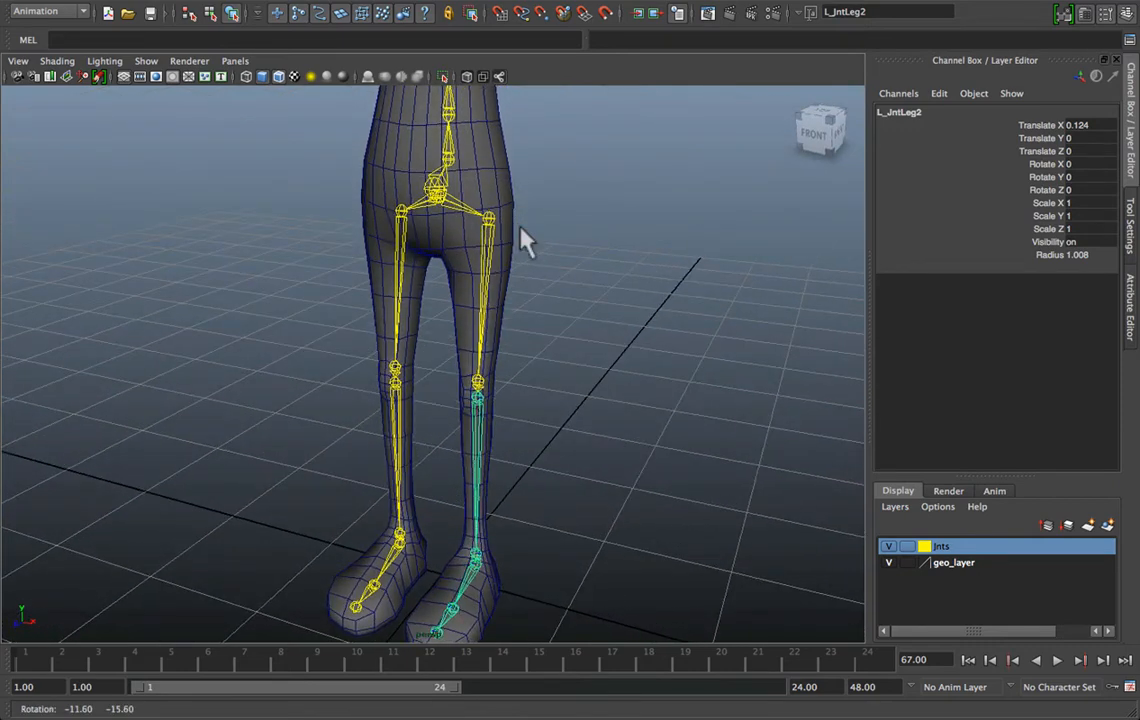
pyautogui.moveTo(453, 454)
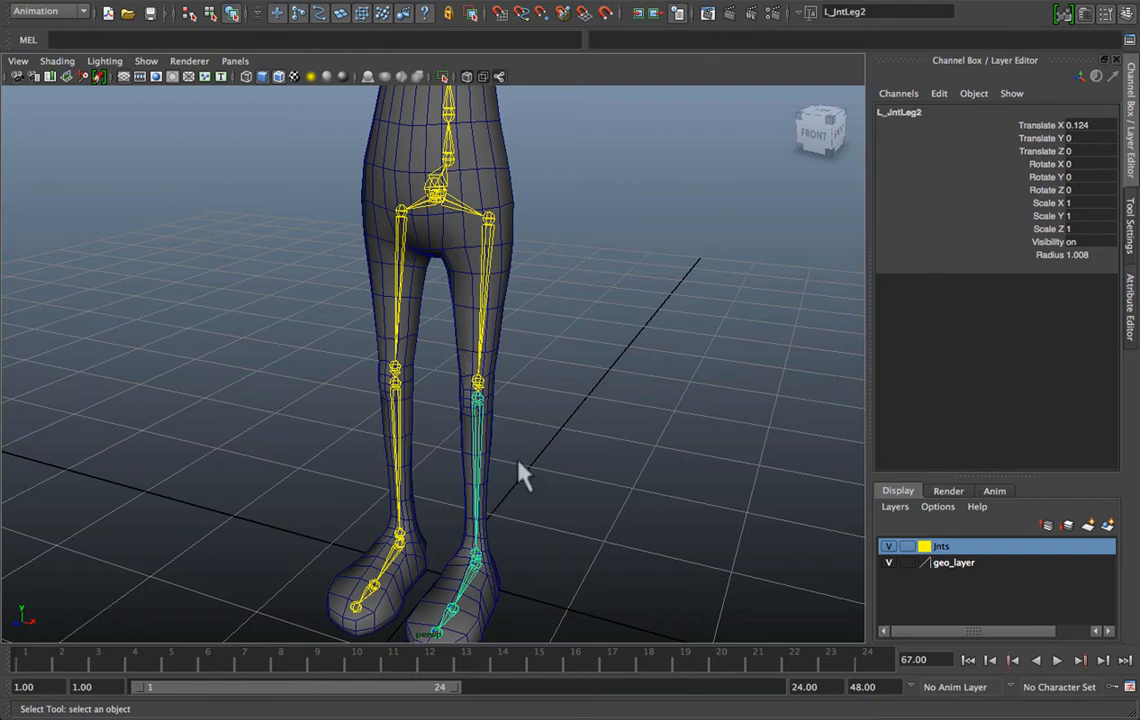
pyautogui.moveTo(439, 255)
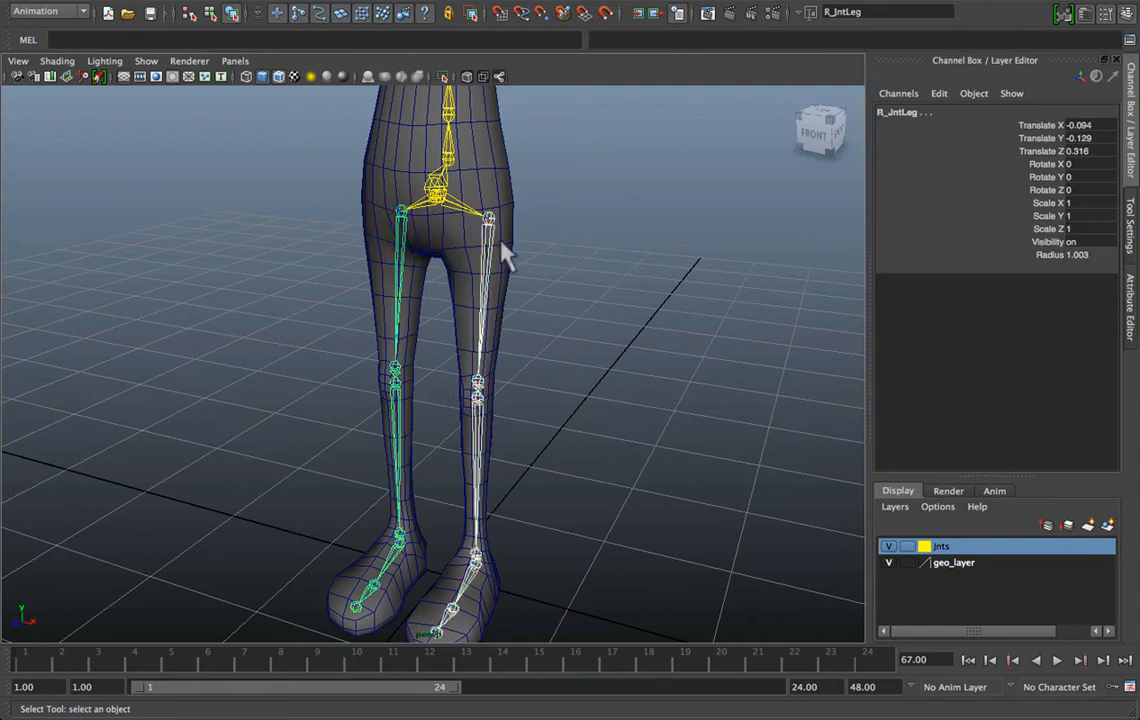
pyautogui.moveTo(467, 258)
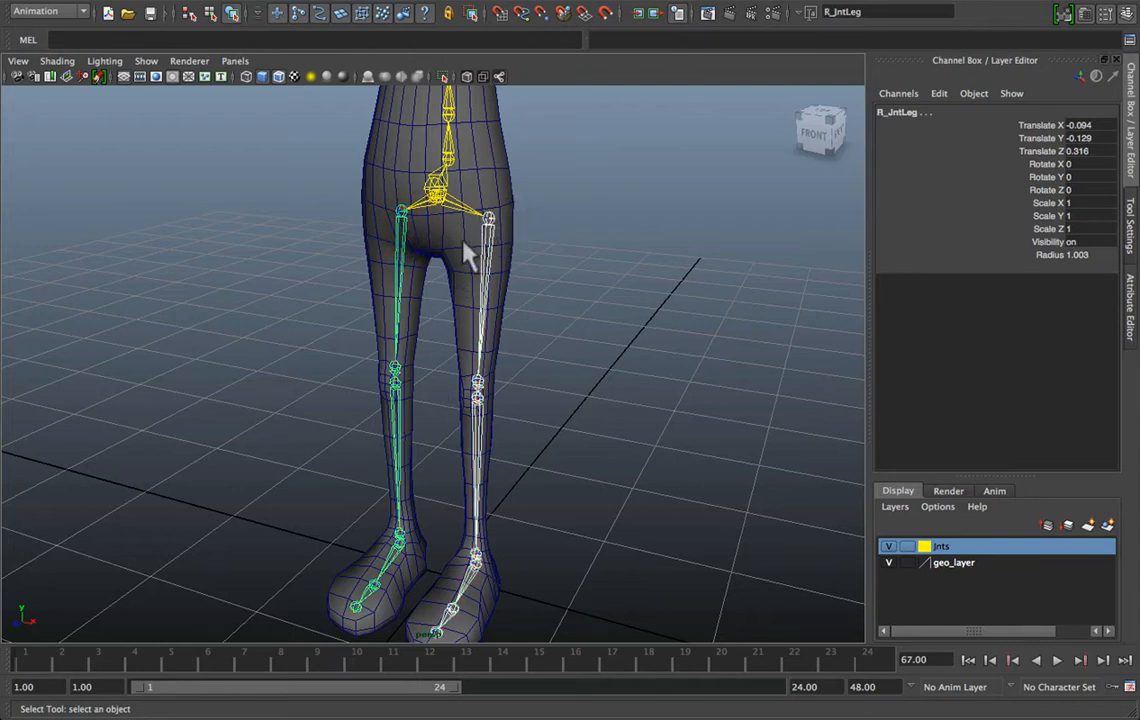
pyautogui.moveTo(470, 260); pyautogui.dragTo(485, 330)
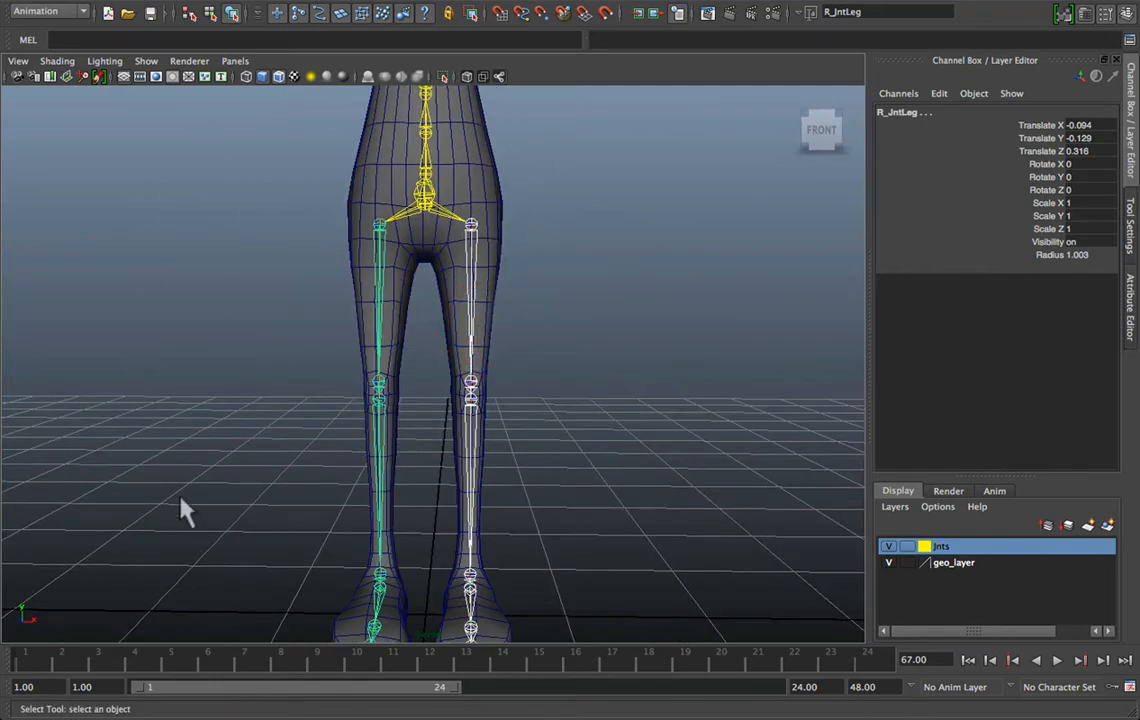
pyautogui.moveTo(185, 505); pyautogui.dragTo(335, 403)
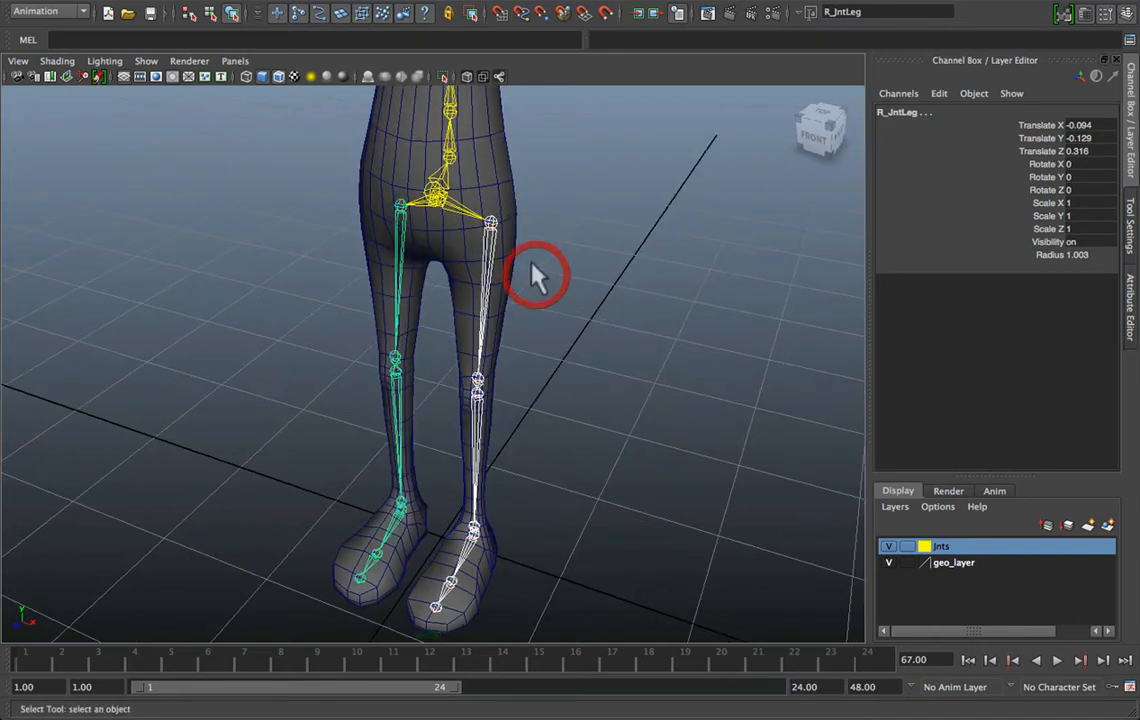
pyautogui.moveTo(530, 310)
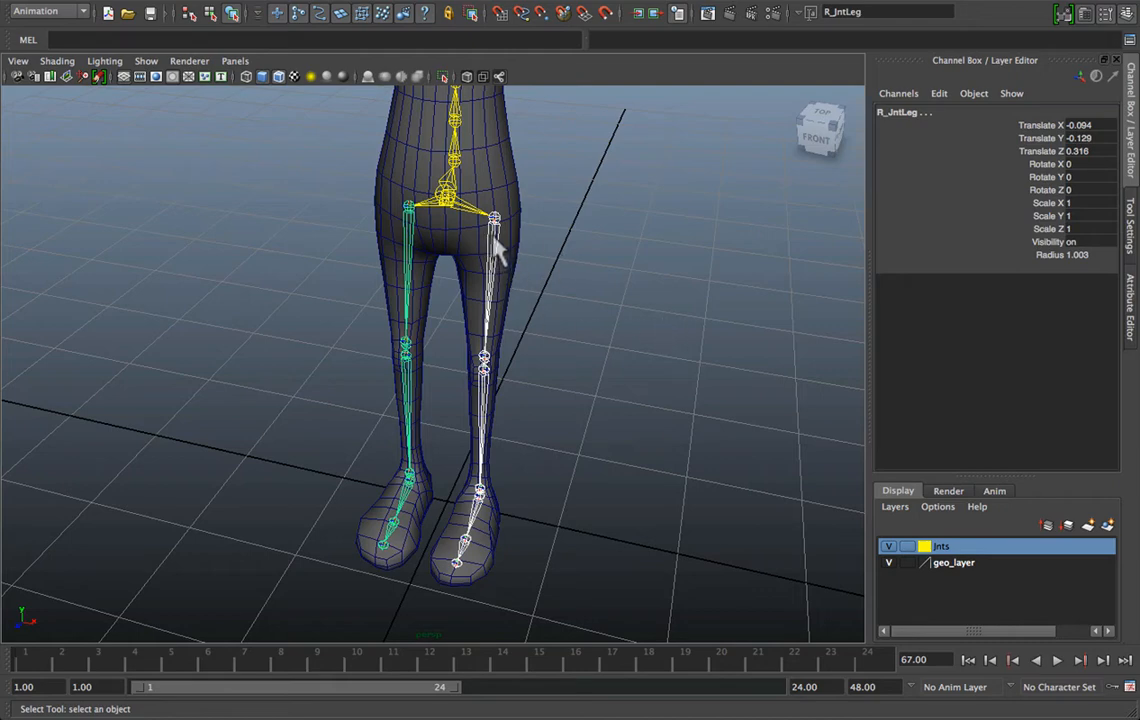
pyautogui.moveTo(477, 232)
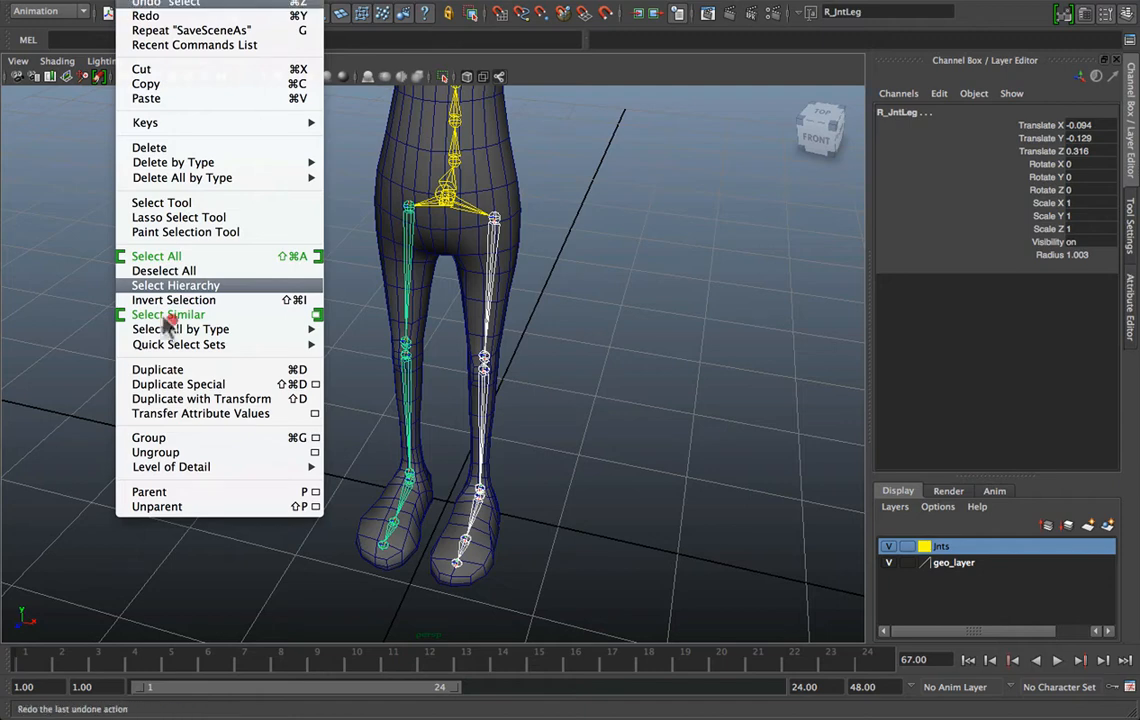
pyautogui.moveTo(178, 507)
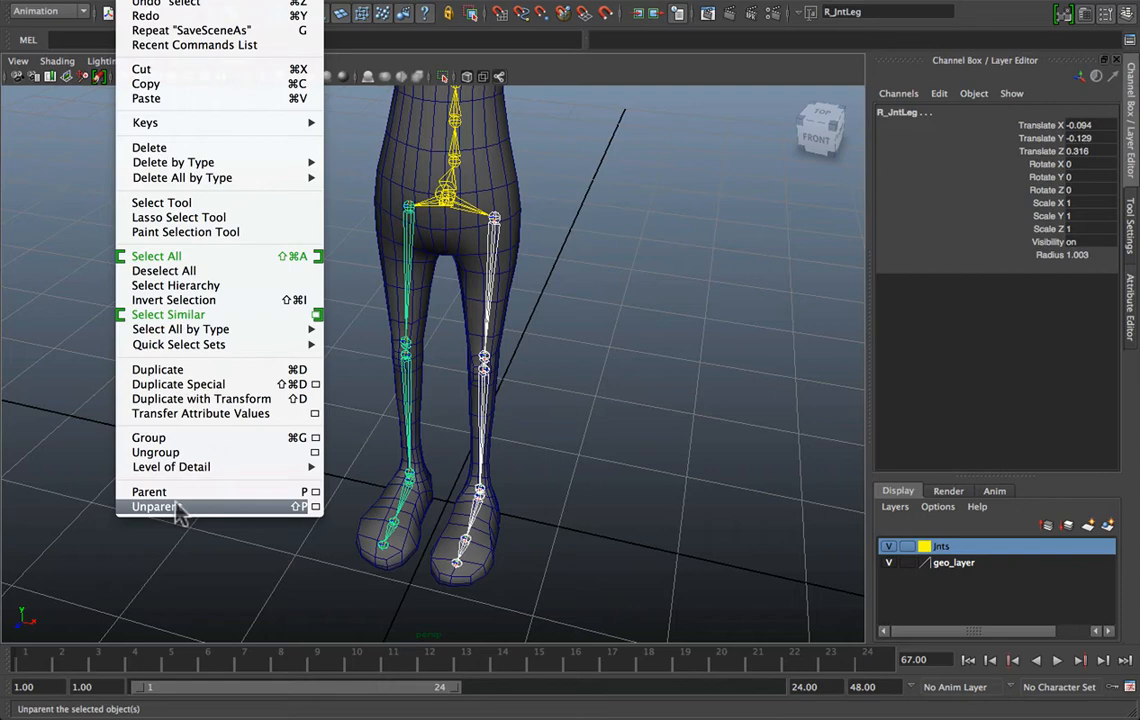
pyautogui.click(152, 506)
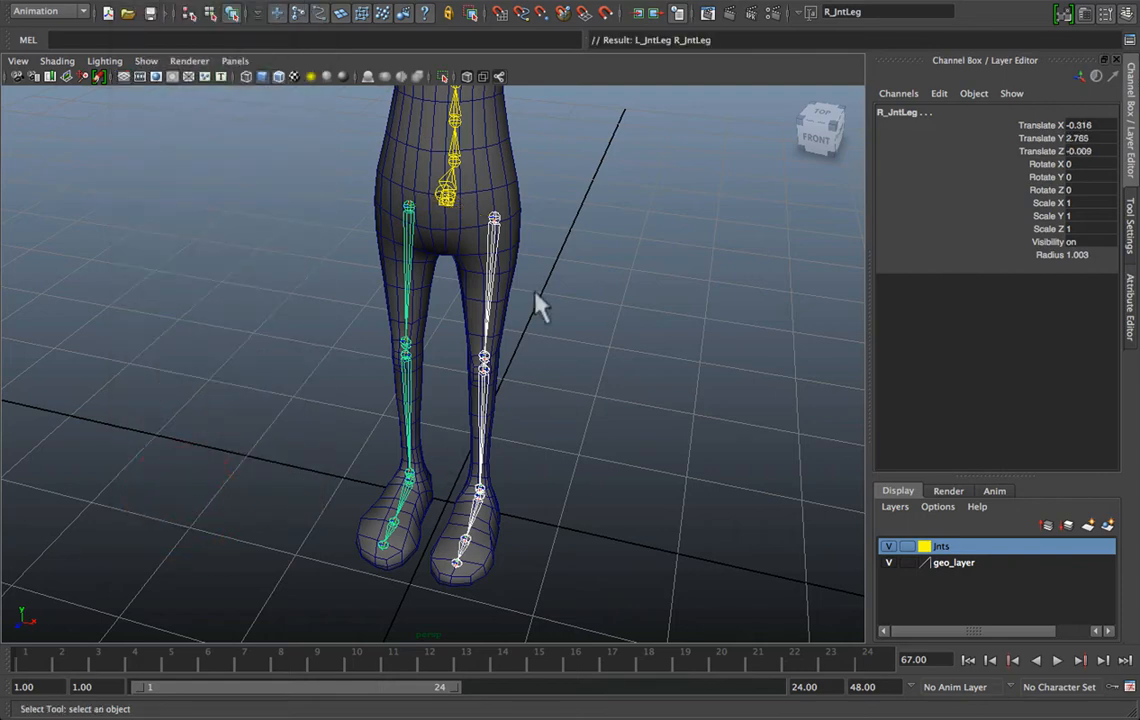
pyautogui.moveTo(540, 310); pyautogui.dragTo(470, 385)
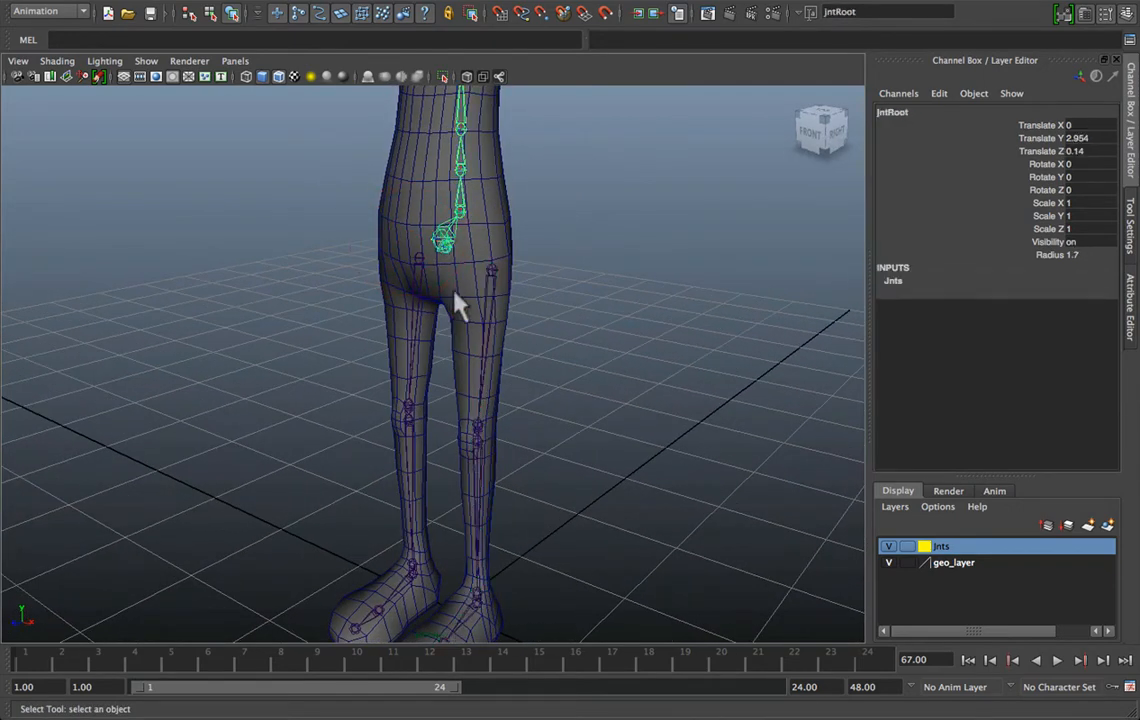
# Orbit the view around the visible spine and leg joint chains
pyautogui.moveTo(448, 240); pyautogui.dragTo(448, 245)
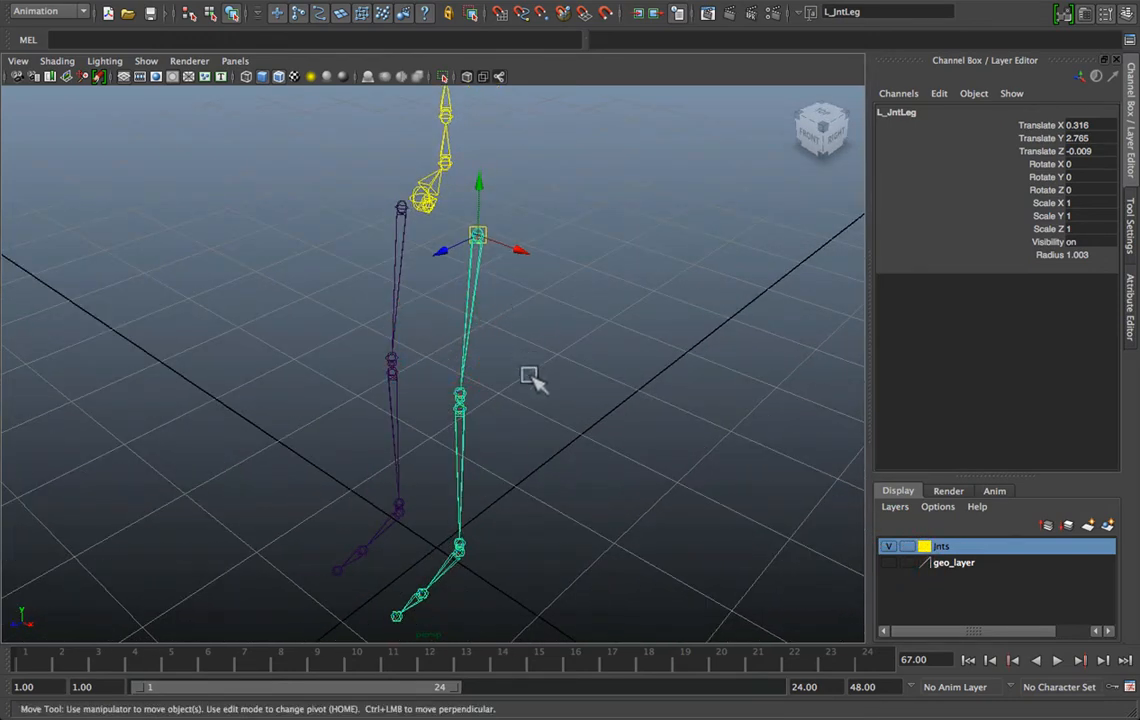
pyautogui.moveTo(535, 380); pyautogui.dragTo(578, 362)
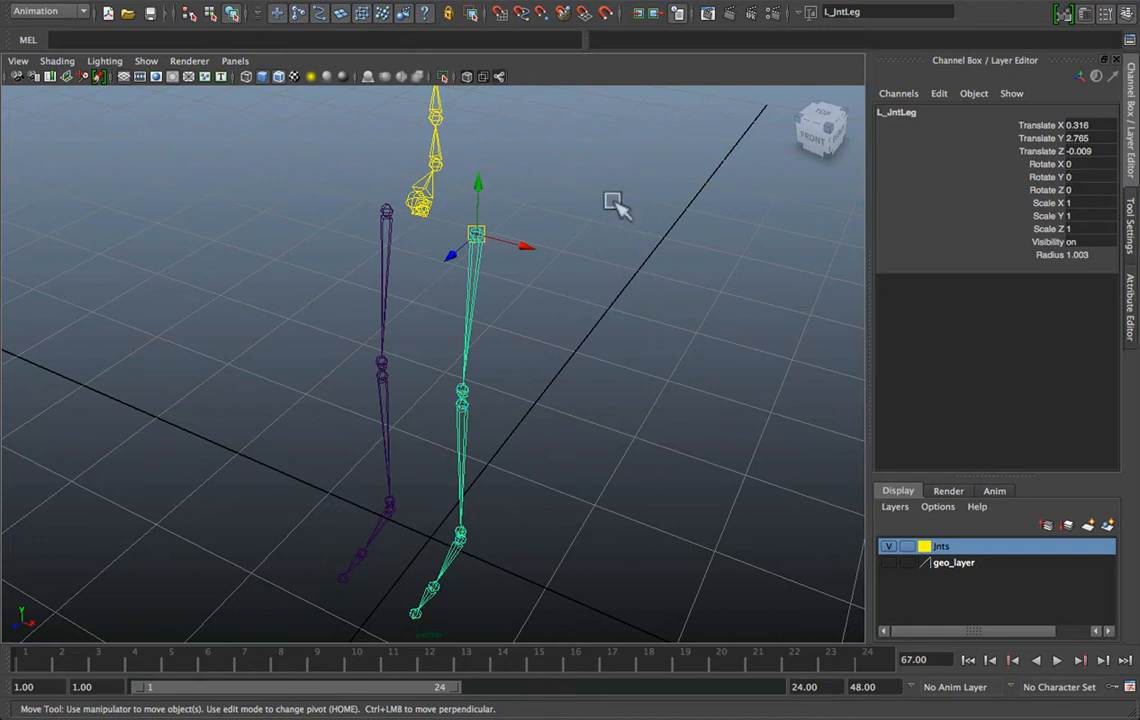
pyautogui.moveTo(516, 203)
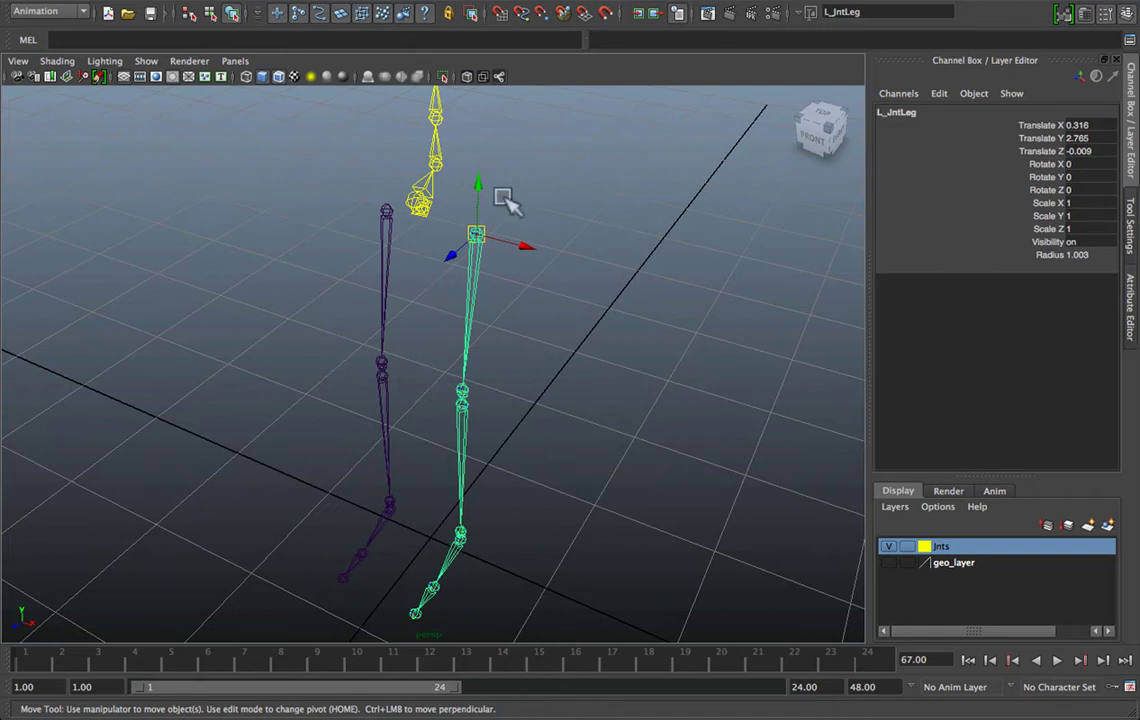
pyautogui.moveTo(483, 364)
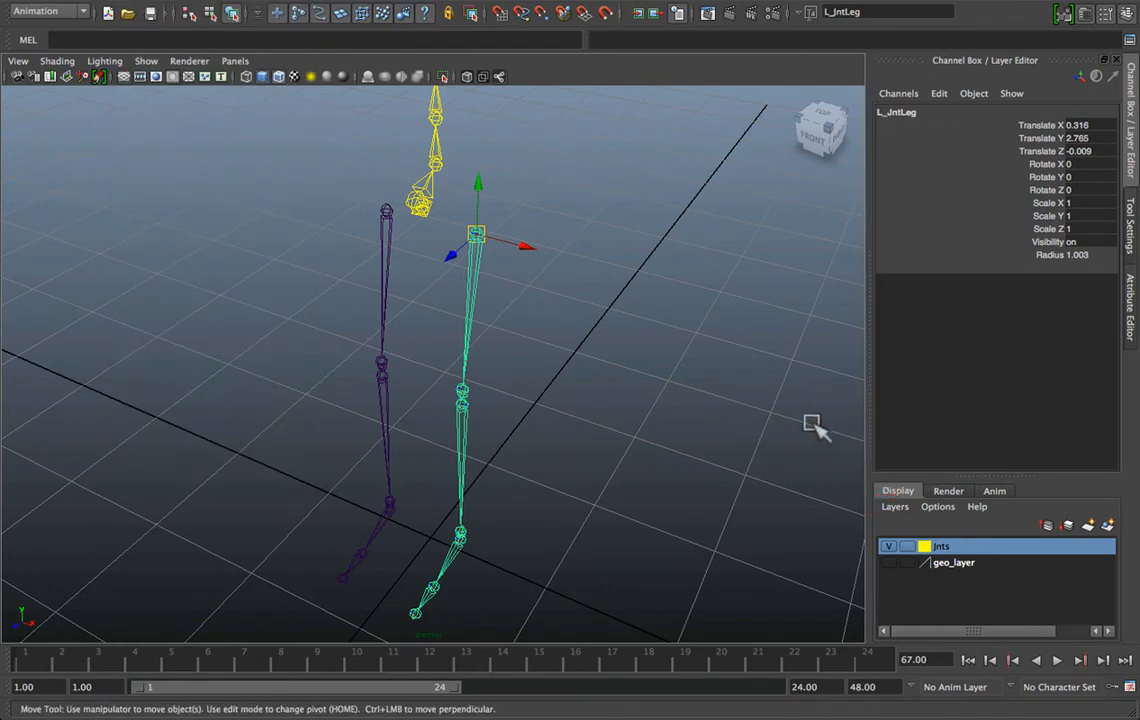
pyautogui.moveTo(645, 278)
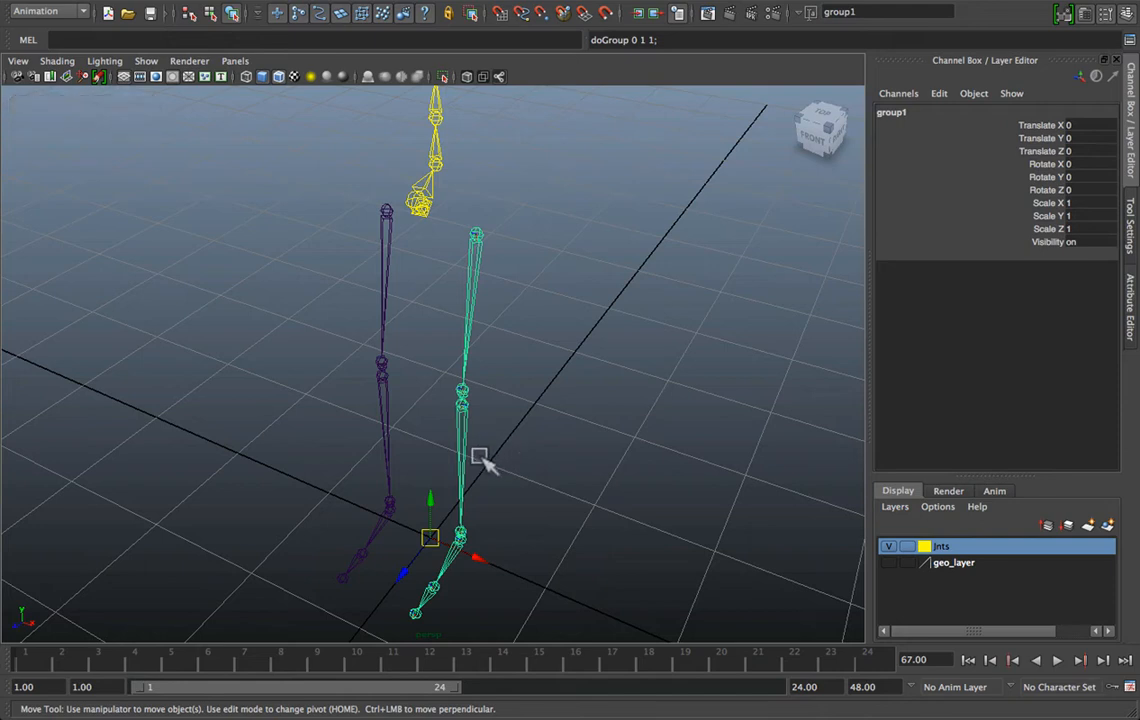
pyautogui.moveTo(425, 560)
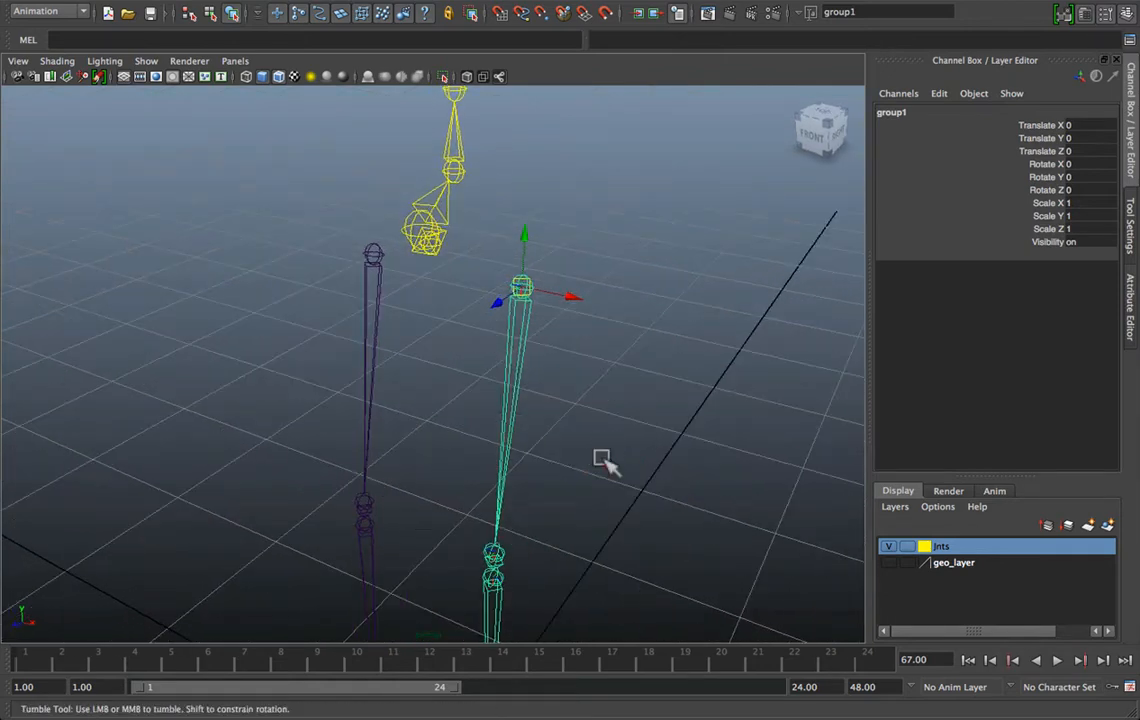
# Rename group1 to hip_L_Grp in the Channel Box
pyautogui.doubleClick(896, 113)
pyautogui.write('hip_L')
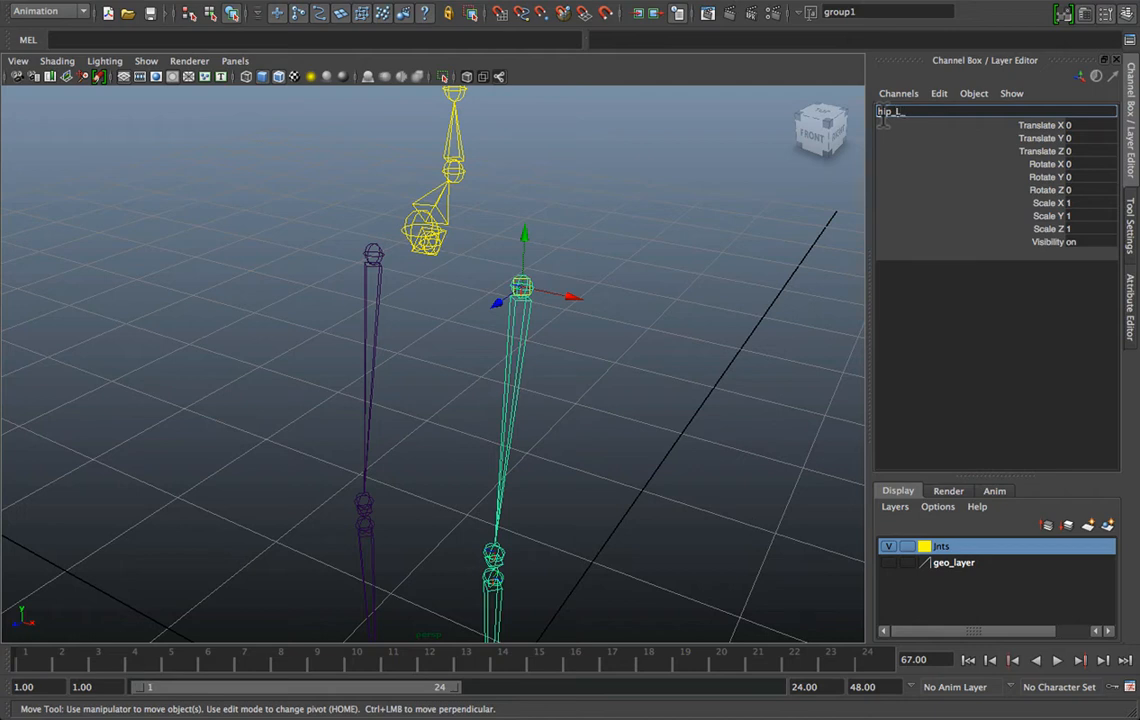
pyautogui.write('_Grp')
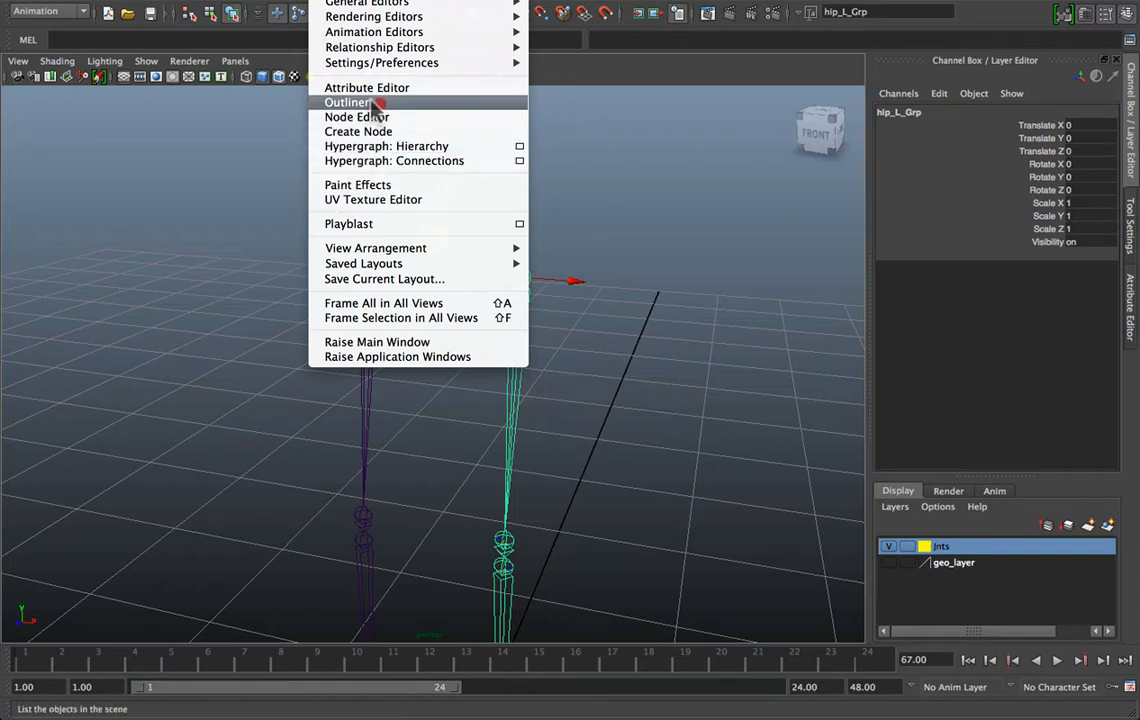
# Open and enlarge the Outliner beside the viewport, then select the right leg chain
pyautogui.click(348, 102)
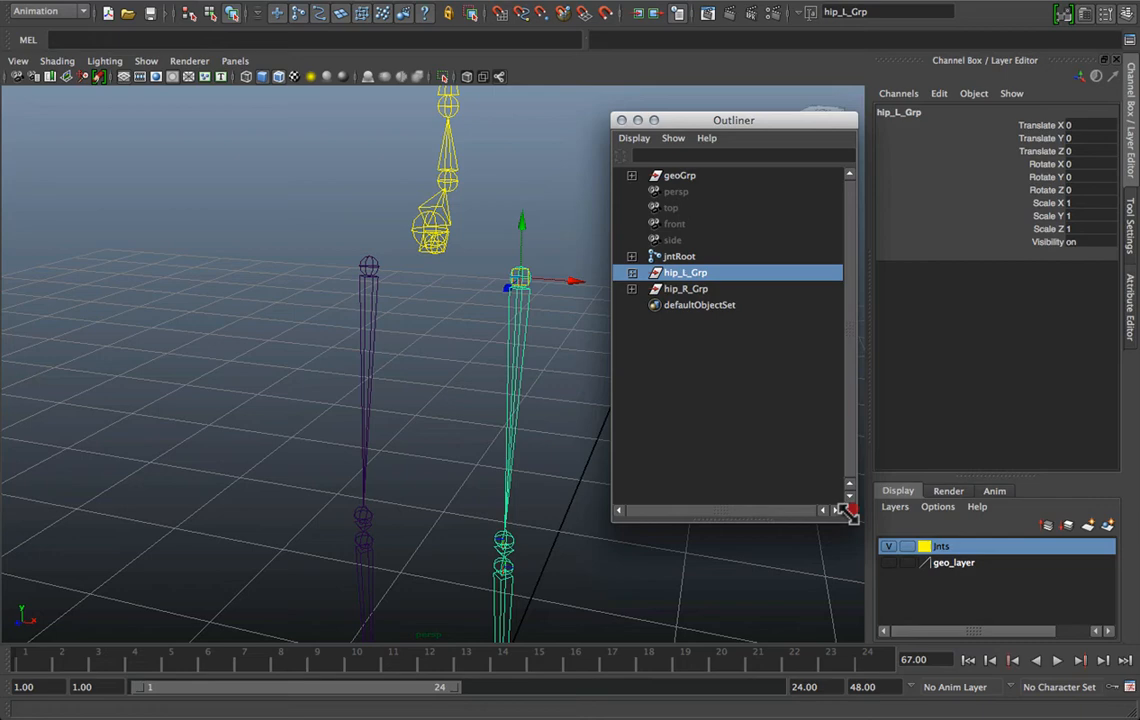
pyautogui.click(678, 256)
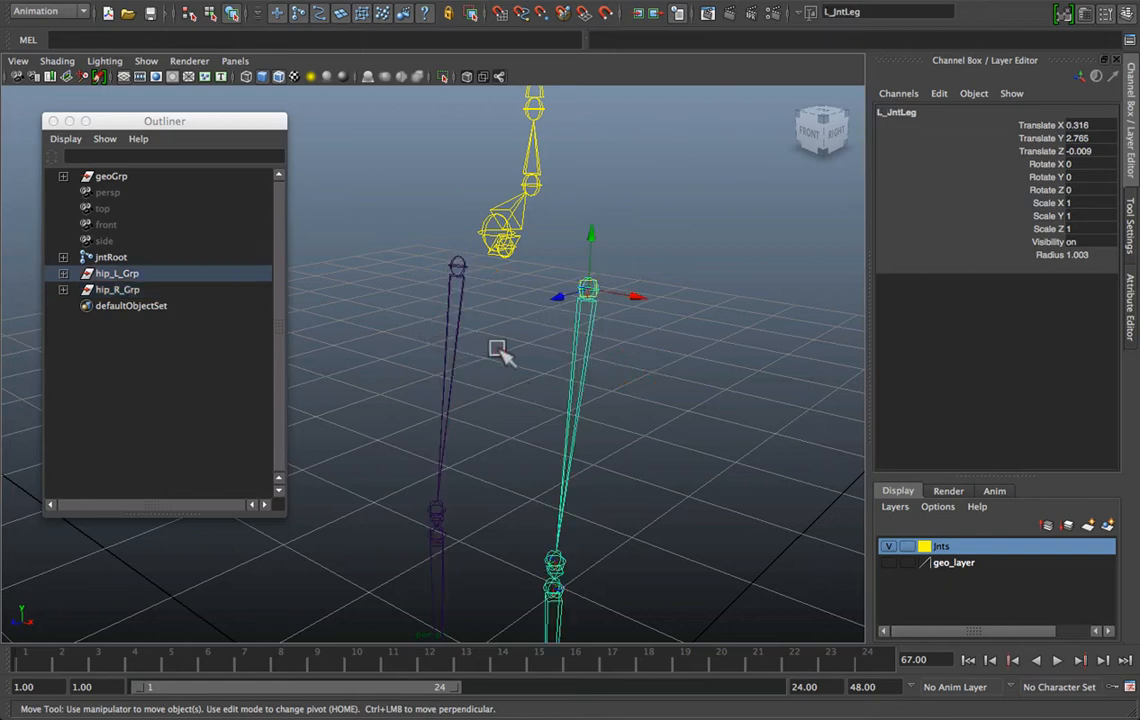
pyautogui.click(117, 289)
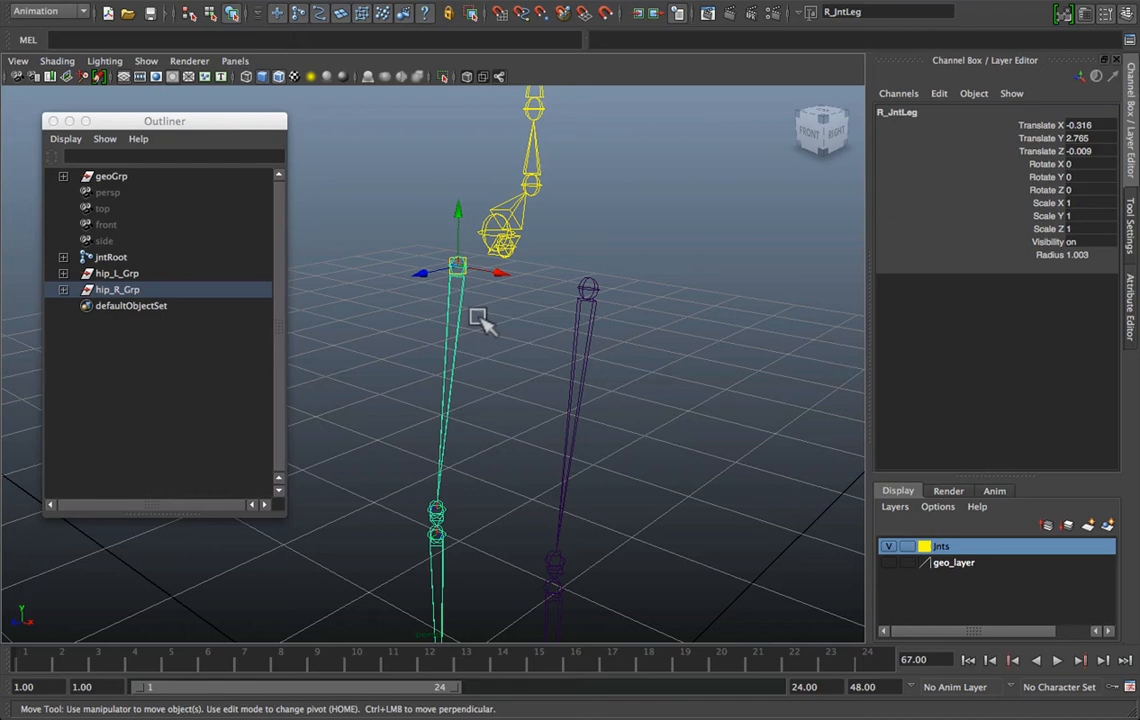
pyautogui.click(117, 273)
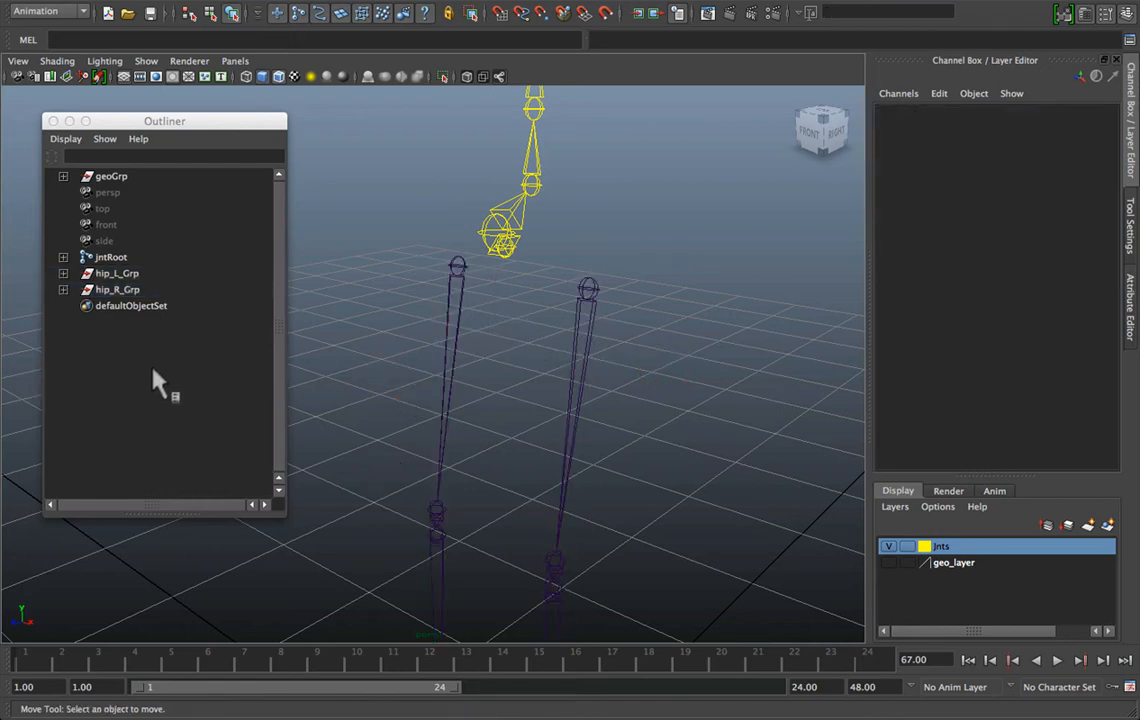
pyautogui.moveTo(100, 308)
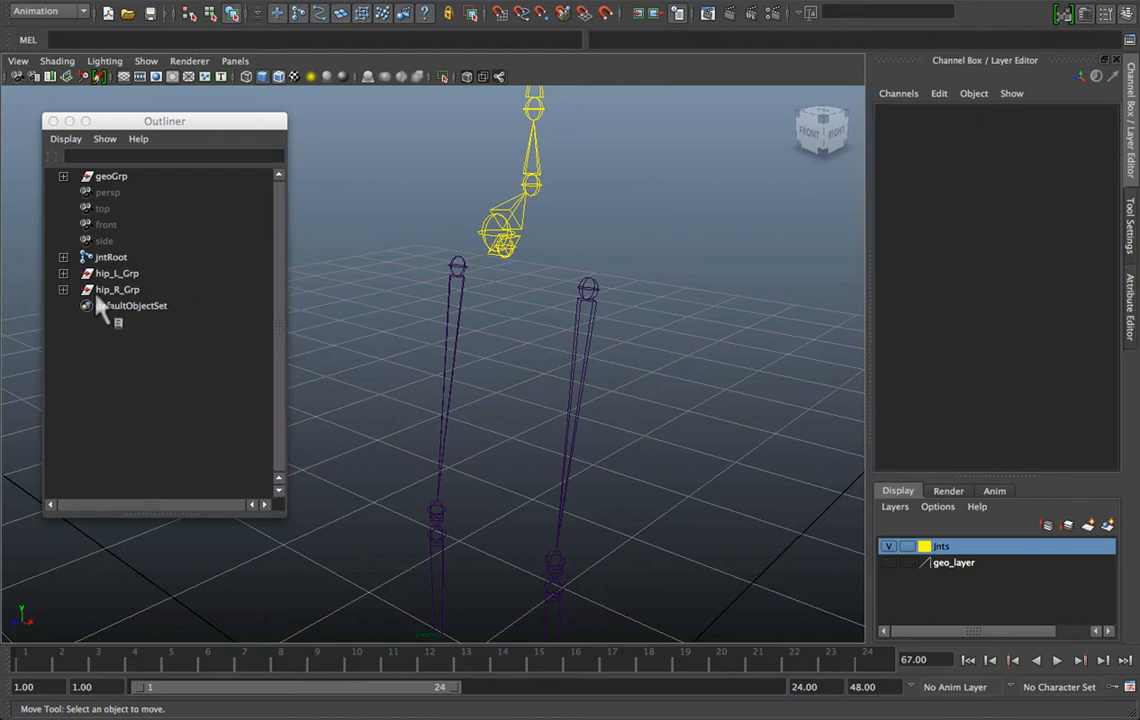
pyautogui.click(117, 289)
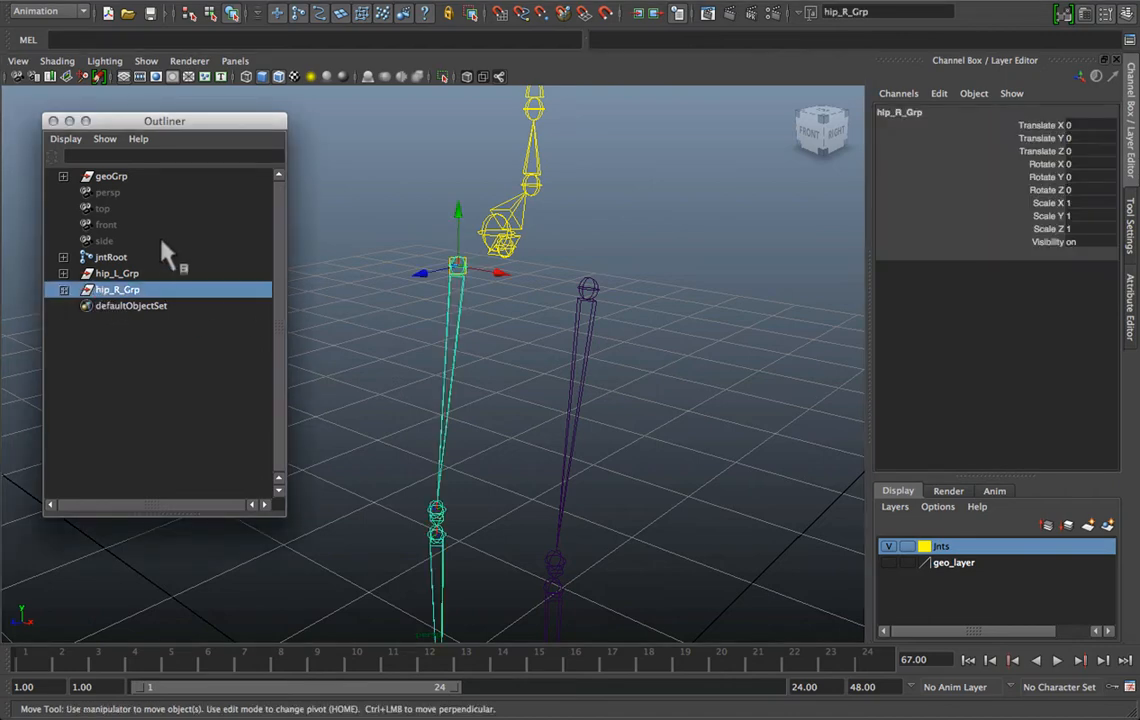
pyautogui.moveTo(522, 262)
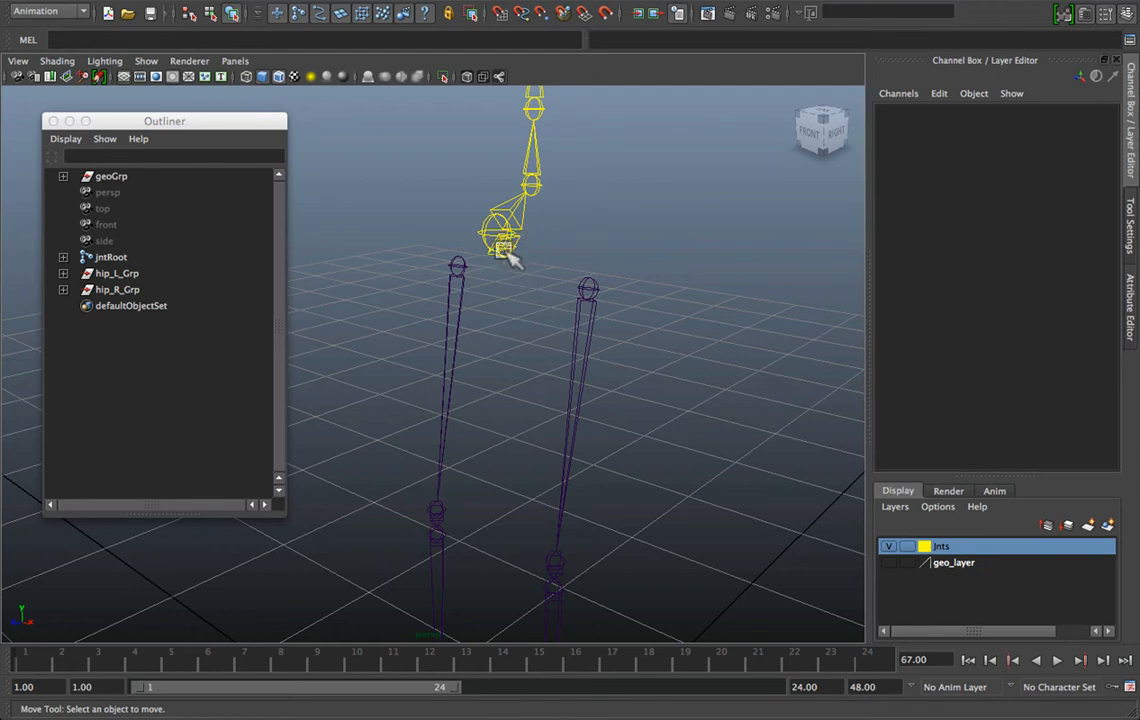
pyautogui.click(110, 257)
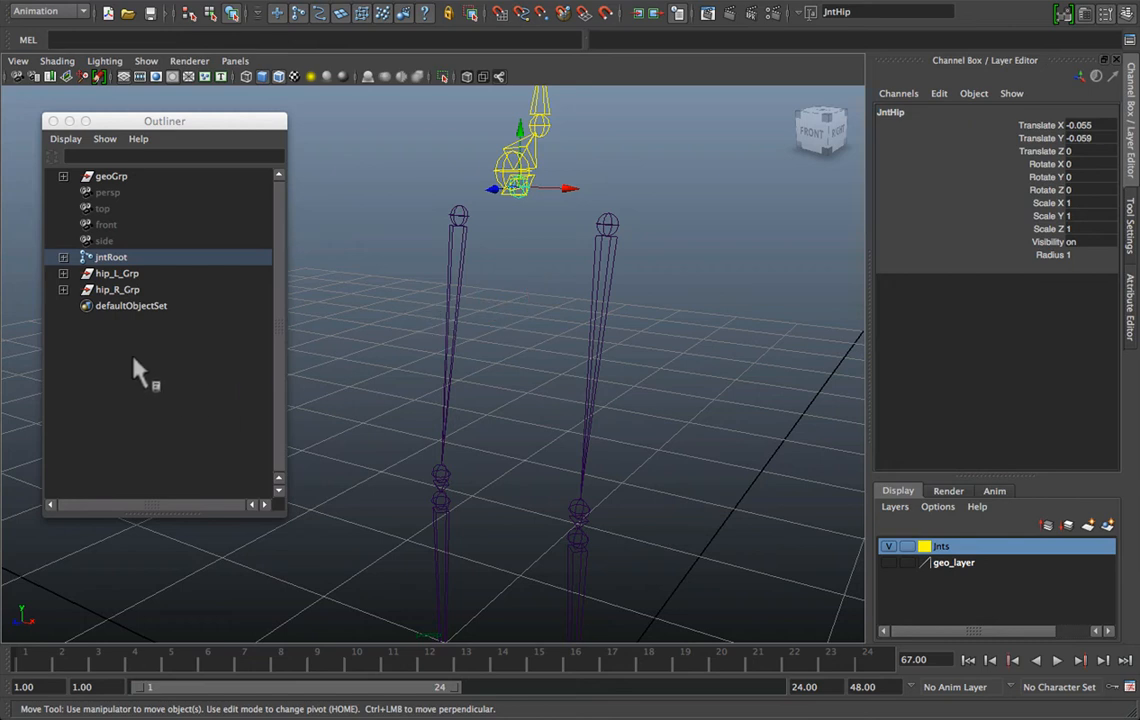
pyautogui.moveTo(122, 305)
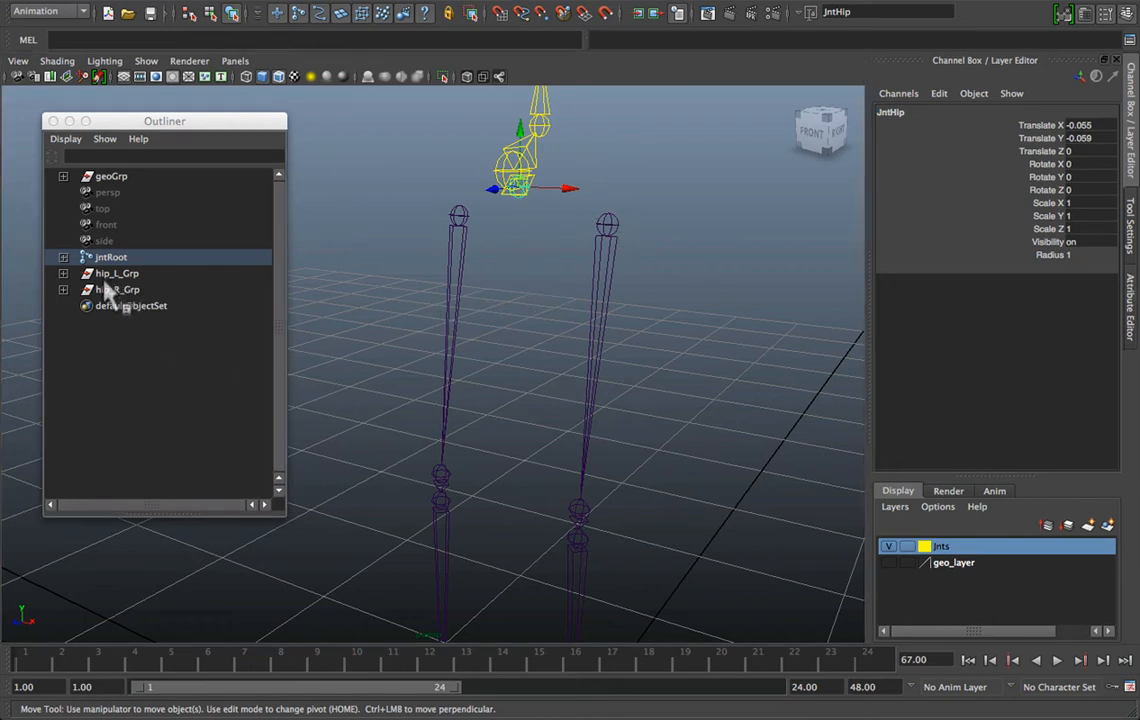
pyautogui.moveTo(108, 300)
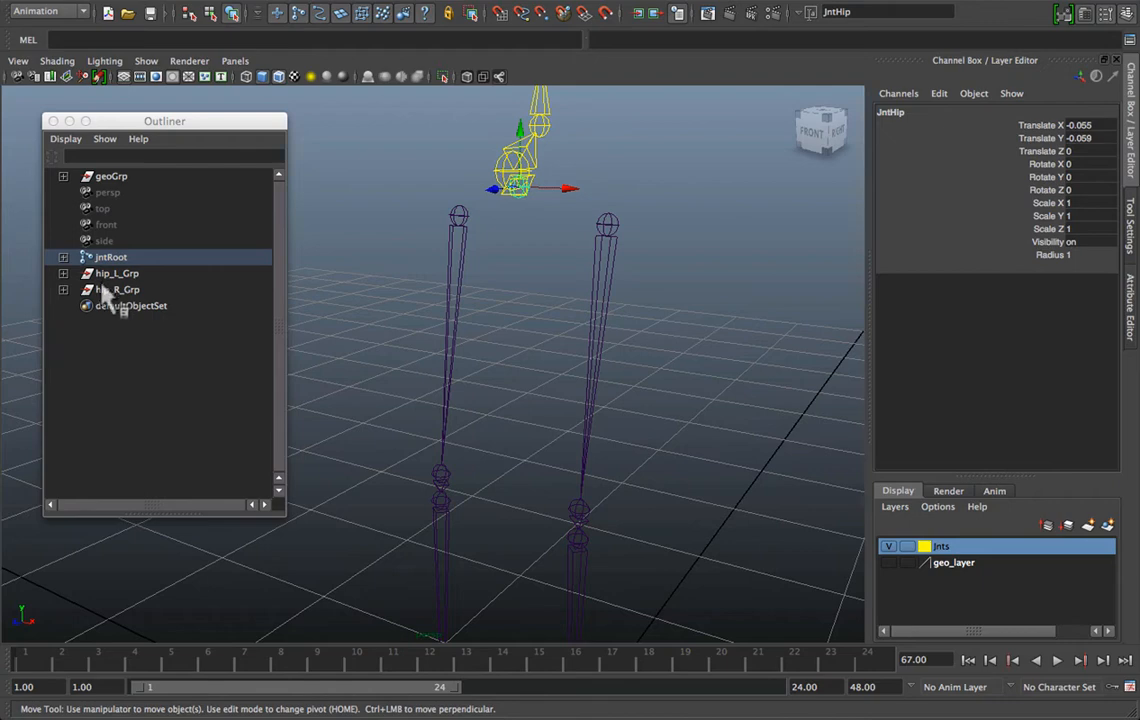
pyautogui.click(117, 289)
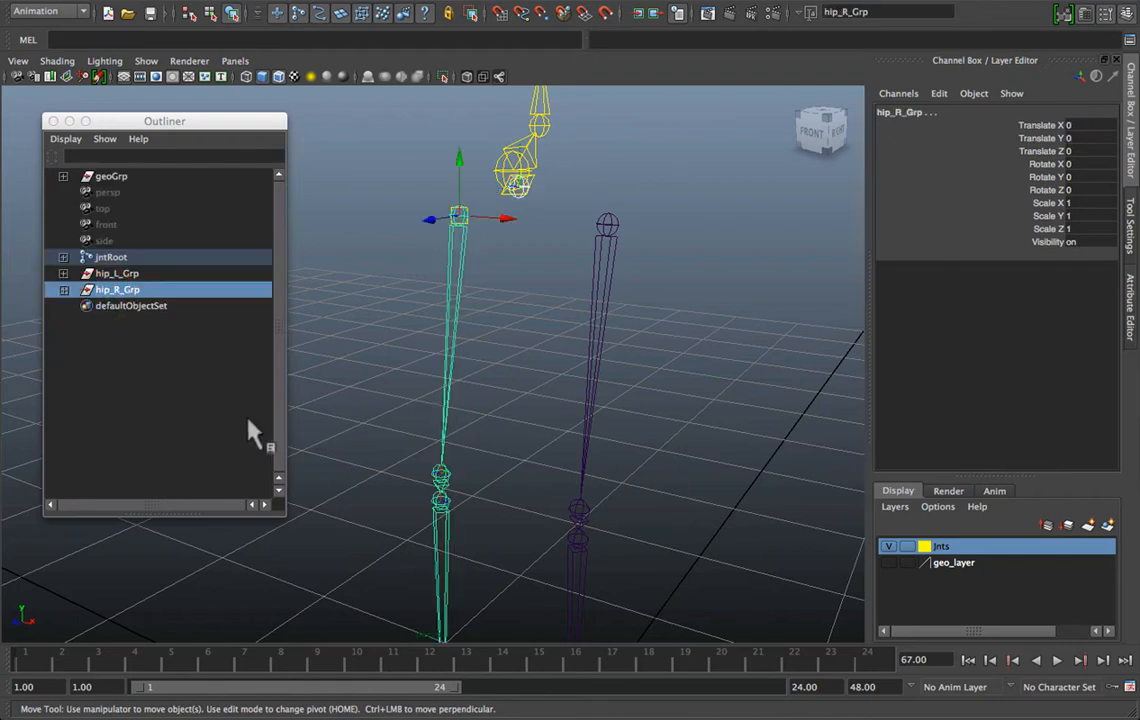
pyautogui.moveTo(542, 216)
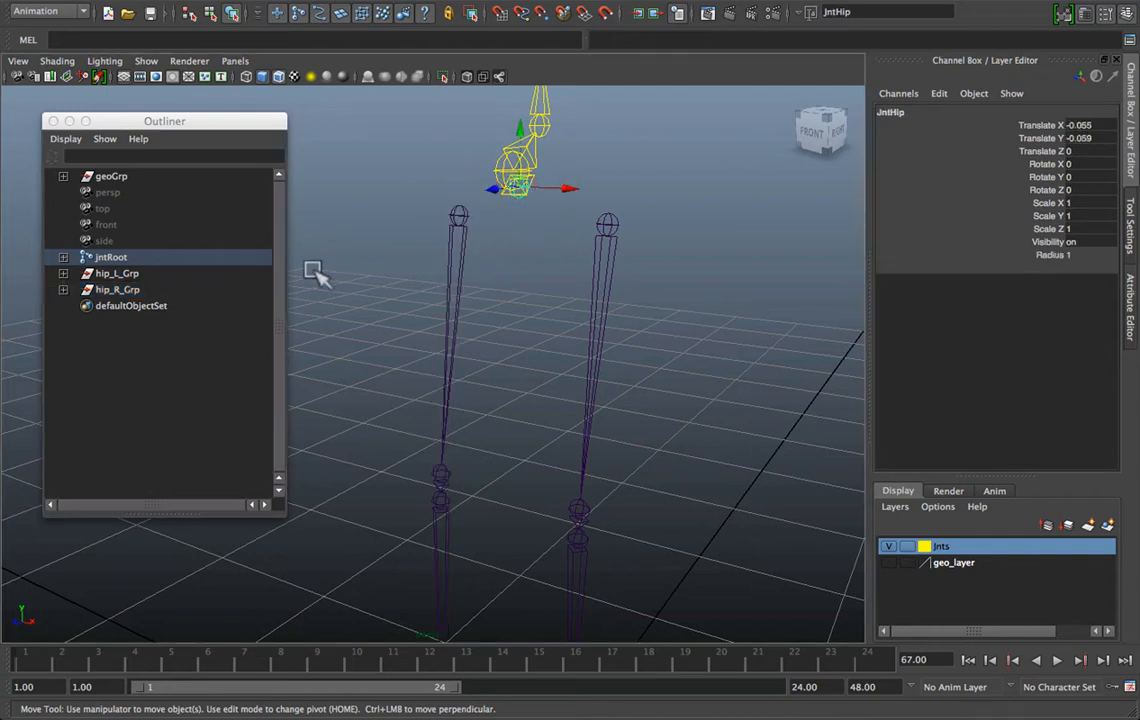
pyautogui.moveTo(120, 290)
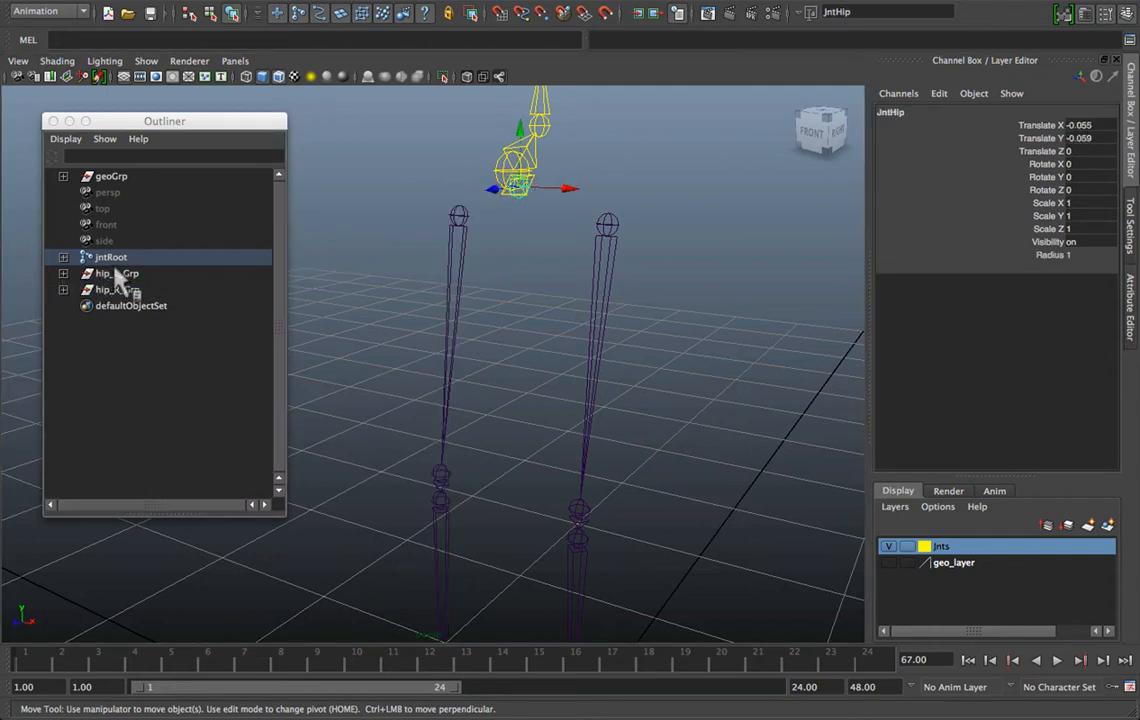
pyautogui.click(116, 273)
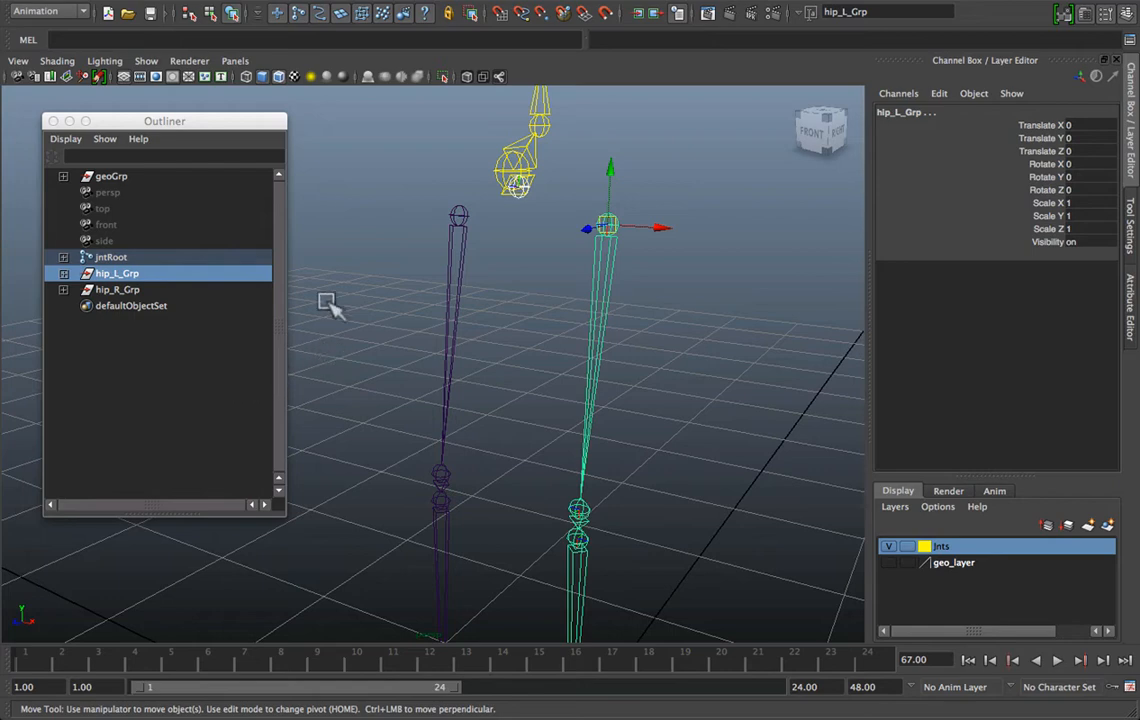
pyautogui.moveTo(283, 308)
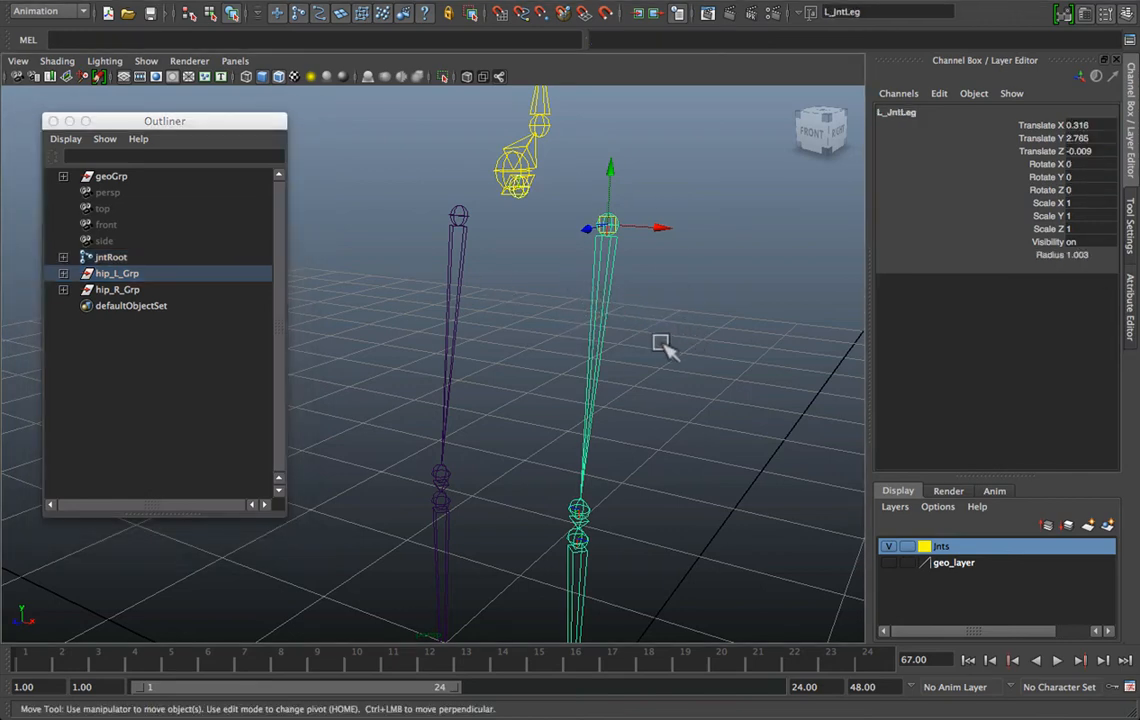
pyautogui.moveTo(635, 280)
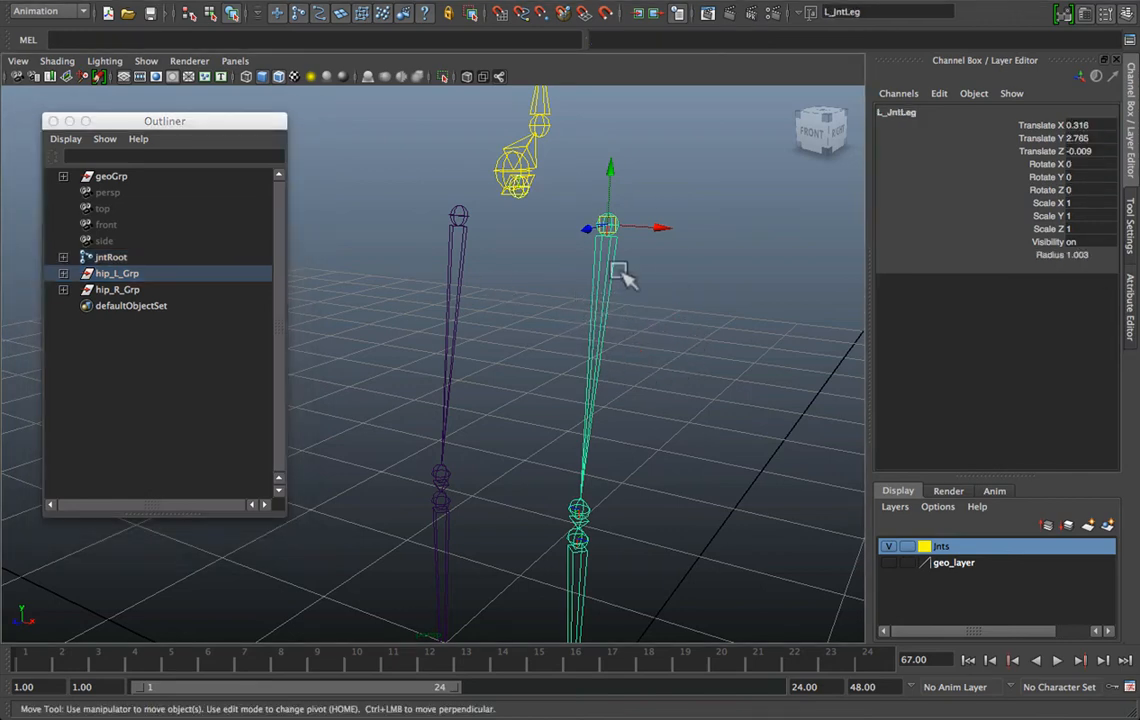
pyautogui.click(117, 272)
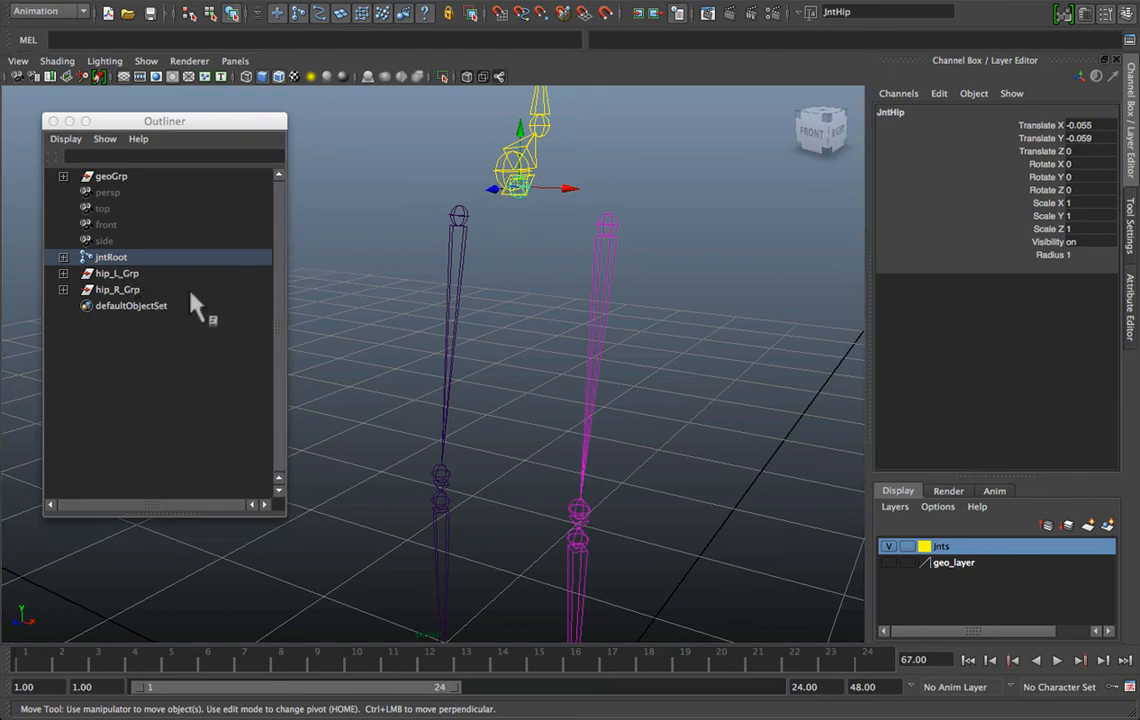
pyautogui.moveTo(128, 290)
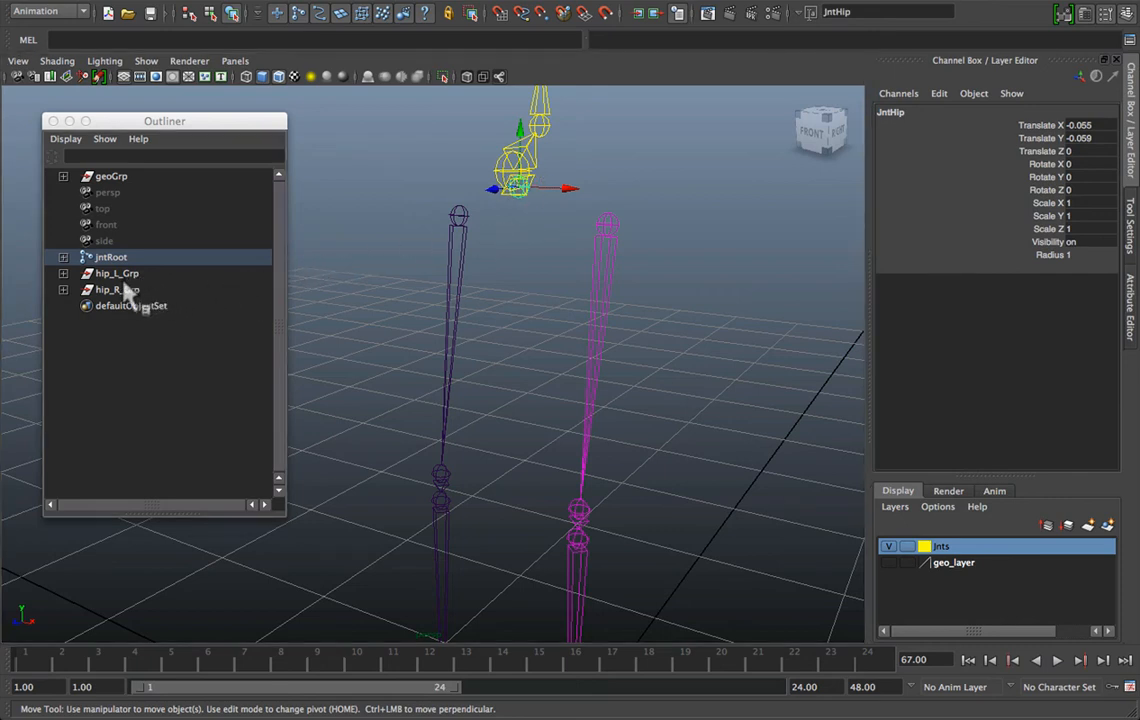
pyautogui.click(117, 289)
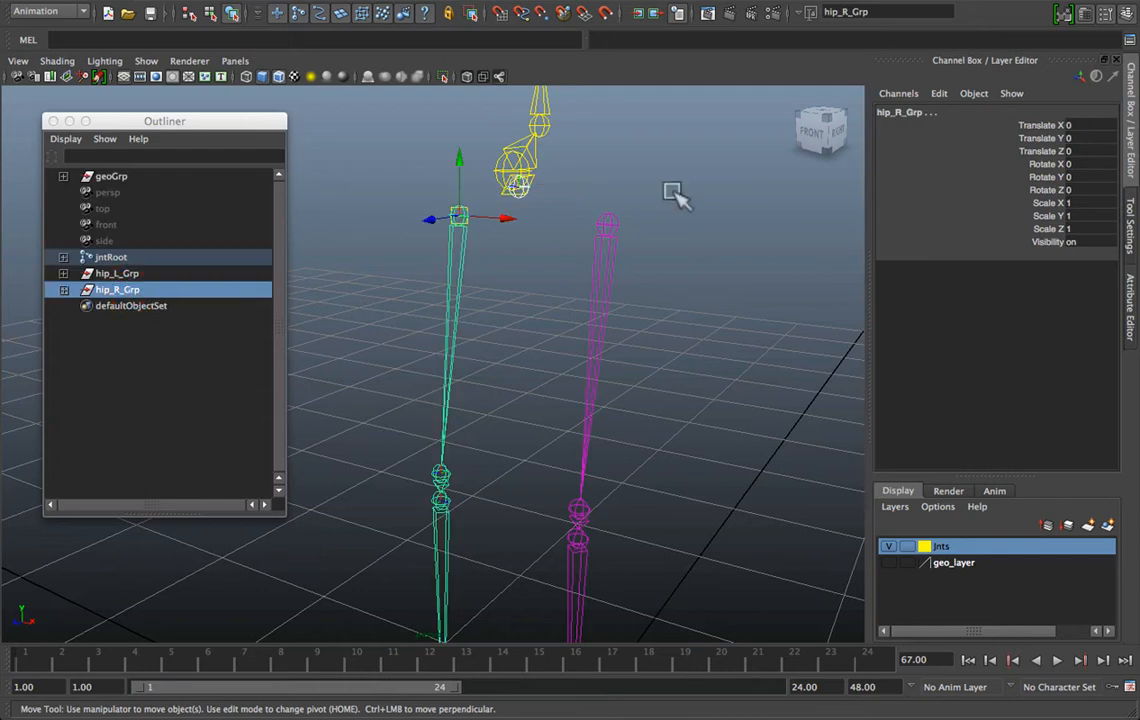
pyautogui.moveTo(691, 289)
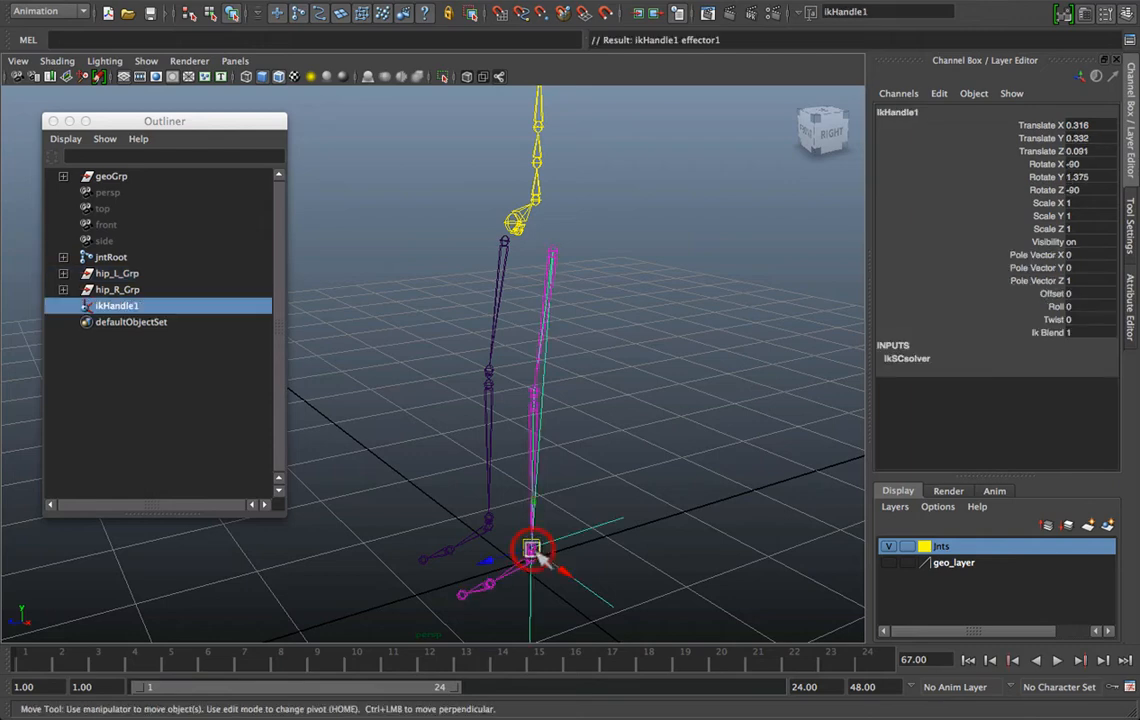
# Raise ikHandle1 to confirm the leg bends, then lower it back
pyautogui.moveTo(533, 548); pyautogui.dragTo(533, 438)
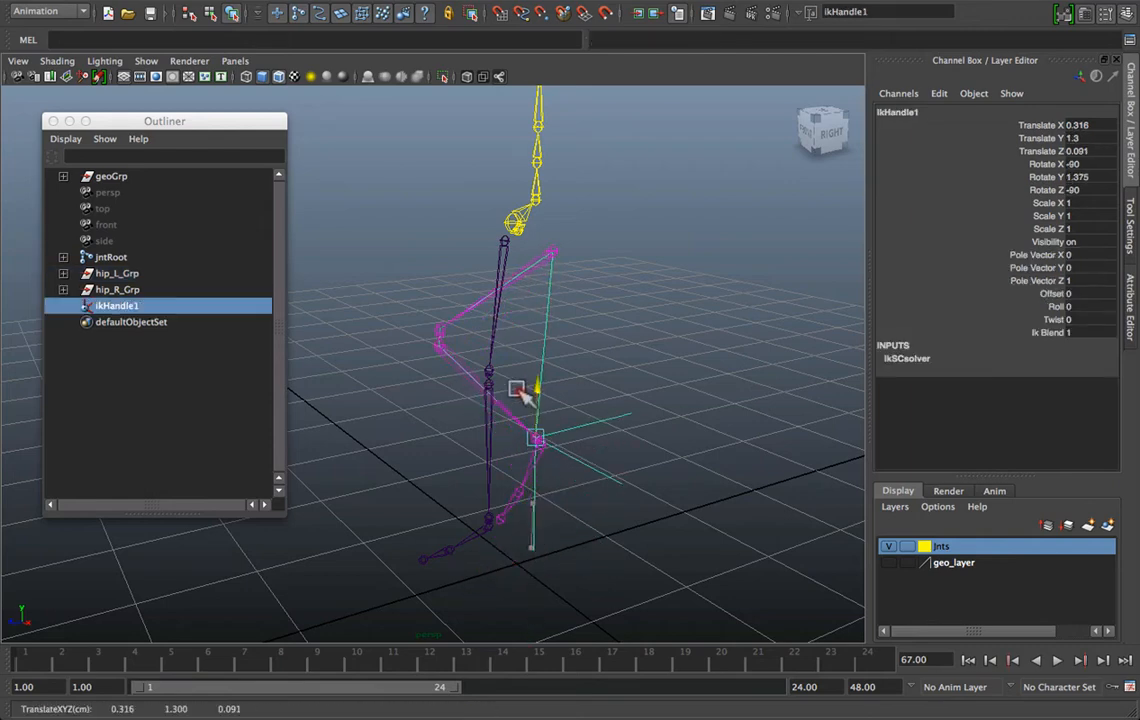
pyautogui.moveTo(535, 390); pyautogui.dragTo(537, 440)
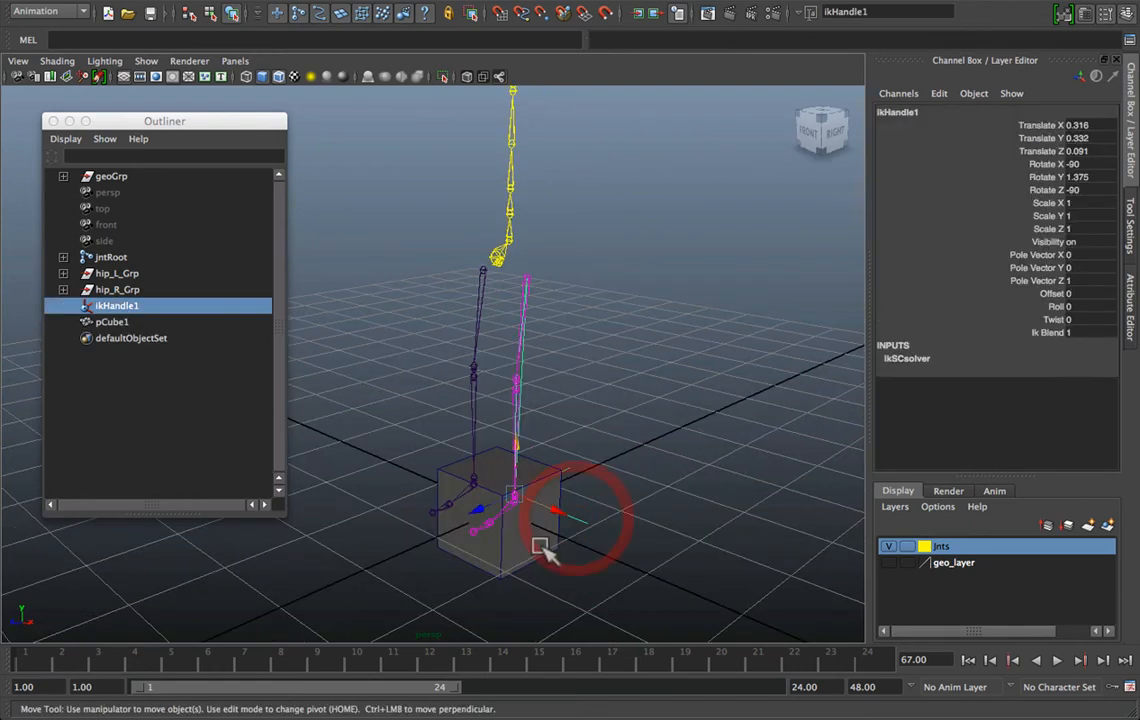
# Flatten pCube1 into a thin foot plate and parent ikHandle1 under it
pyautogui.click(111, 321)
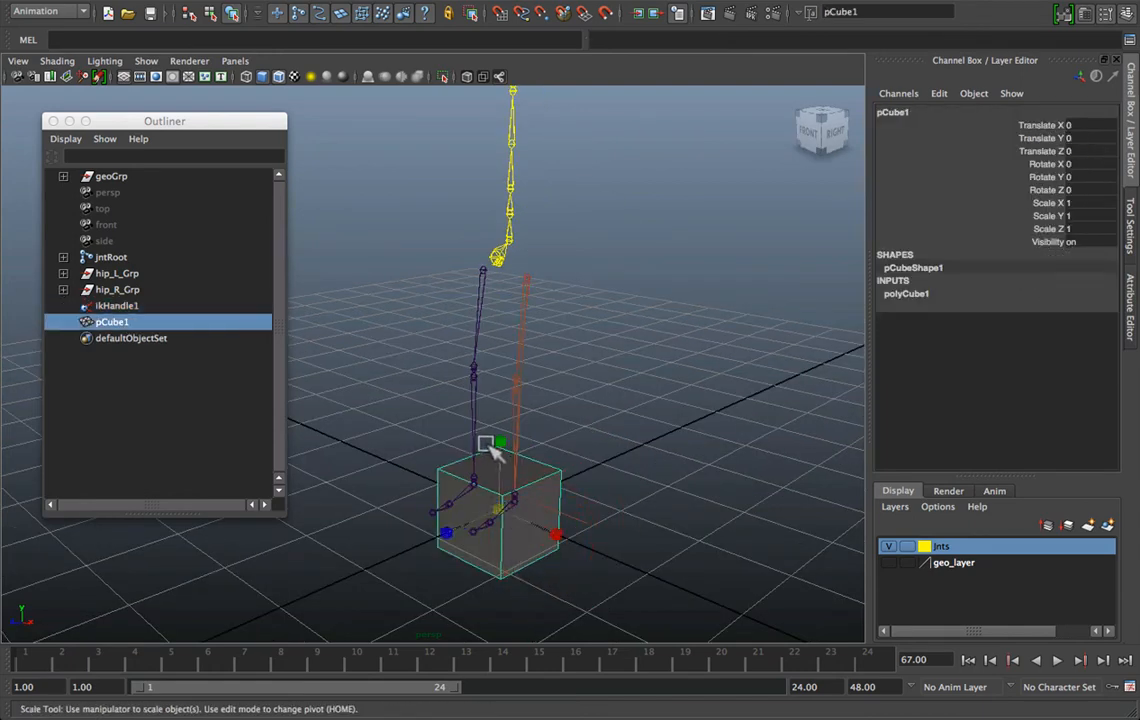
pyautogui.moveTo(497, 446); pyautogui.dragTo(497, 505)
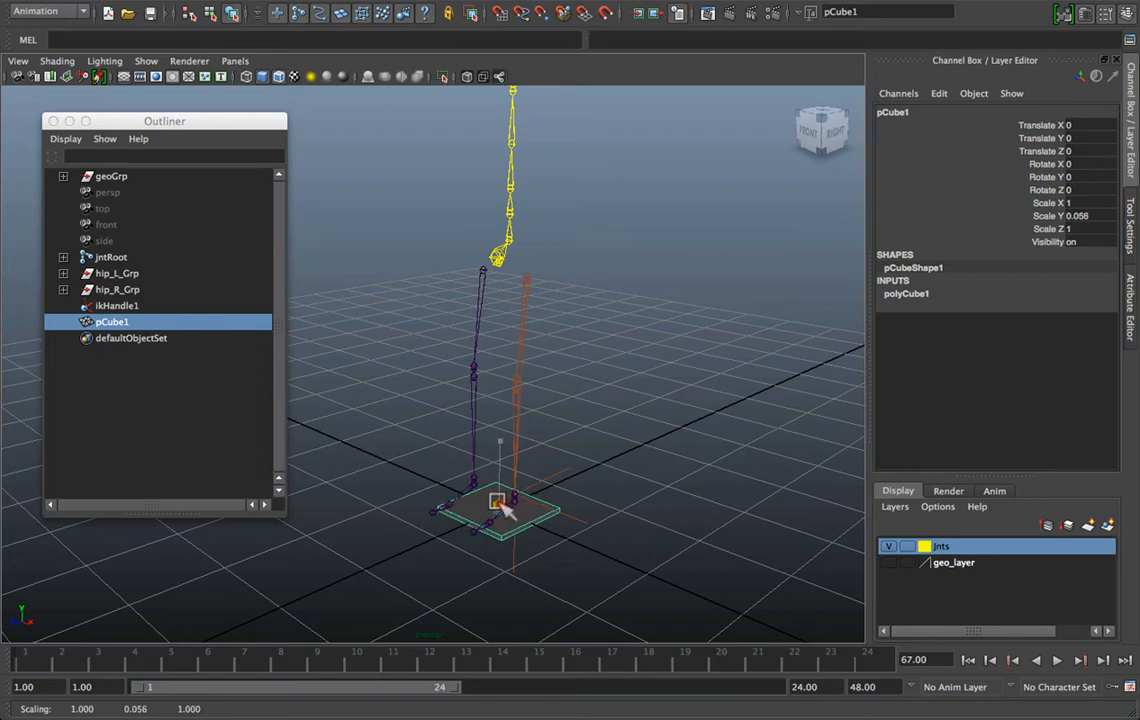
pyautogui.click(115, 305)
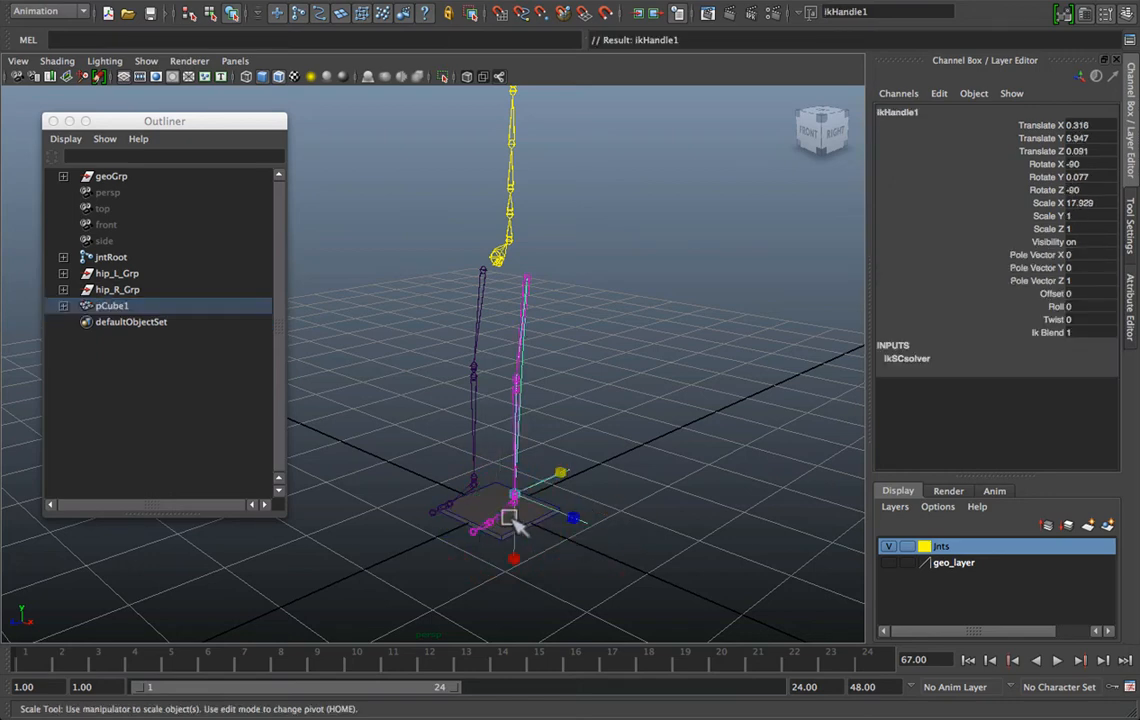
# Move jntRoot up and down to check the legs bend
pyautogui.click(110, 257)
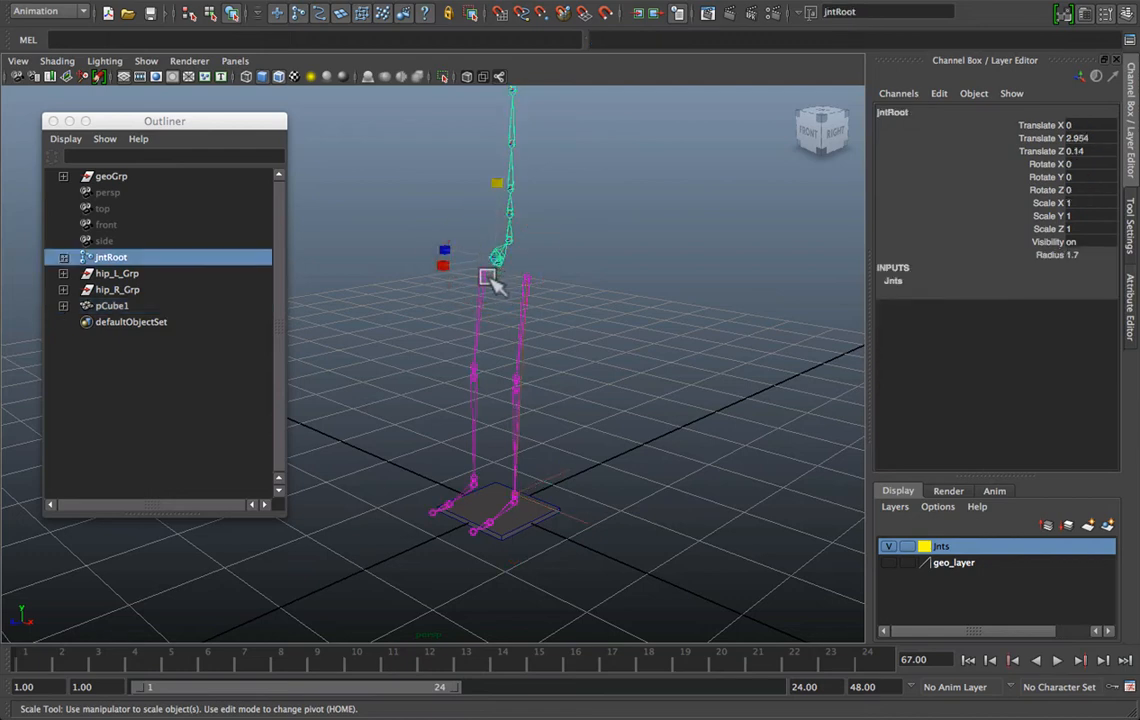
pyautogui.moveTo(490, 280); pyautogui.dragTo(497, 180)
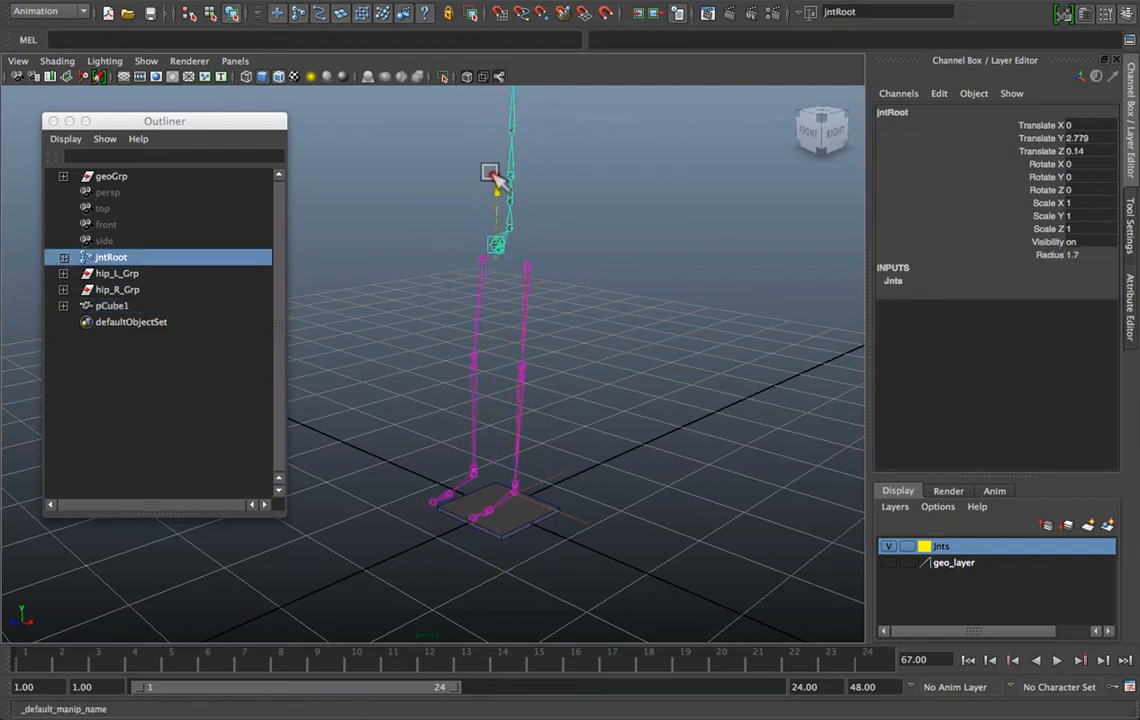
pyautogui.moveTo(497, 180); pyautogui.dragTo(495, 235)
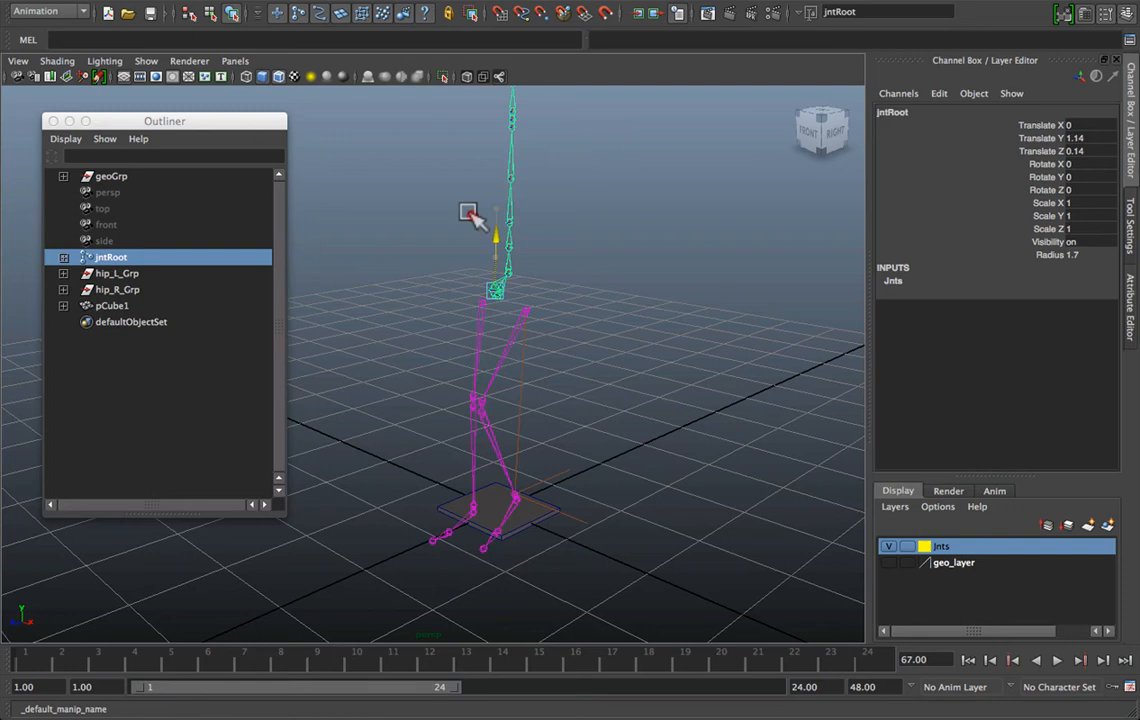
pyautogui.moveTo(495, 240); pyautogui.dragTo(540, 285)
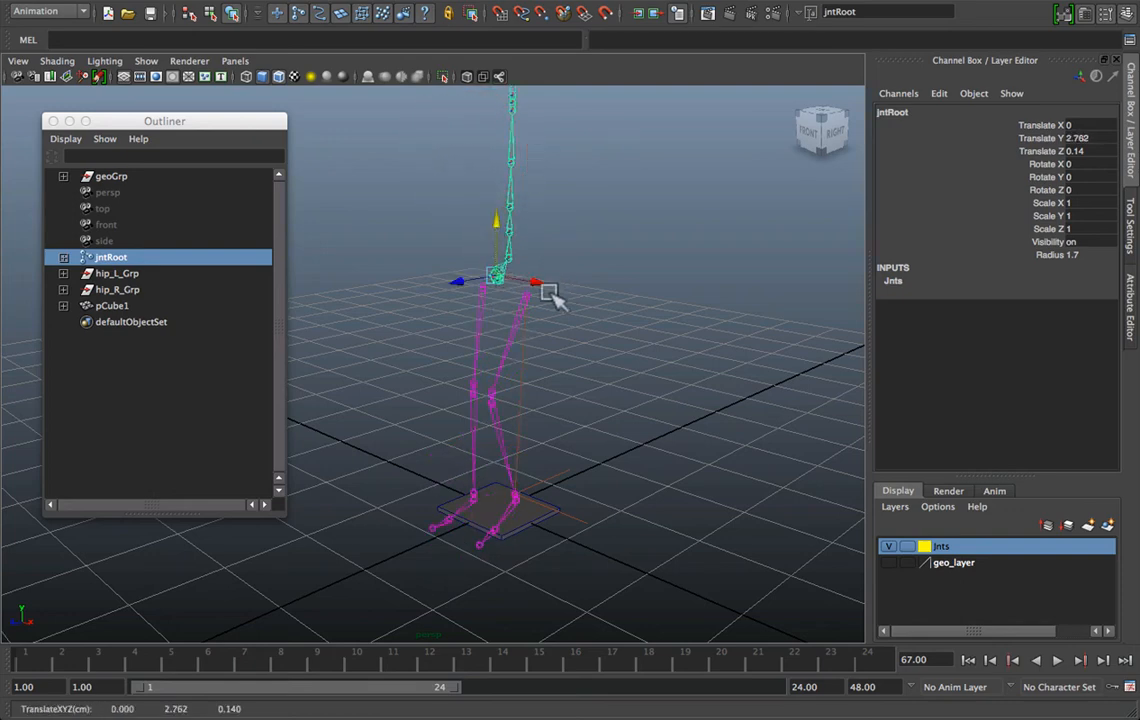
pyautogui.moveTo(545, 290); pyautogui.dragTo(485, 425)
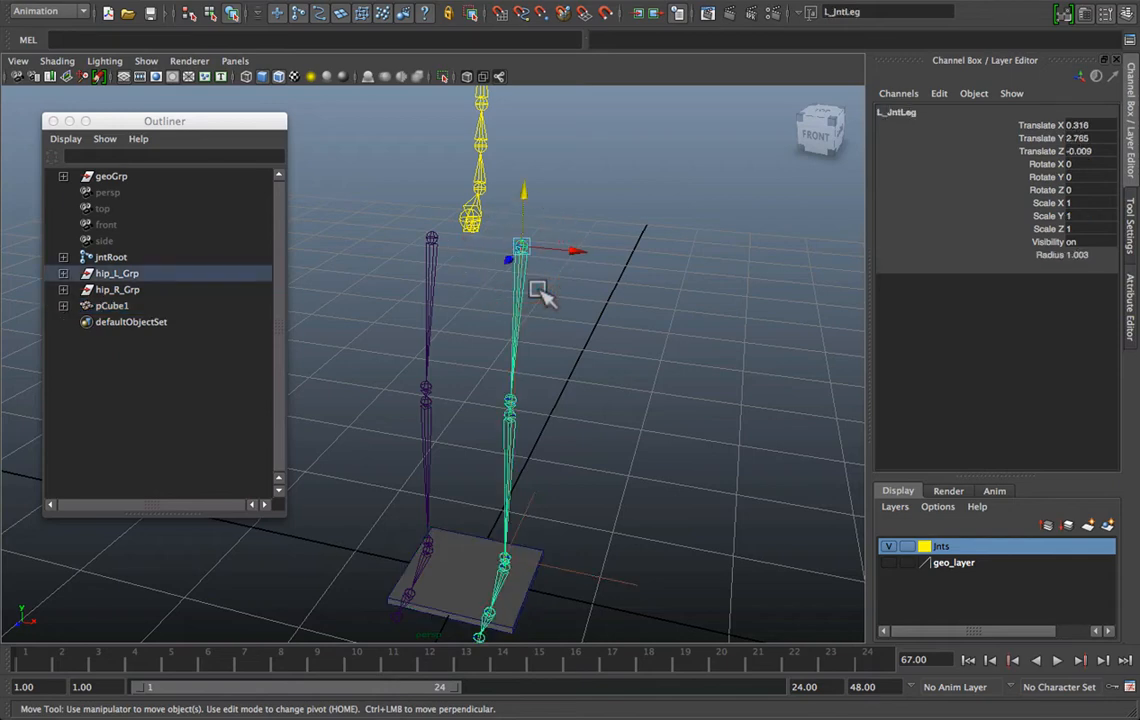
# Create nurbsCircle1, snap it to L_JntLeg, and freeze its transforms
pyautogui.click(116, 272)
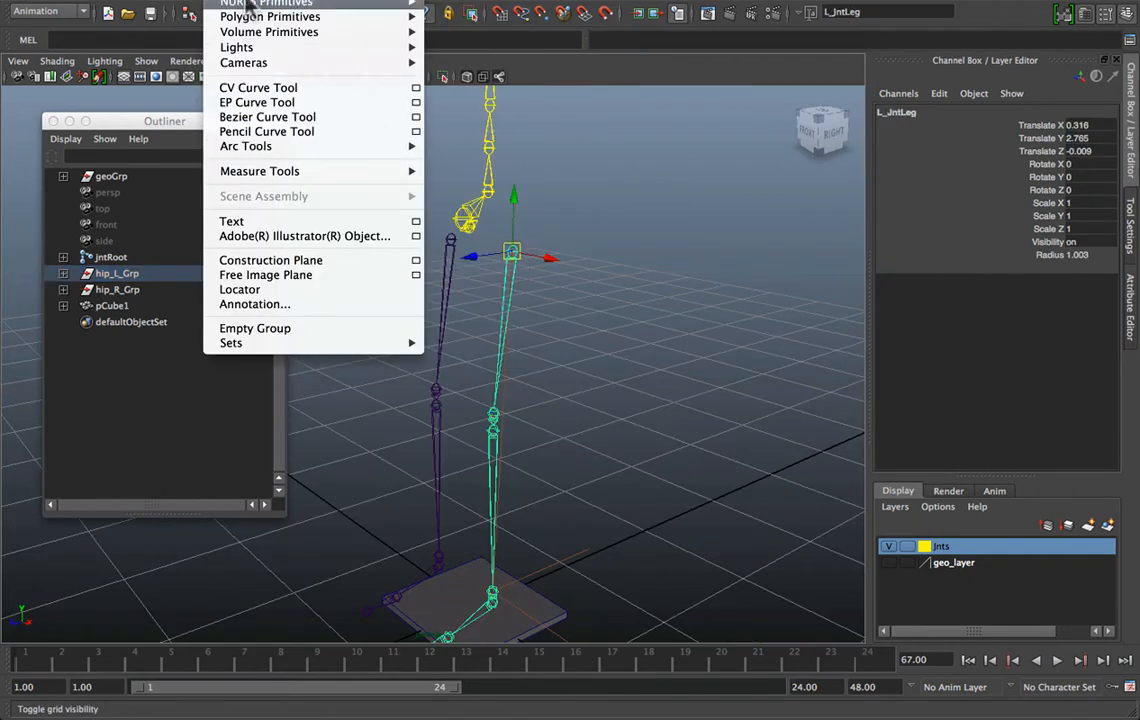
pyautogui.moveTo(484, 38)
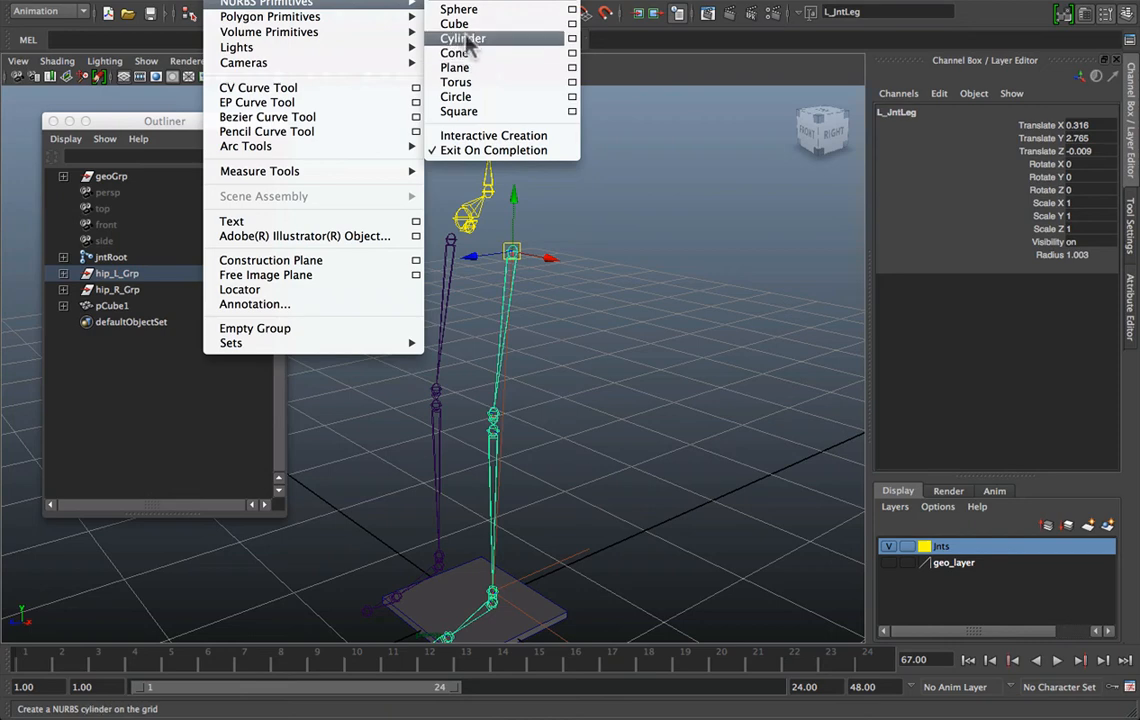
pyautogui.click(456, 96)
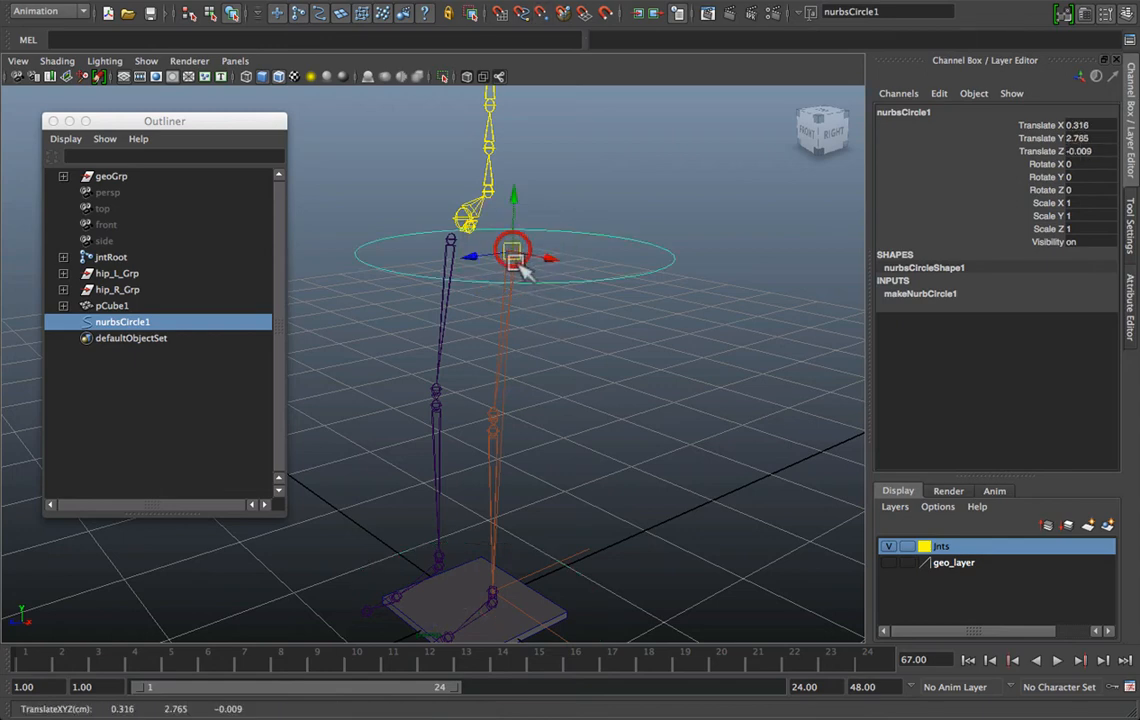
pyautogui.moveTo(510, 250); pyautogui.dragTo(560, 355)
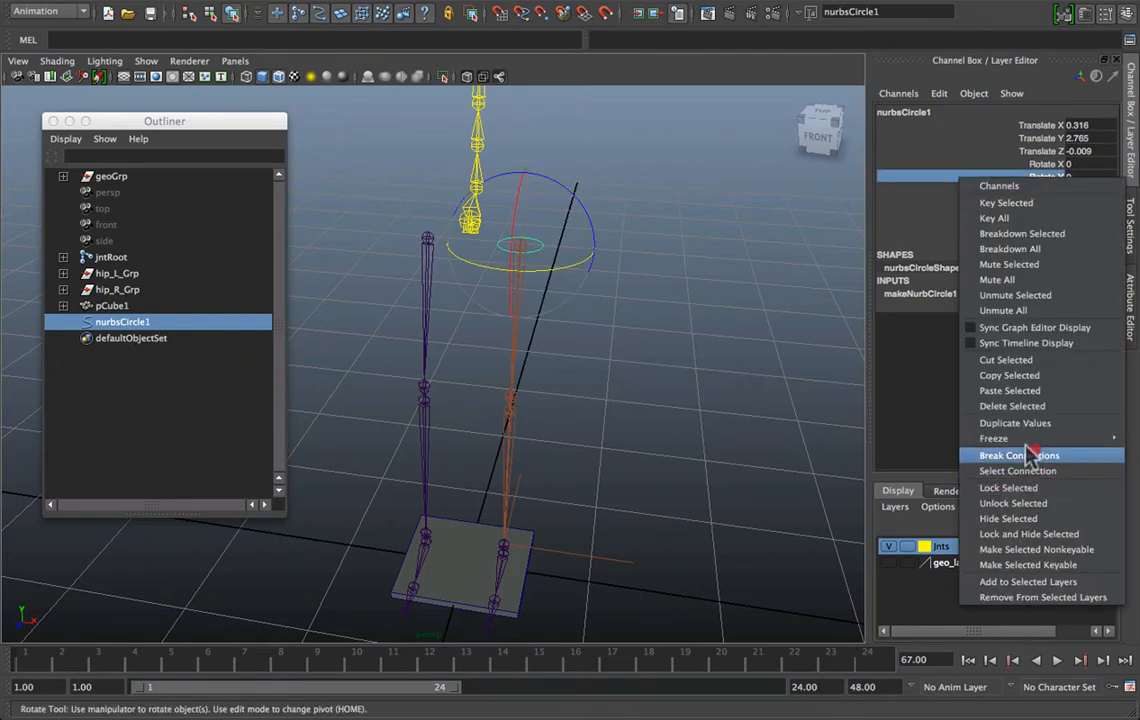
pyautogui.moveTo(1013, 439)
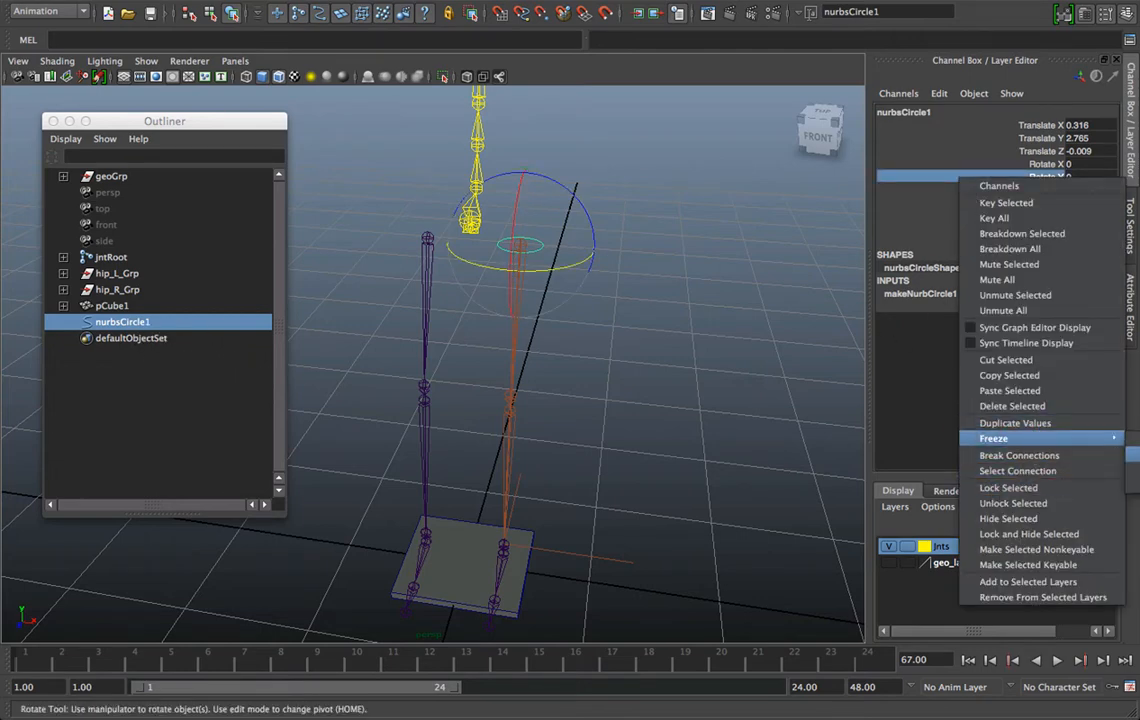
pyautogui.click(992, 430)
pyautogui.write('h')
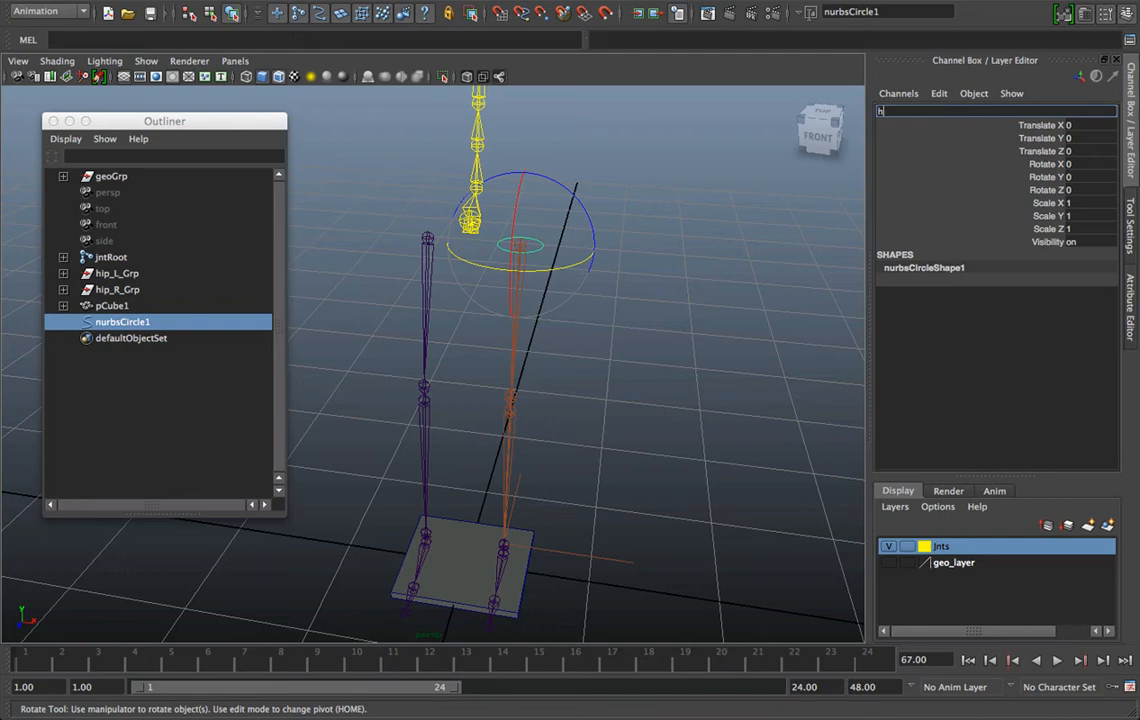
# Rename nurbsCircle1 to hipLOffset and move it into hip_L_Grp
pyautogui.write('ipLOffset')
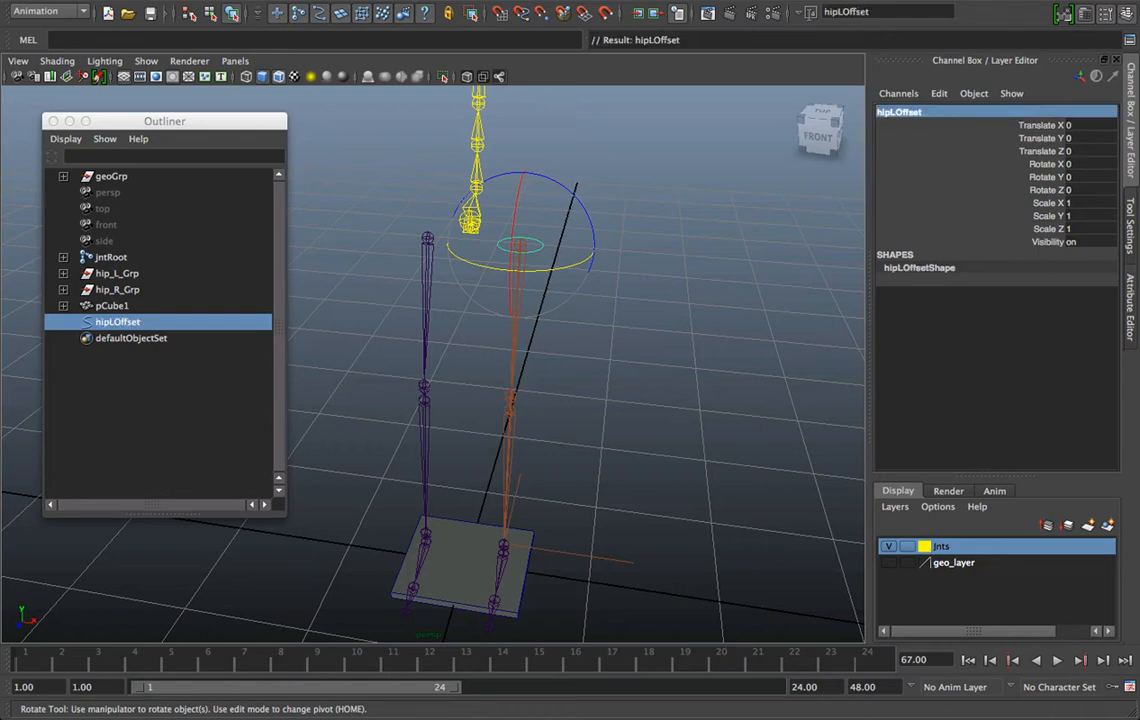
pyautogui.moveTo(233, 369)
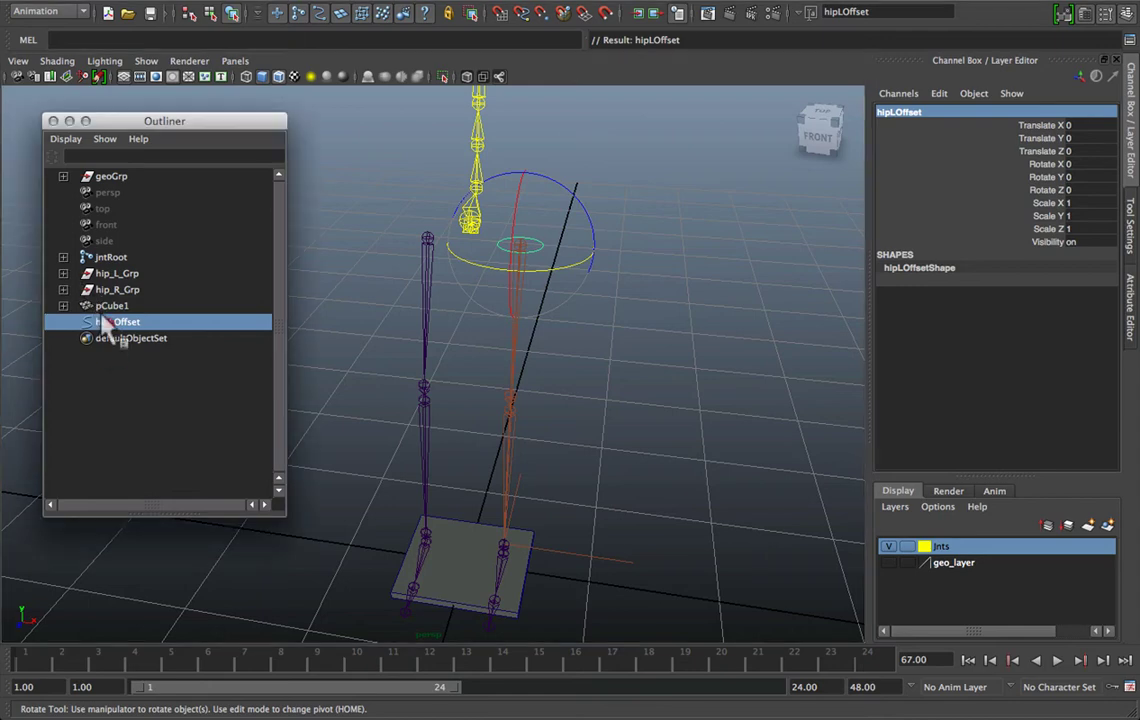
pyautogui.rightClick(115, 273)
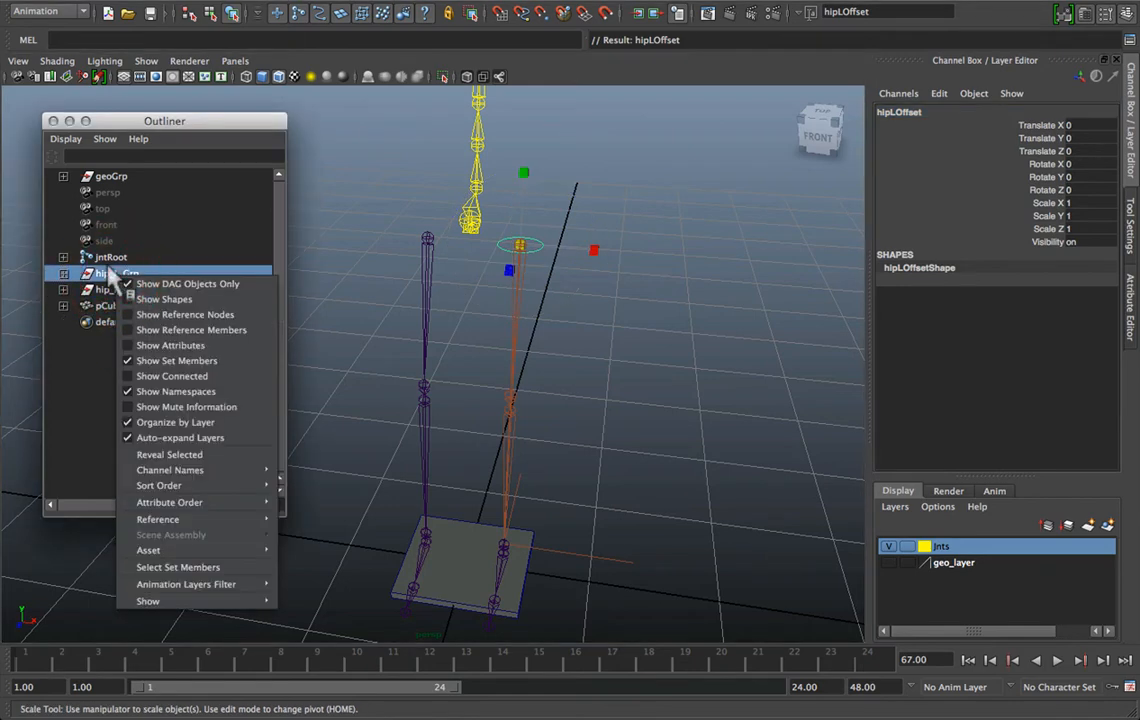
pyautogui.click(118, 273)
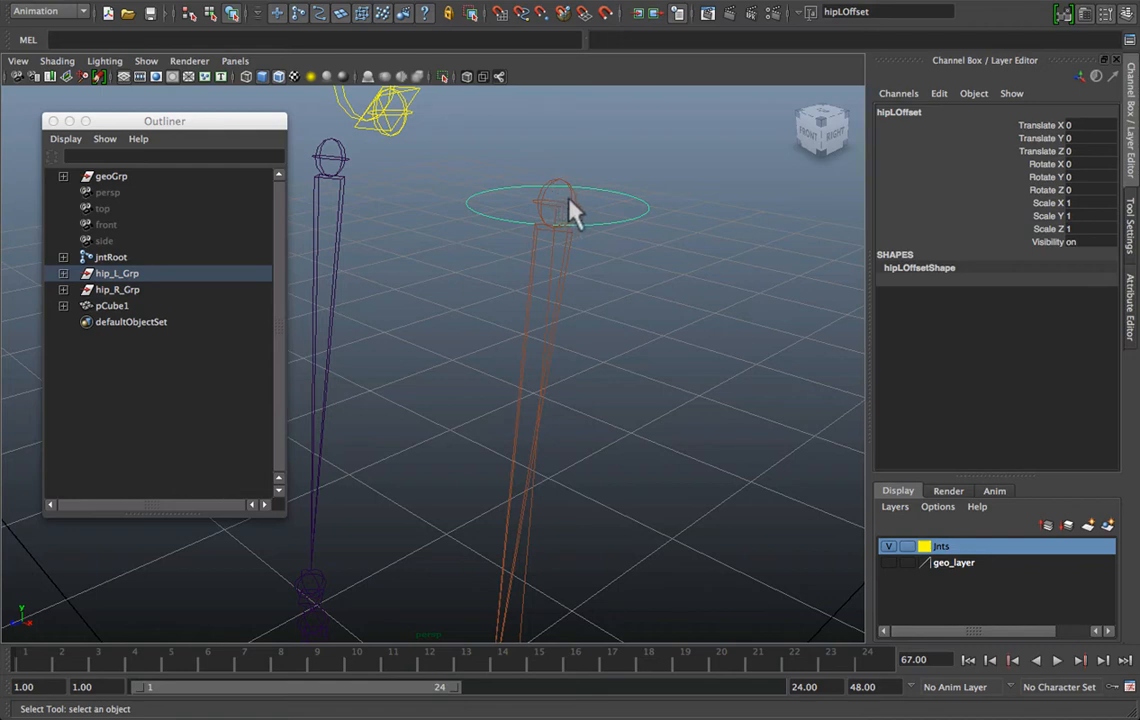
# Parent-constrain L_JntLeg to hipLOffset, creating L_JntLeg_parentConstraint1
pyautogui.click(558, 195)
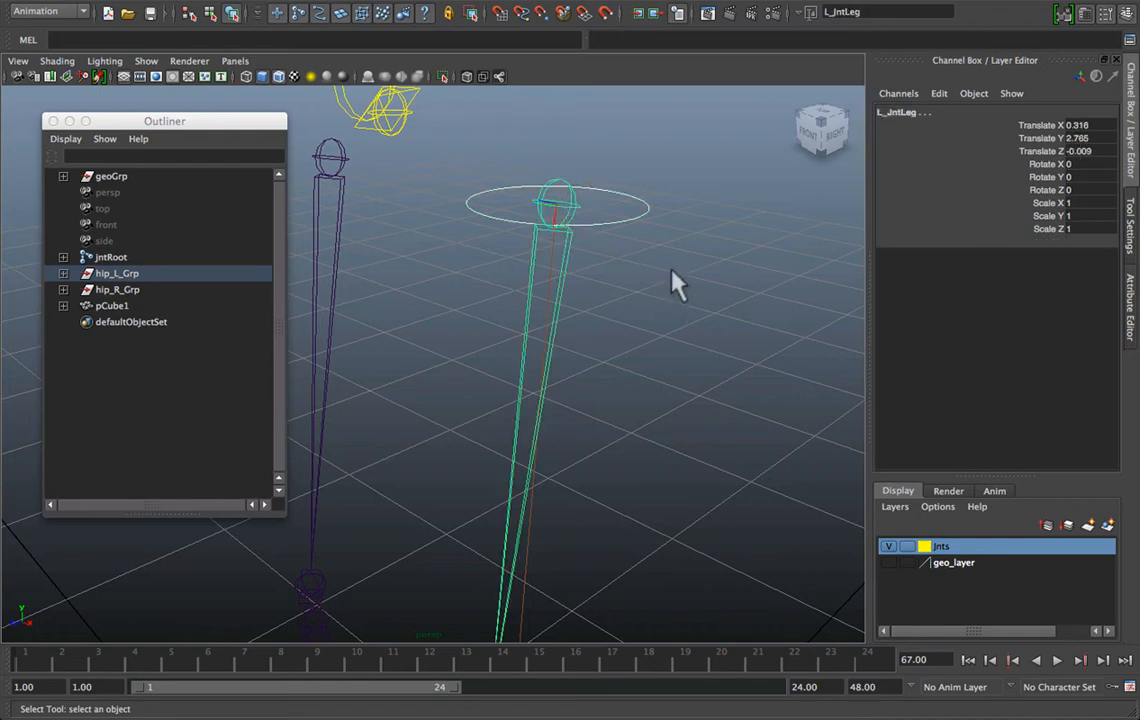
pyautogui.moveTo(655, 240)
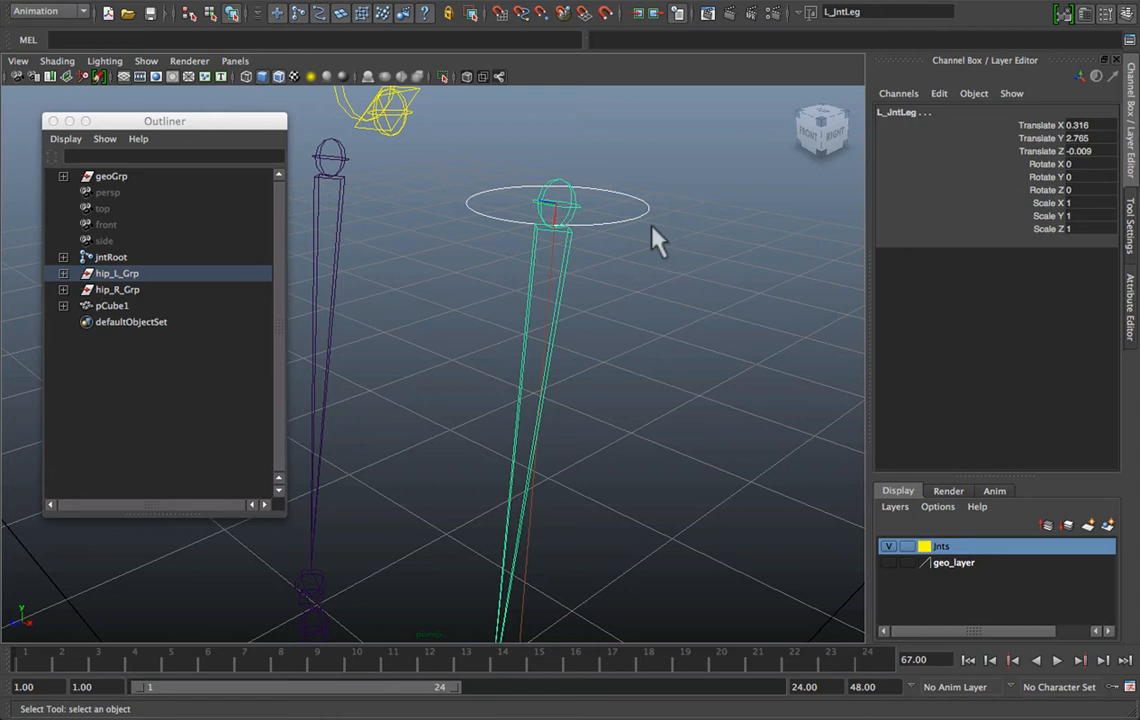
pyautogui.click(637, 237)
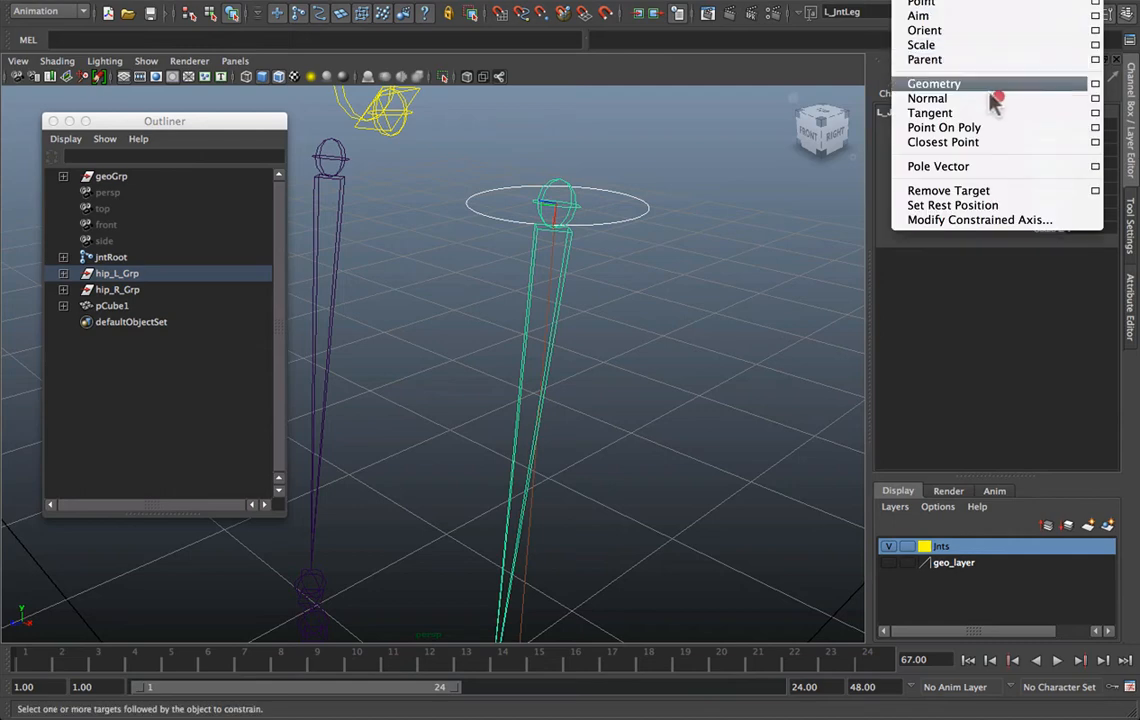
pyautogui.click(939, 84)
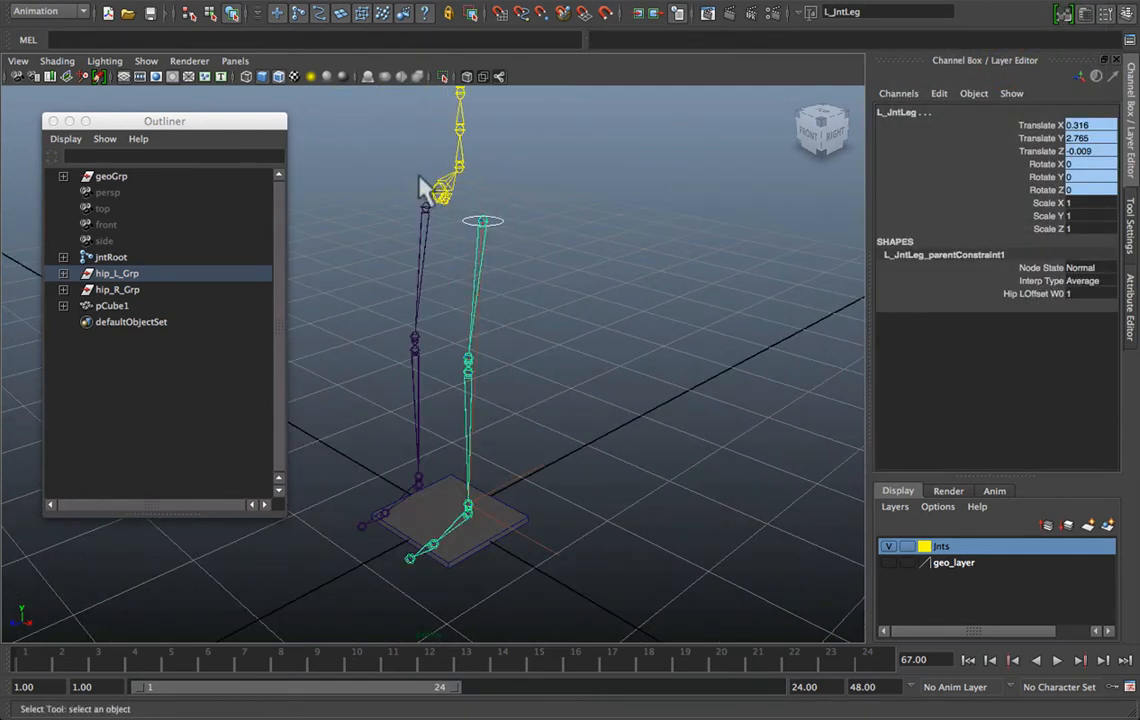
pyautogui.click(110, 257)
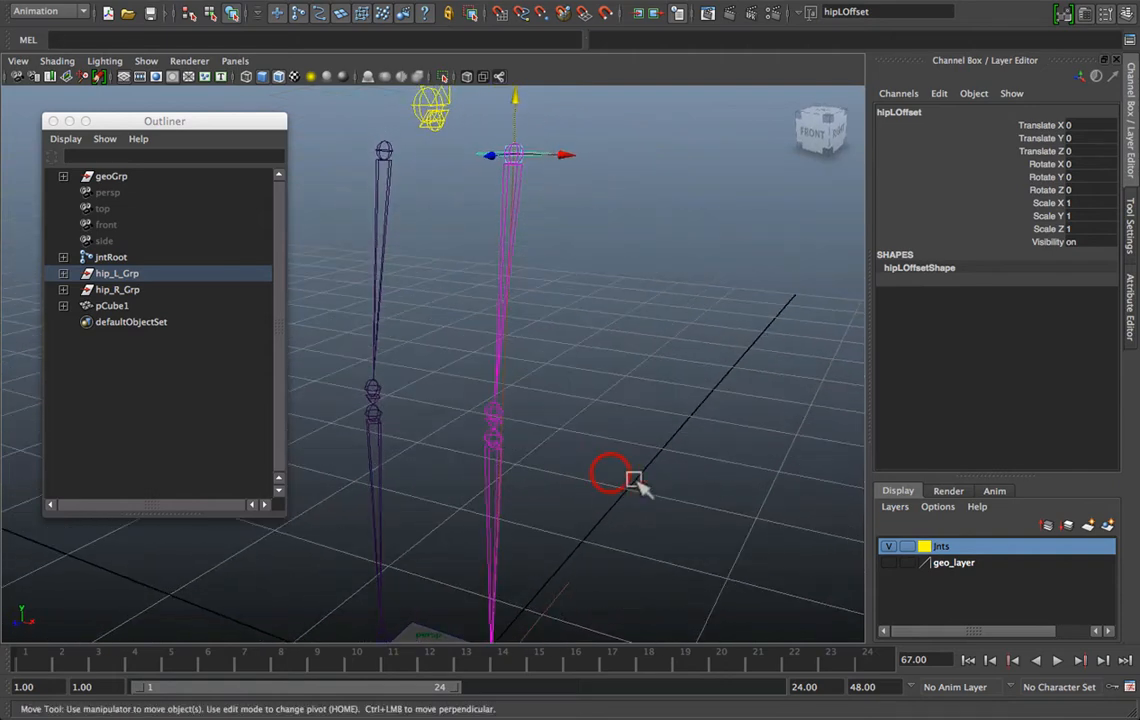
pyautogui.moveTo(613, 473); pyautogui.dragTo(617, 250)
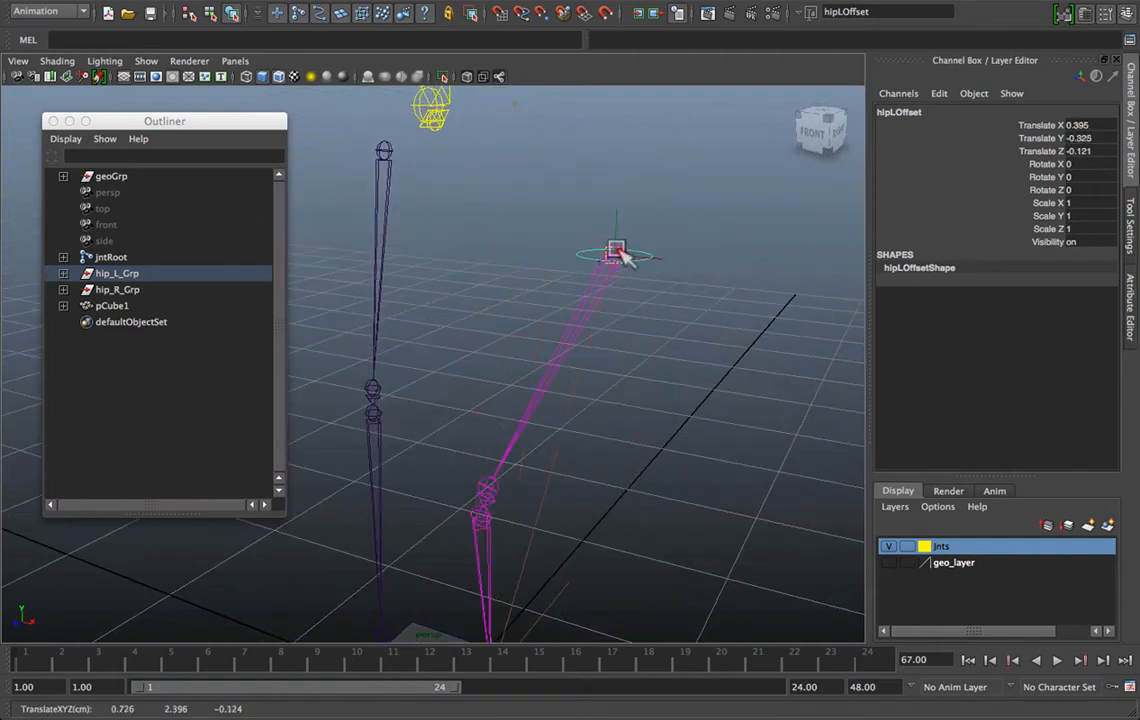
pyautogui.moveTo(615, 250); pyautogui.dragTo(500, 115)
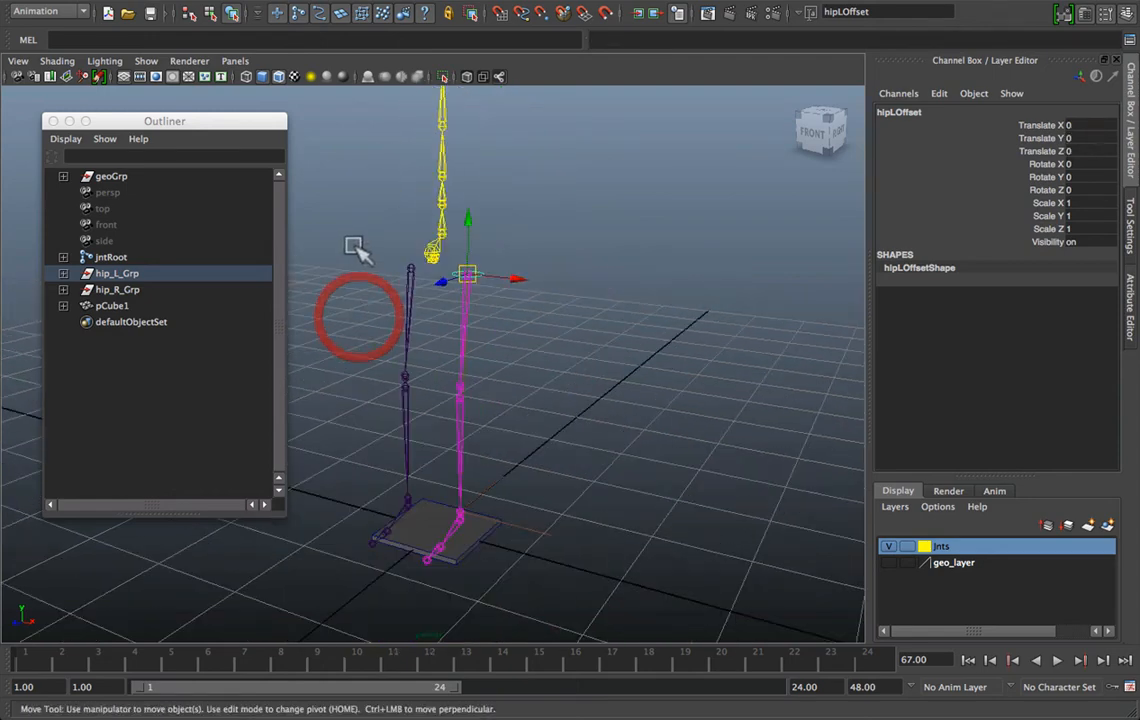
pyautogui.click(110, 257)
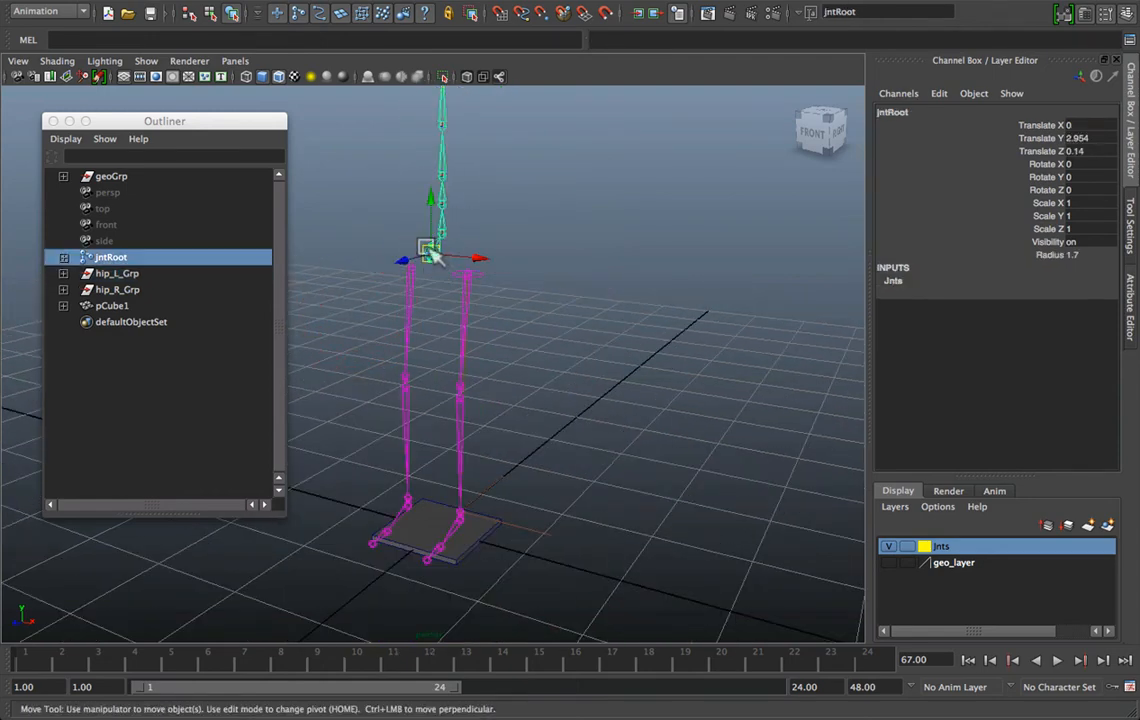
pyautogui.moveTo(428, 250); pyautogui.dragTo(428, 190)
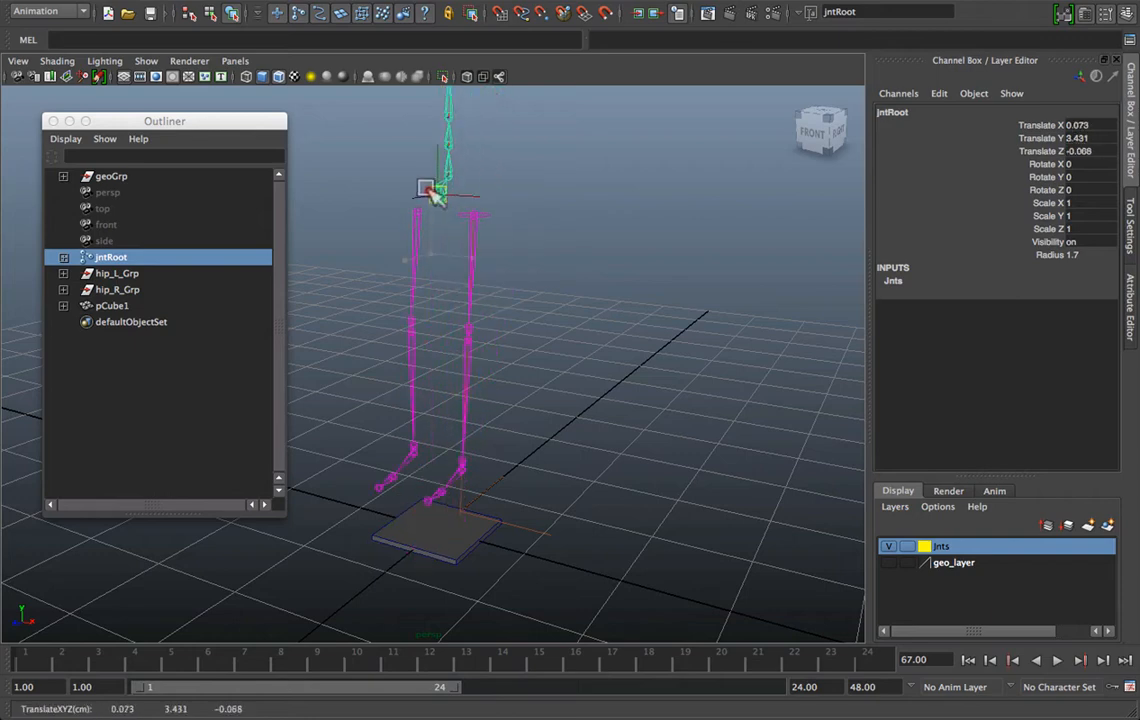
pyautogui.moveTo(427, 190); pyautogui.dragTo(440, 310)
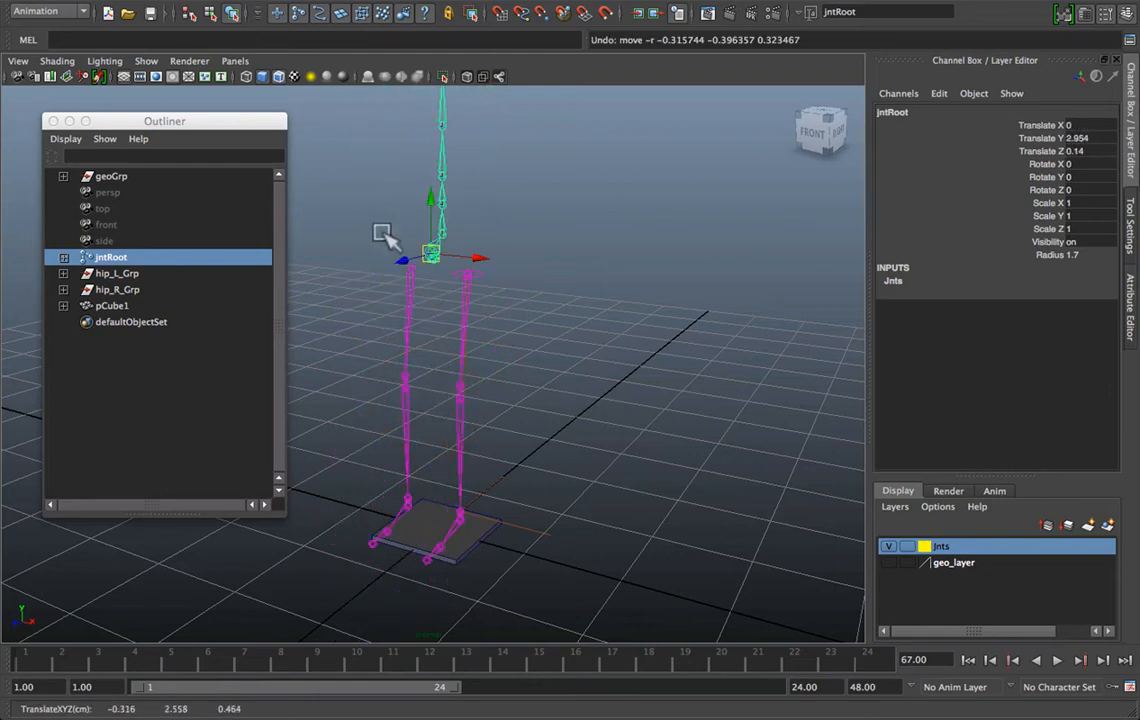
pyautogui.click(117, 272)
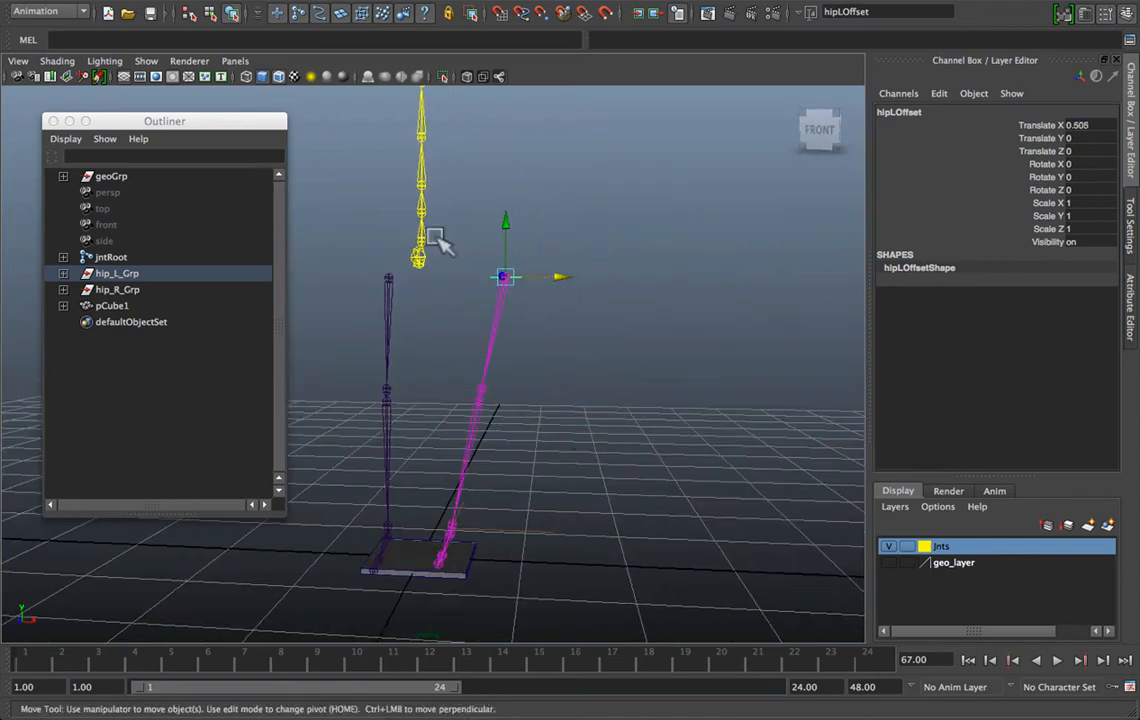
pyautogui.click(110, 257)
pyautogui.write('0')
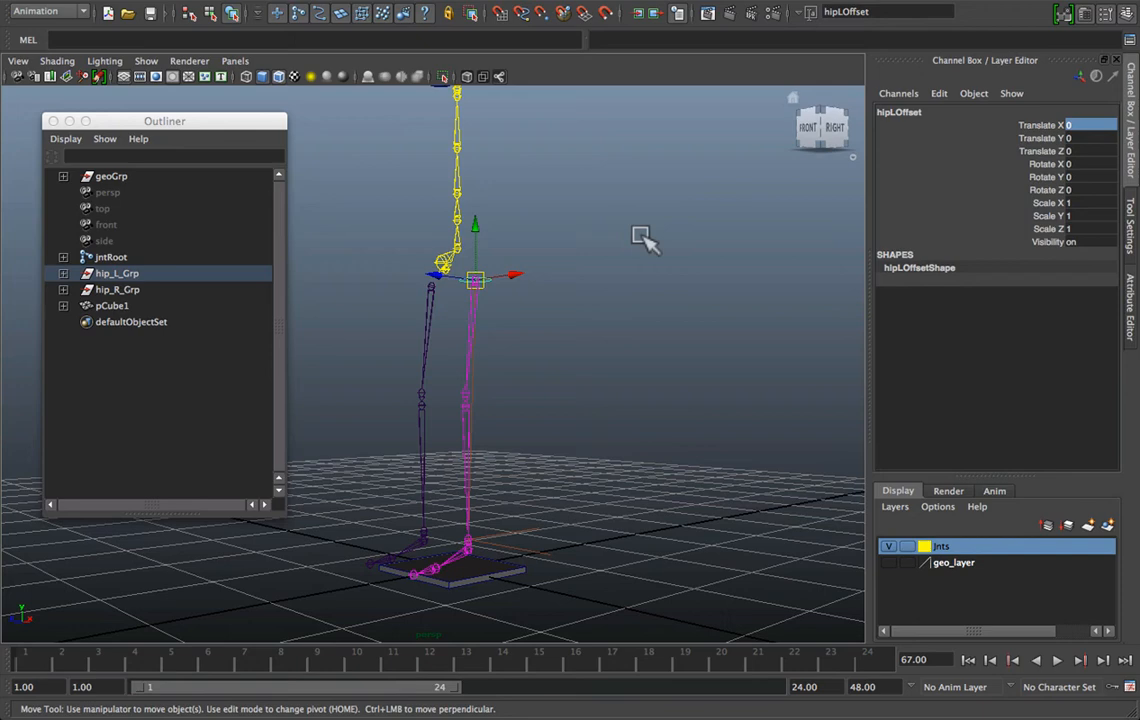
pyautogui.moveTo(645, 240); pyautogui.dragTo(527, 393)
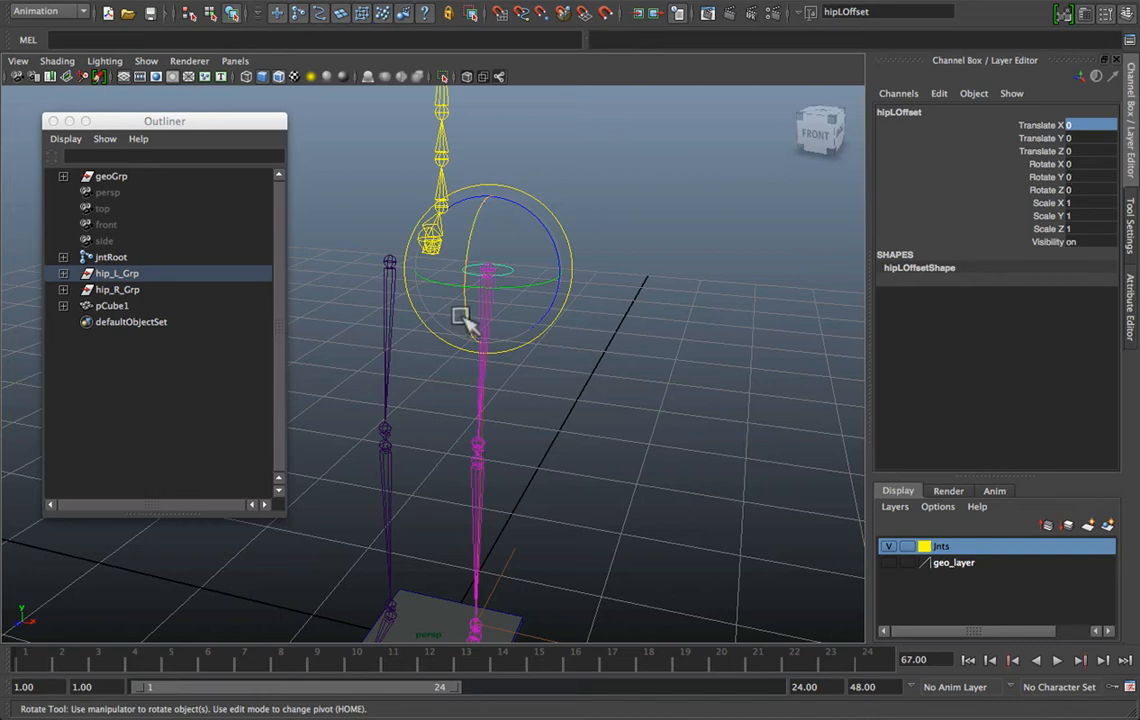
pyautogui.moveTo(470, 320); pyautogui.dragTo(475, 333)
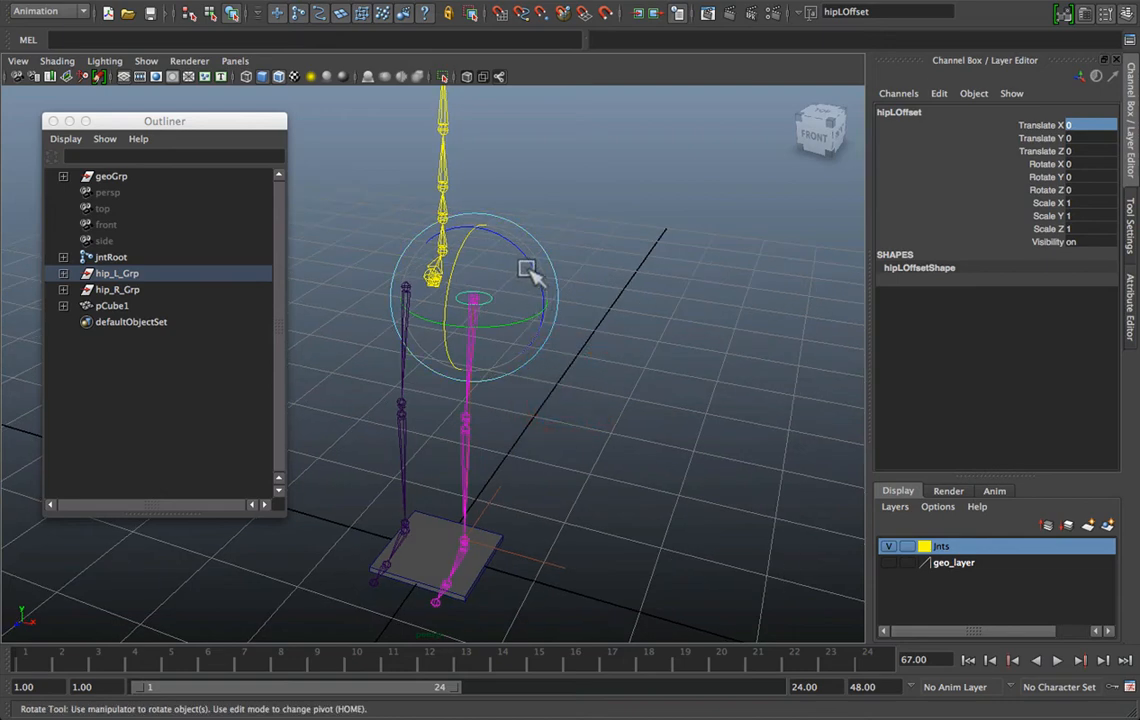
pyautogui.moveTo(527, 270); pyautogui.dragTo(500, 273)
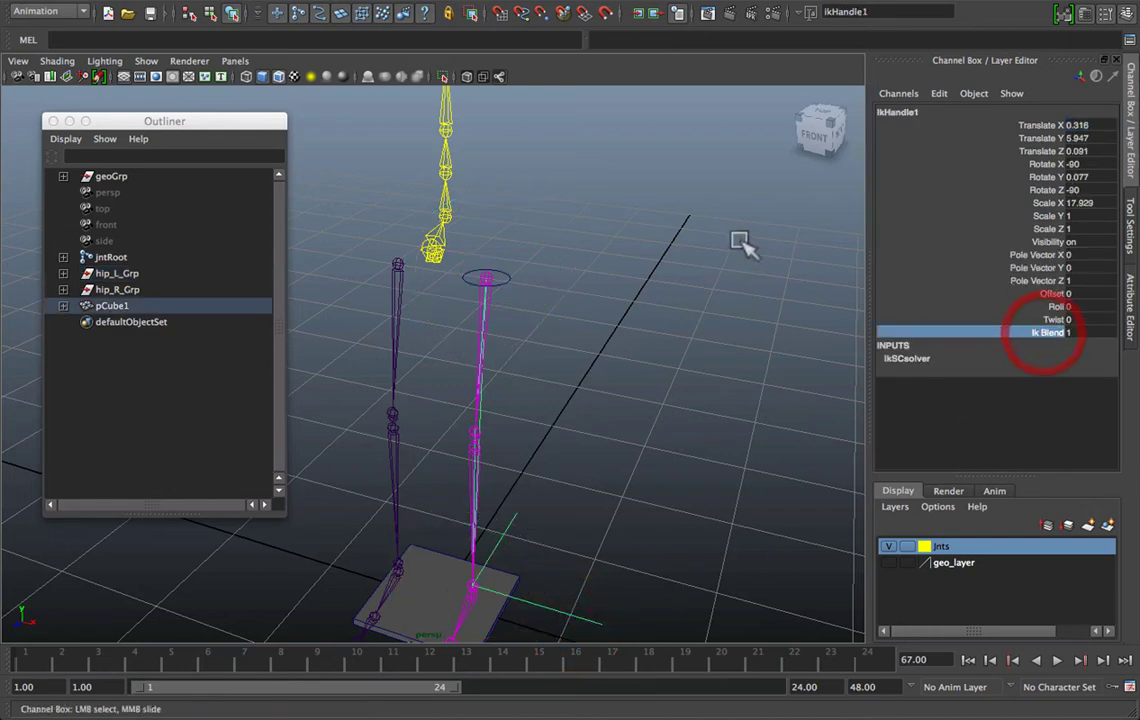
pyautogui.click(117, 272)
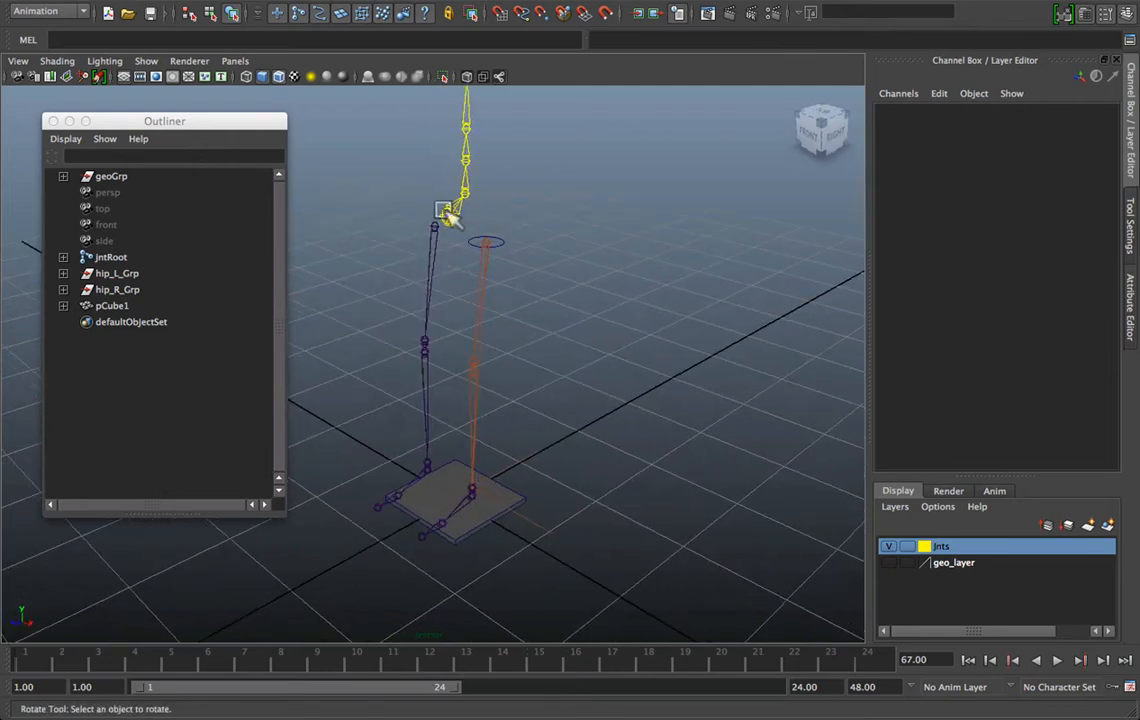
# Add an Enum attribute legState with detach and attach options to hipLOffset
pyautogui.click(112, 257)
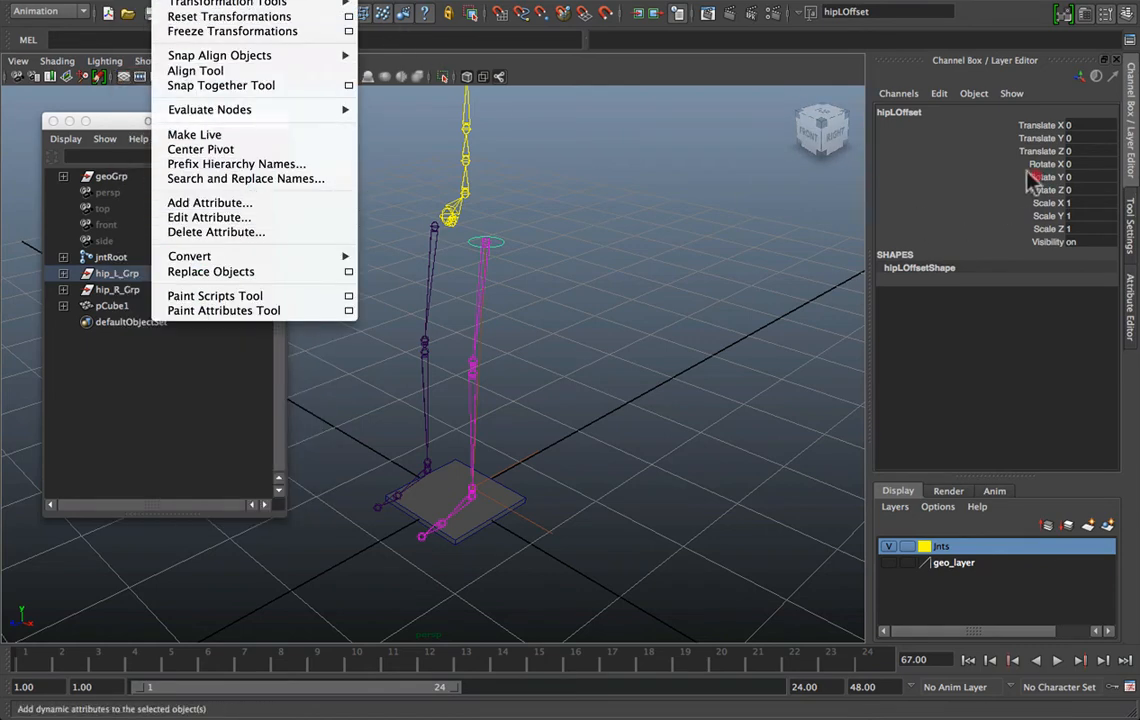
pyautogui.rightClick(1028, 177)
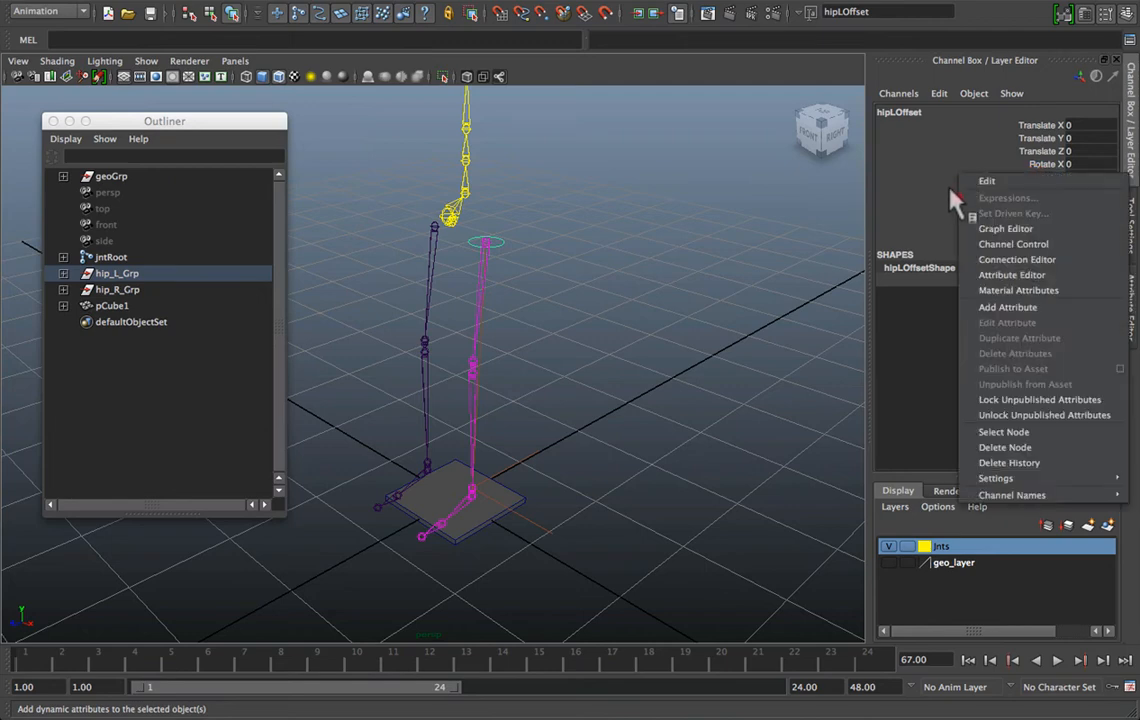
pyautogui.moveTo(1002, 307)
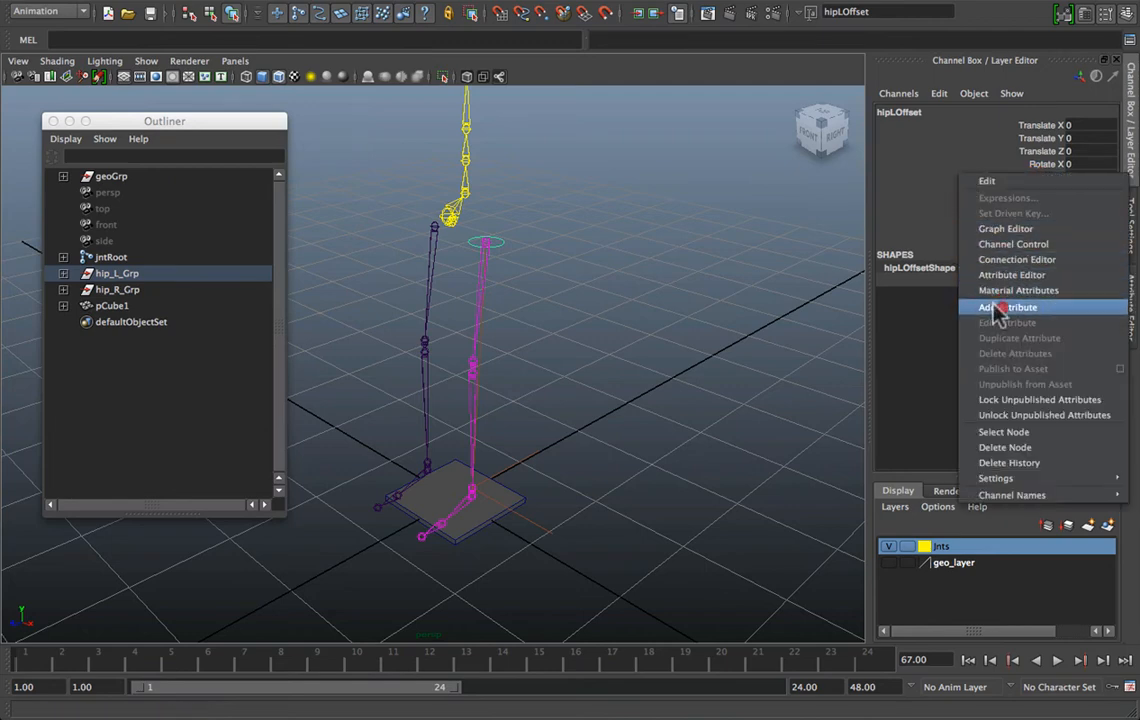
pyautogui.click(1000, 306)
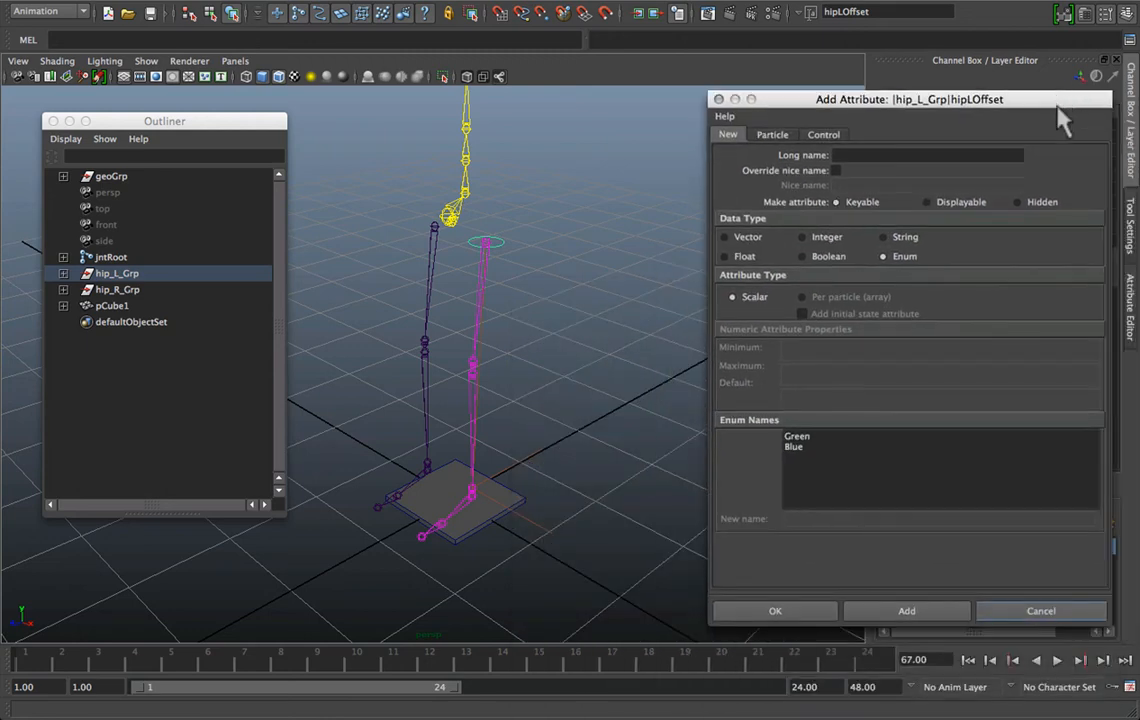
pyautogui.moveTo(910, 99); pyautogui.dragTo(865, 125)
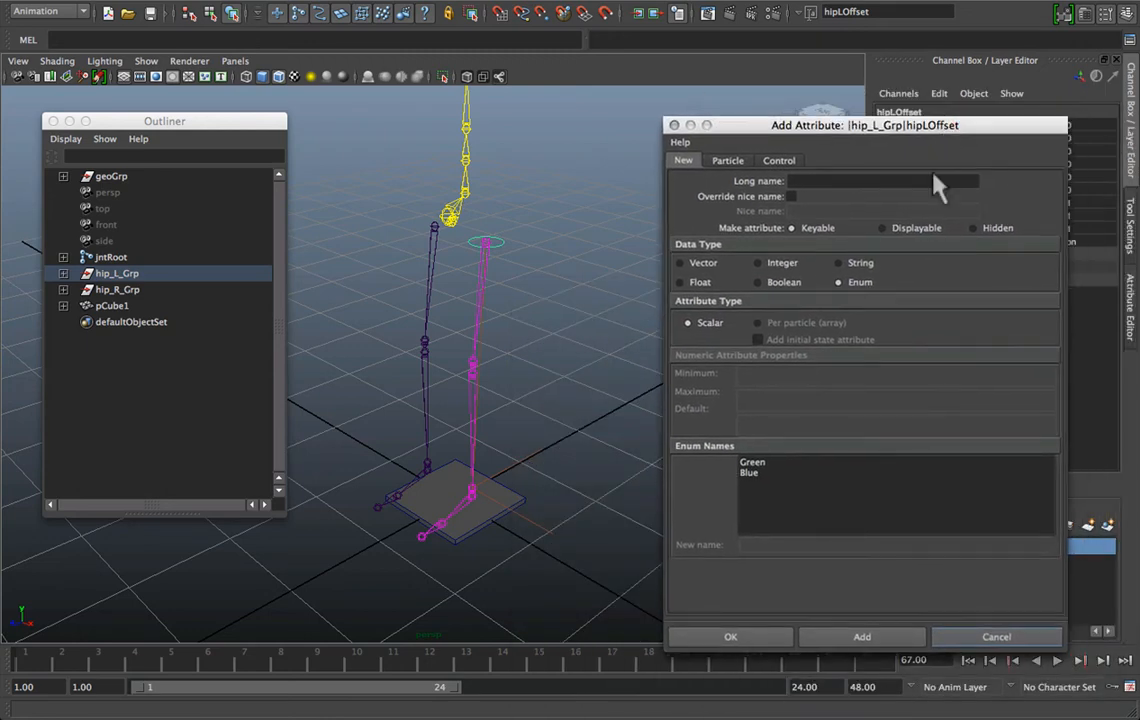
pyautogui.moveTo(505, 258)
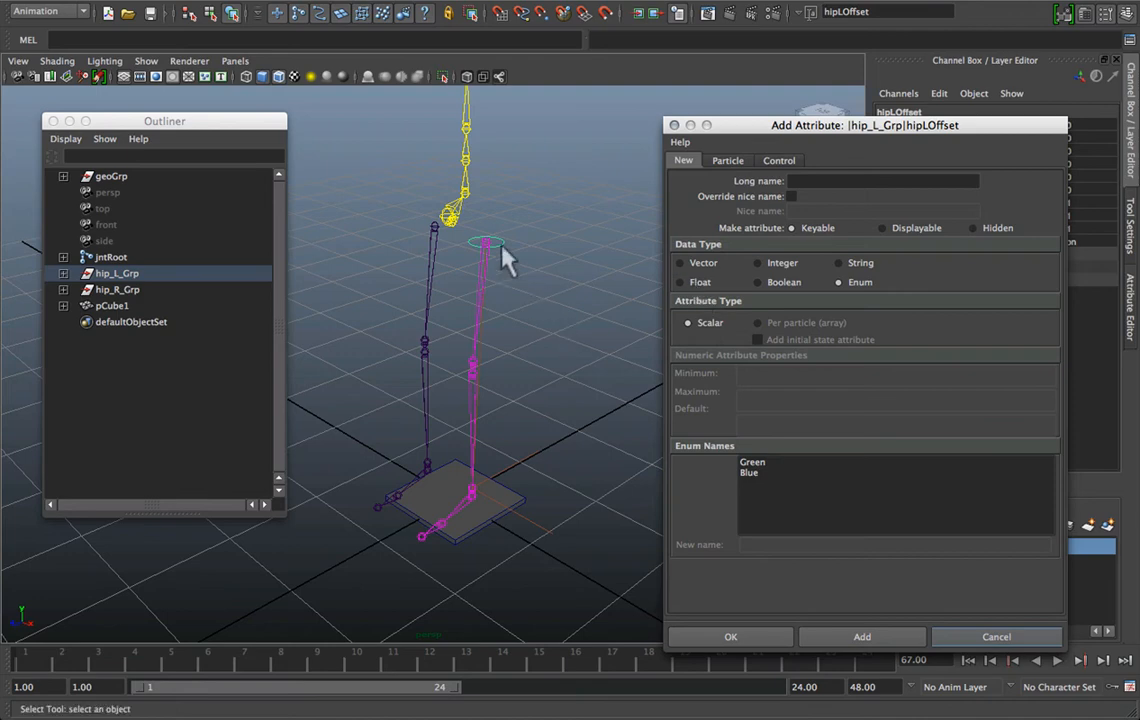
pyautogui.moveTo(547, 285)
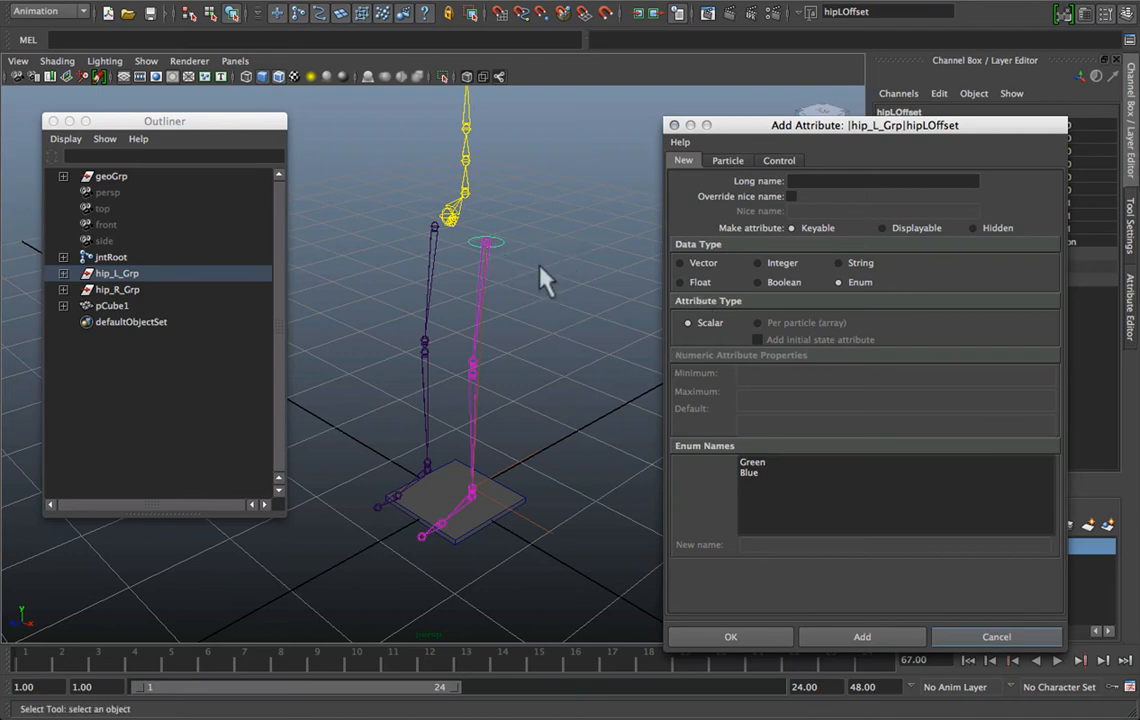
pyautogui.moveTo(845, 290)
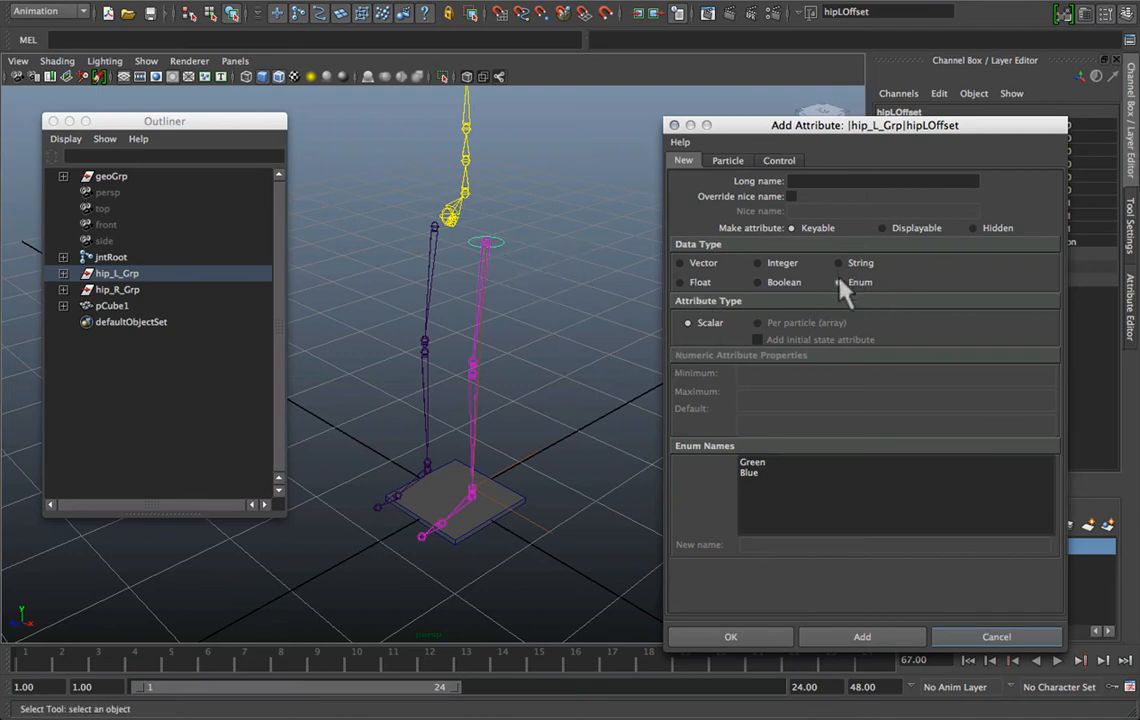
pyautogui.click(838, 282)
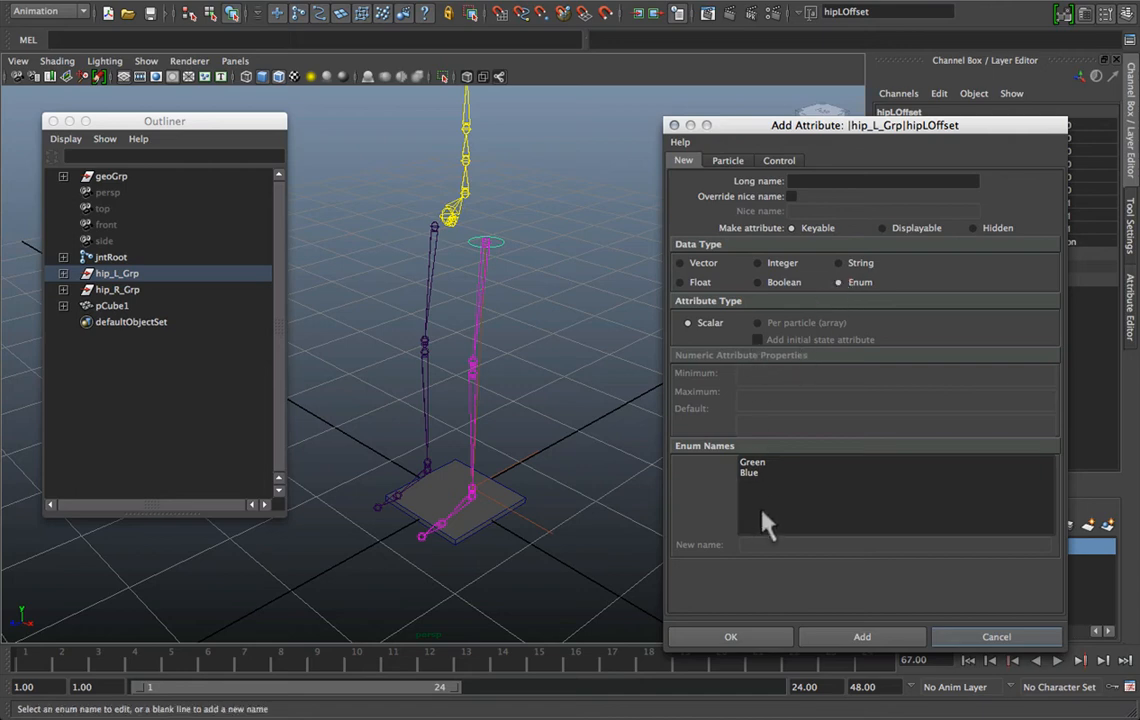
pyautogui.click(753, 461)
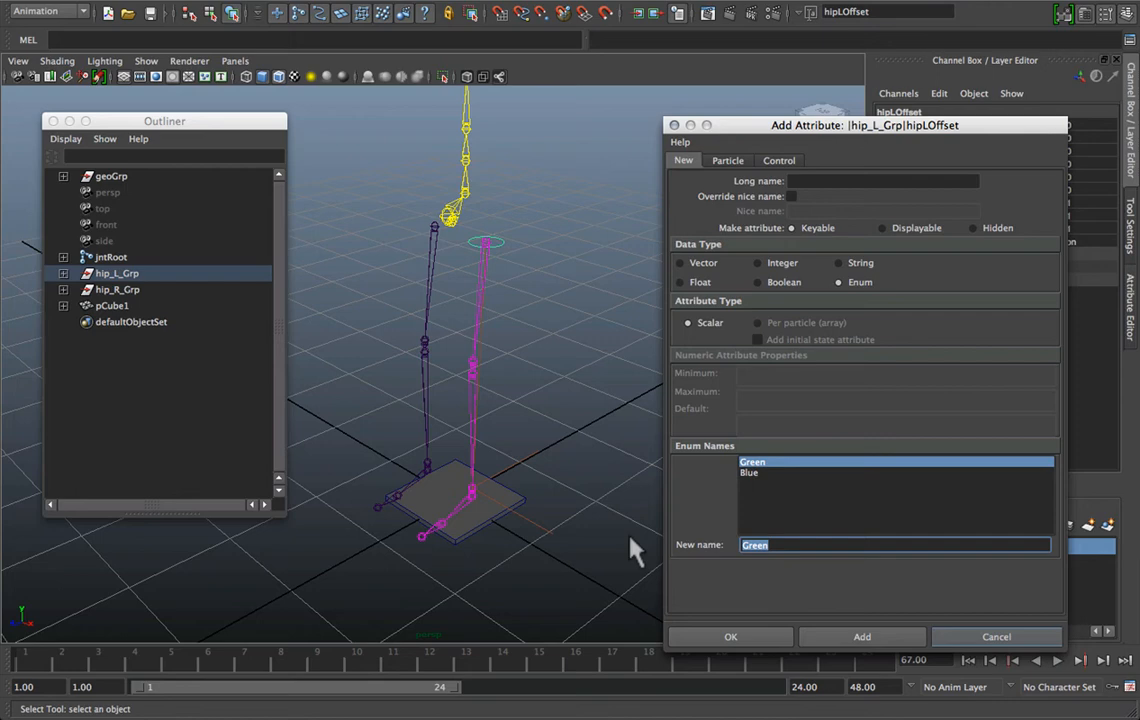
pyautogui.write('detach')
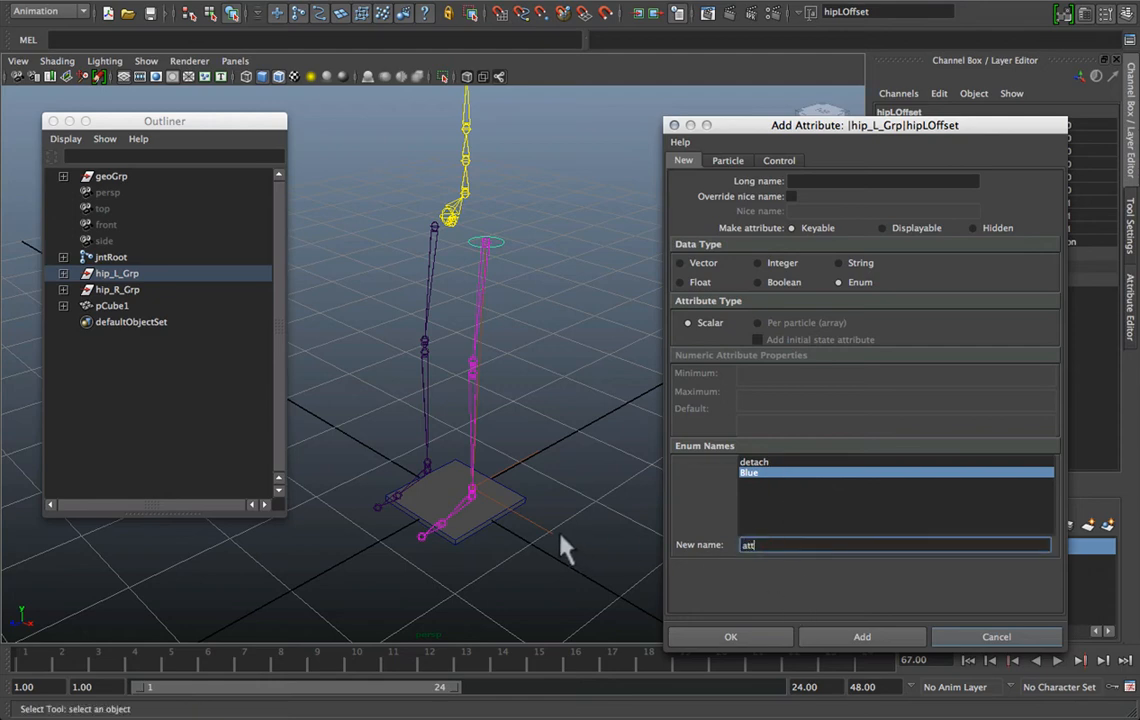
pyautogui.moveTo(565, 555)
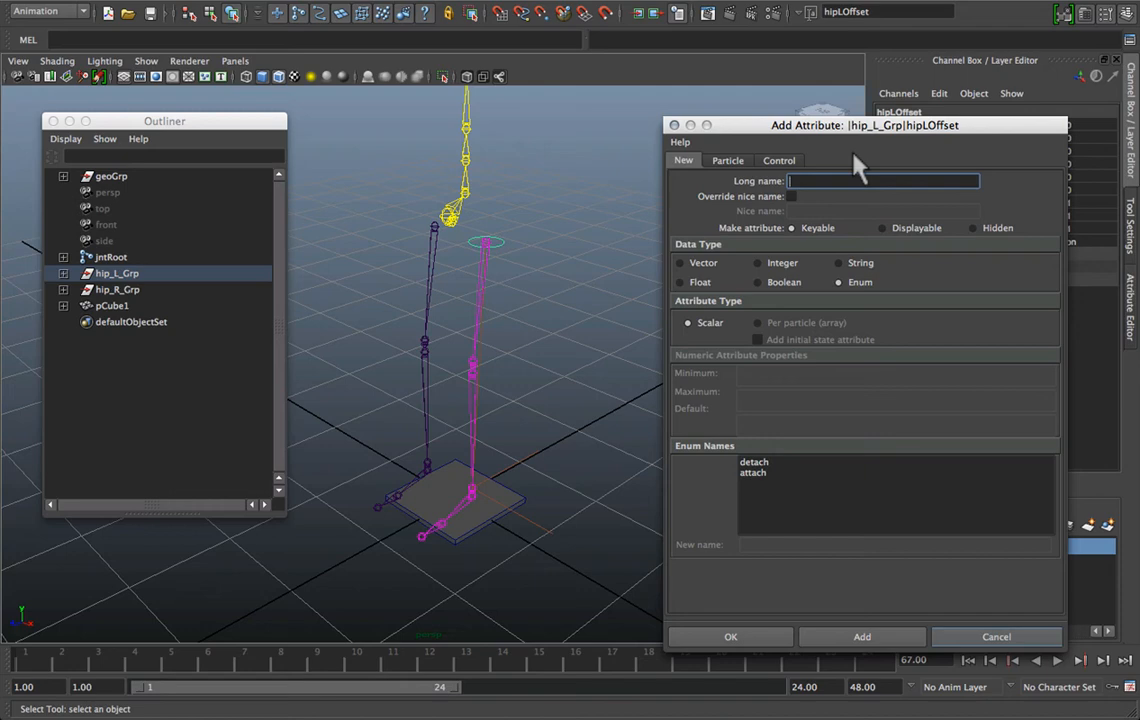
pyautogui.write('legState')
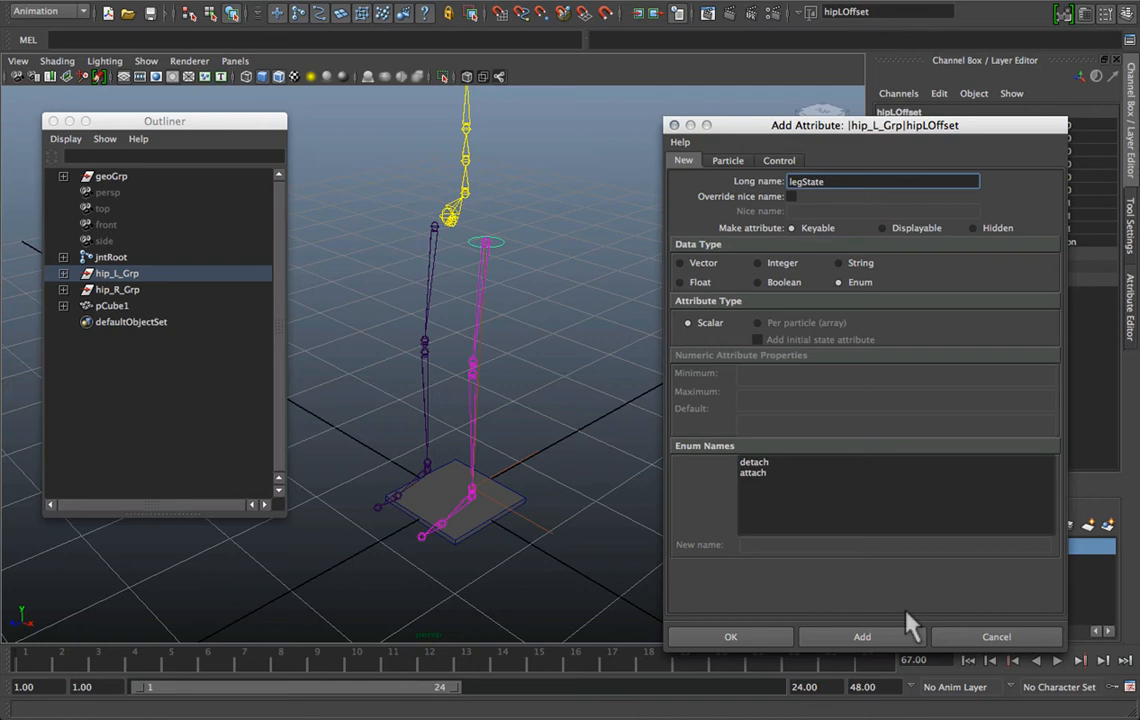
pyautogui.click(862, 636)
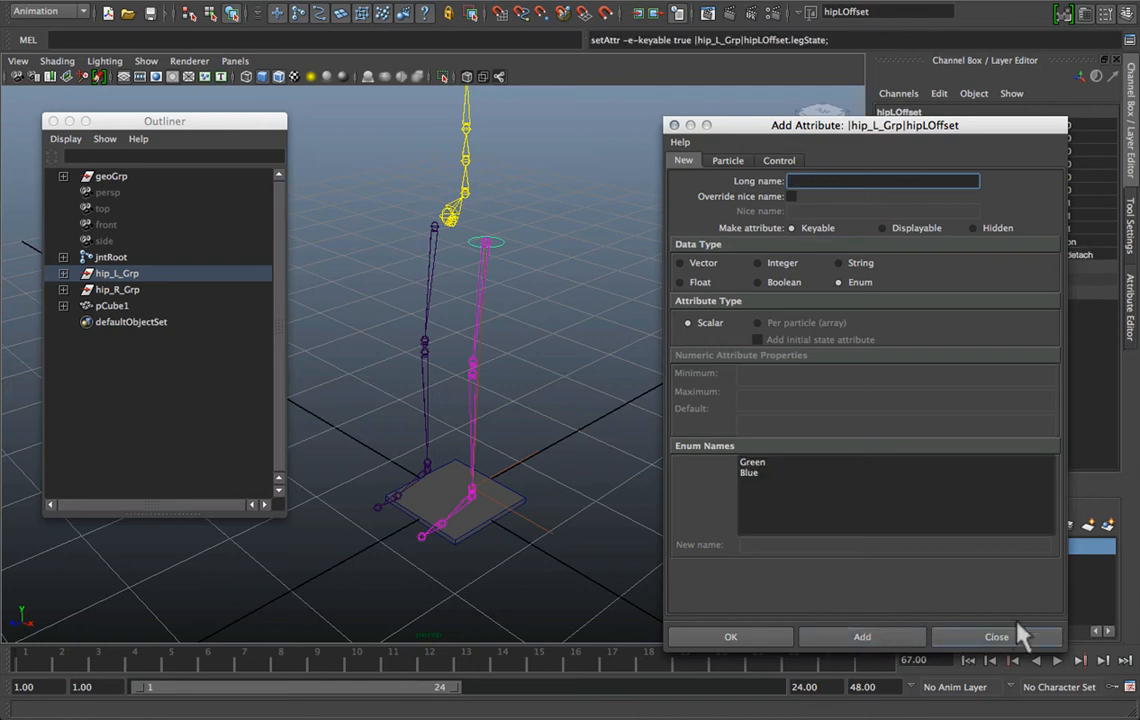
pyautogui.click(996, 637)
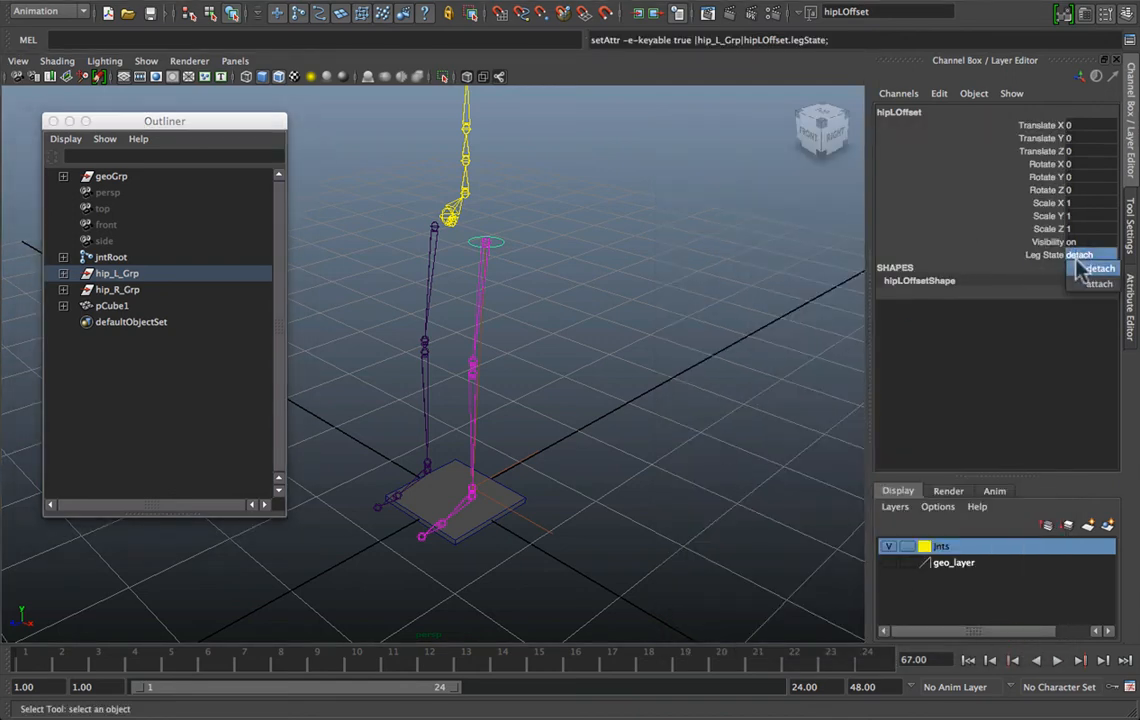
pyautogui.click(1099, 285)
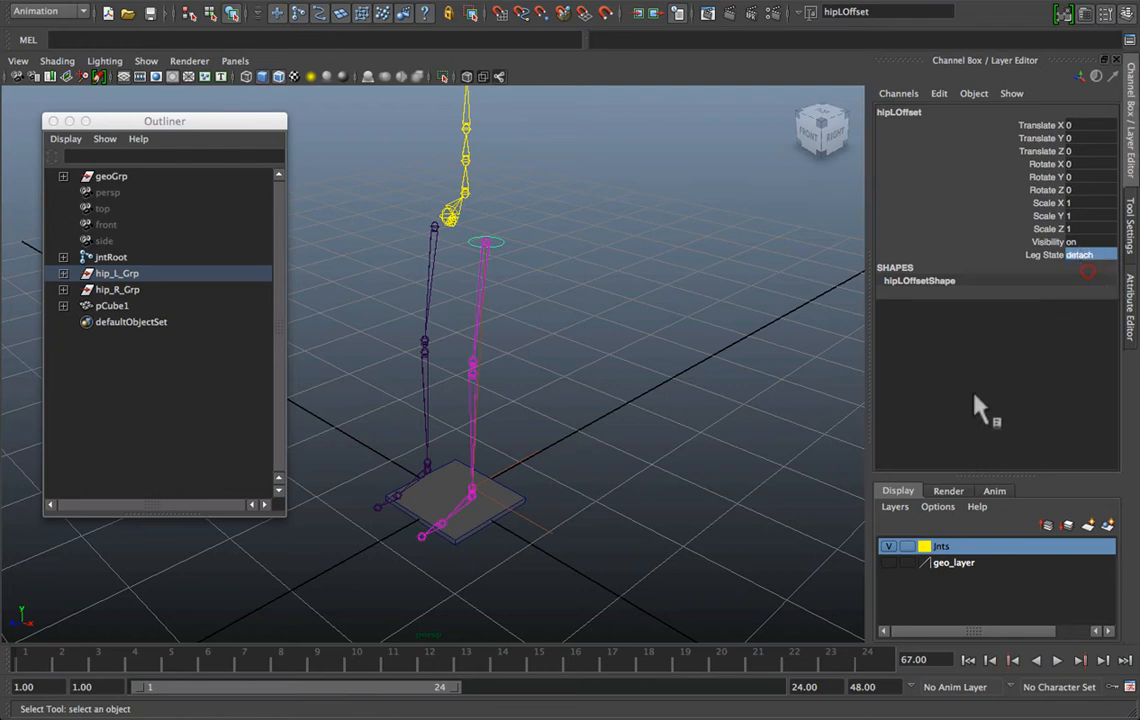
pyautogui.click(1103, 254)
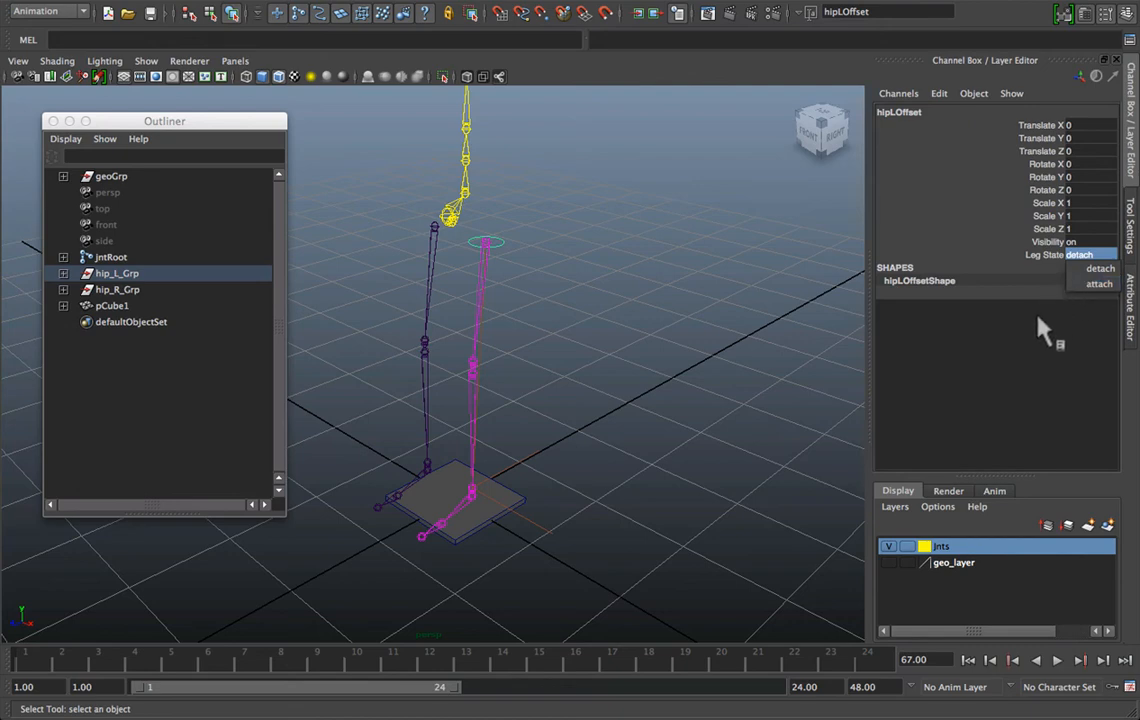
pyautogui.moveTo(1081, 296)
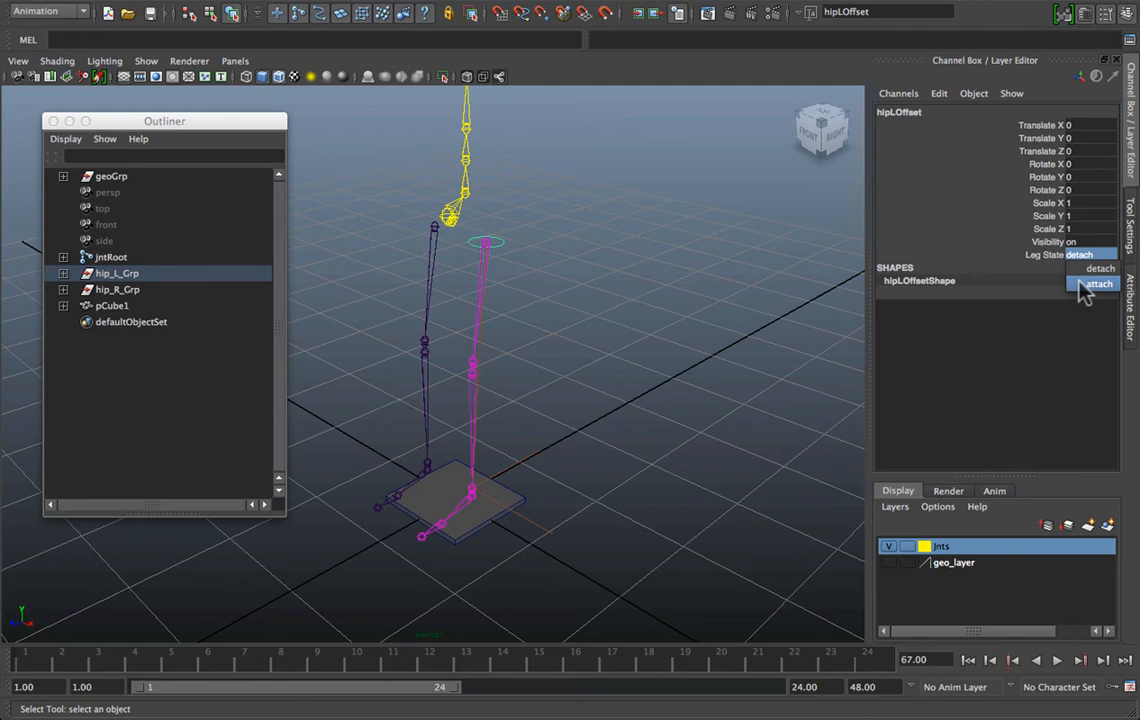
pyautogui.click(1094, 283)
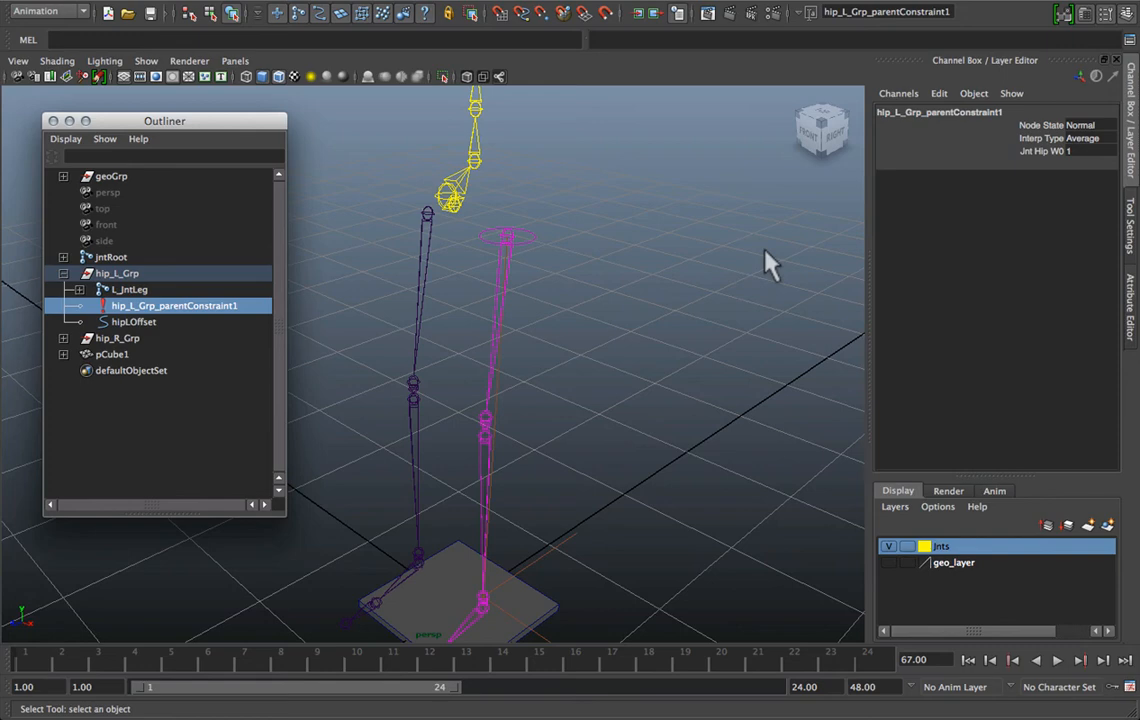
pyautogui.moveTo(953, 157)
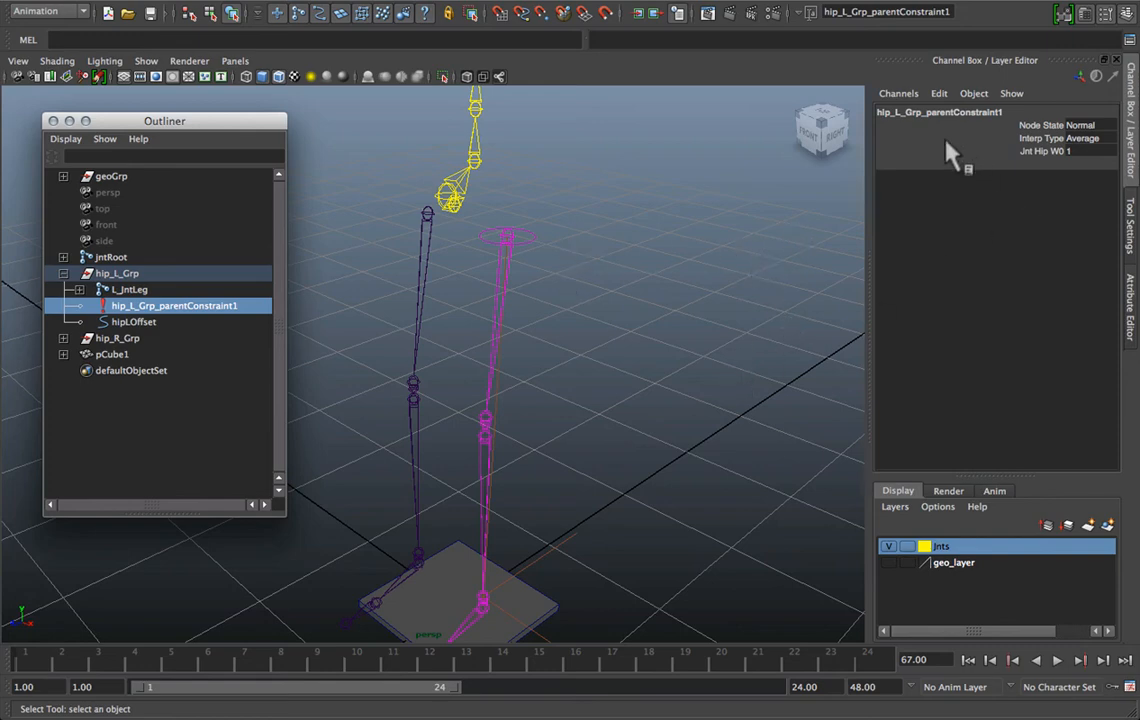
pyautogui.moveTo(515, 248)
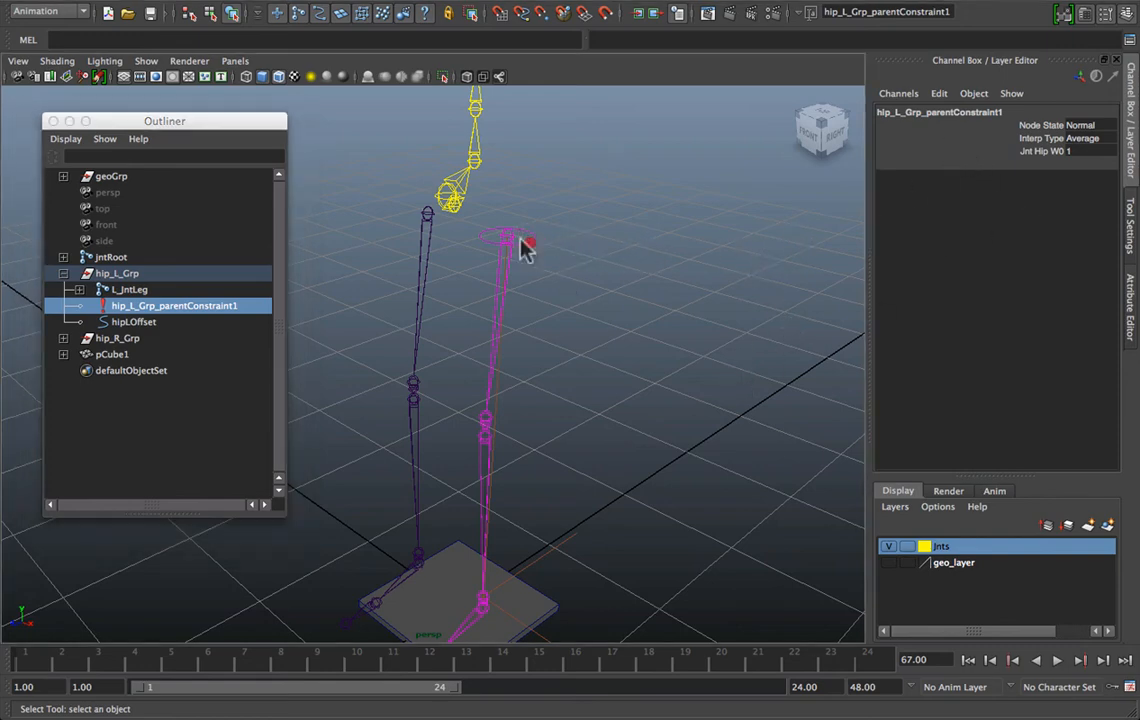
# Load hipLOffset and hip_L_Grp_parentConstraint1 into the Connection Editor
pyautogui.click(134, 321)
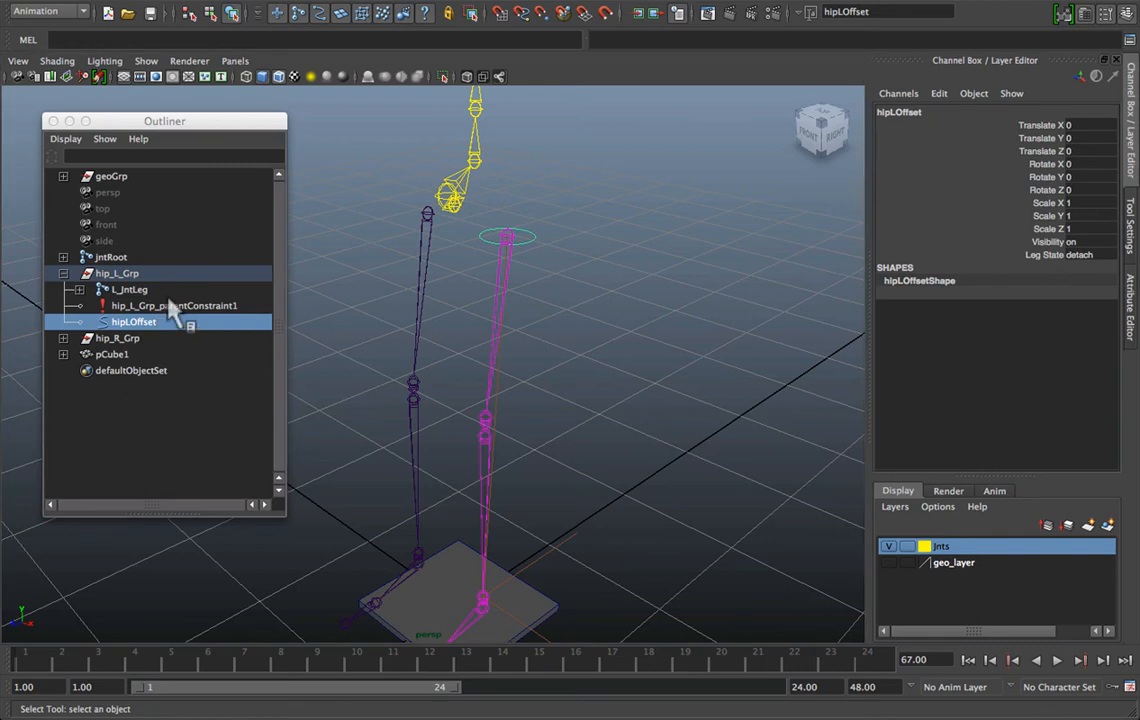
pyautogui.click(175, 305)
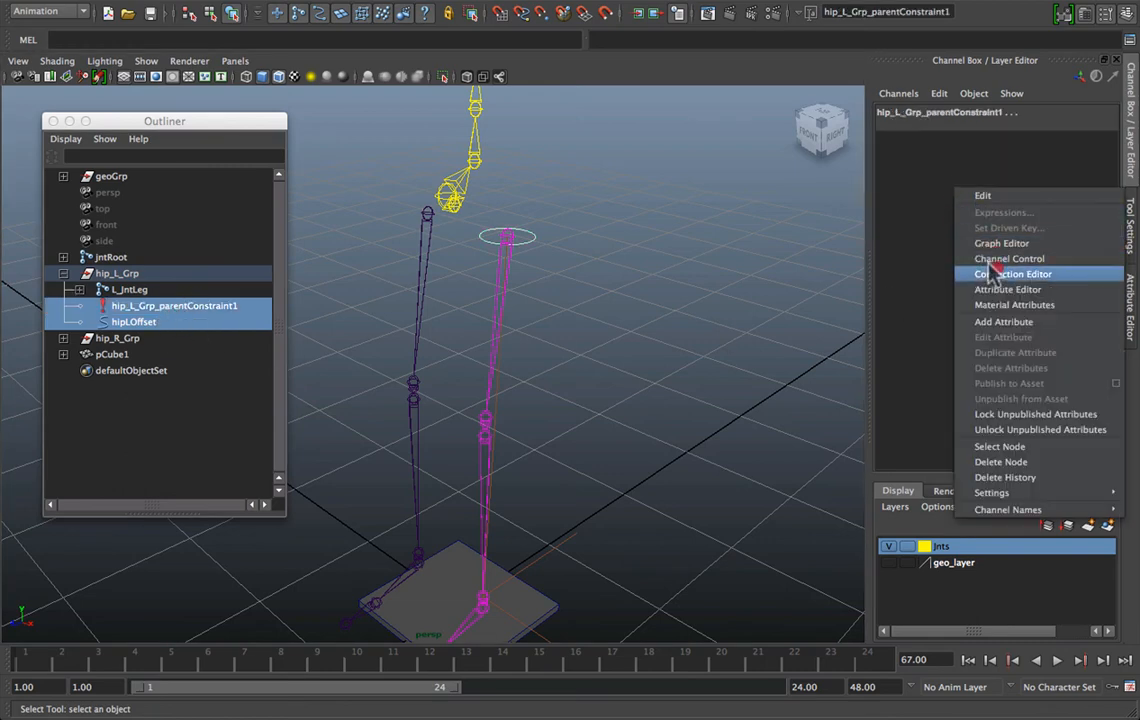
pyautogui.click(1013, 273)
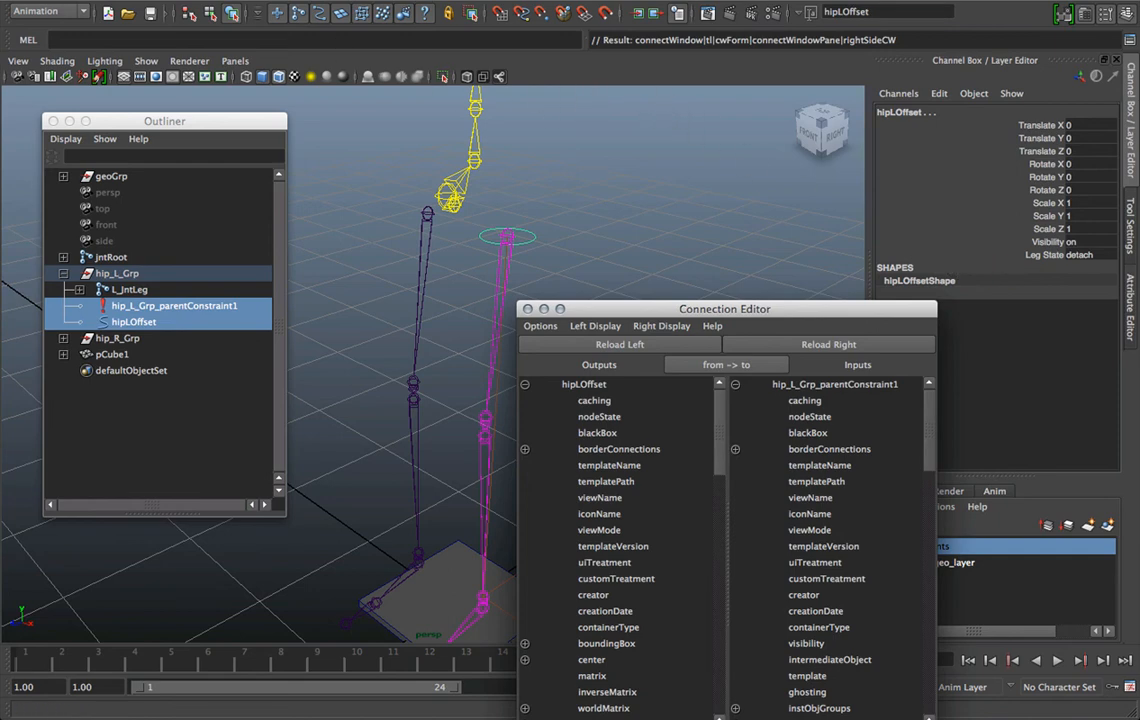
# Hide non-keyable attributes on both sides and pick legState as the source attribute
pyautogui.click(377, 16)
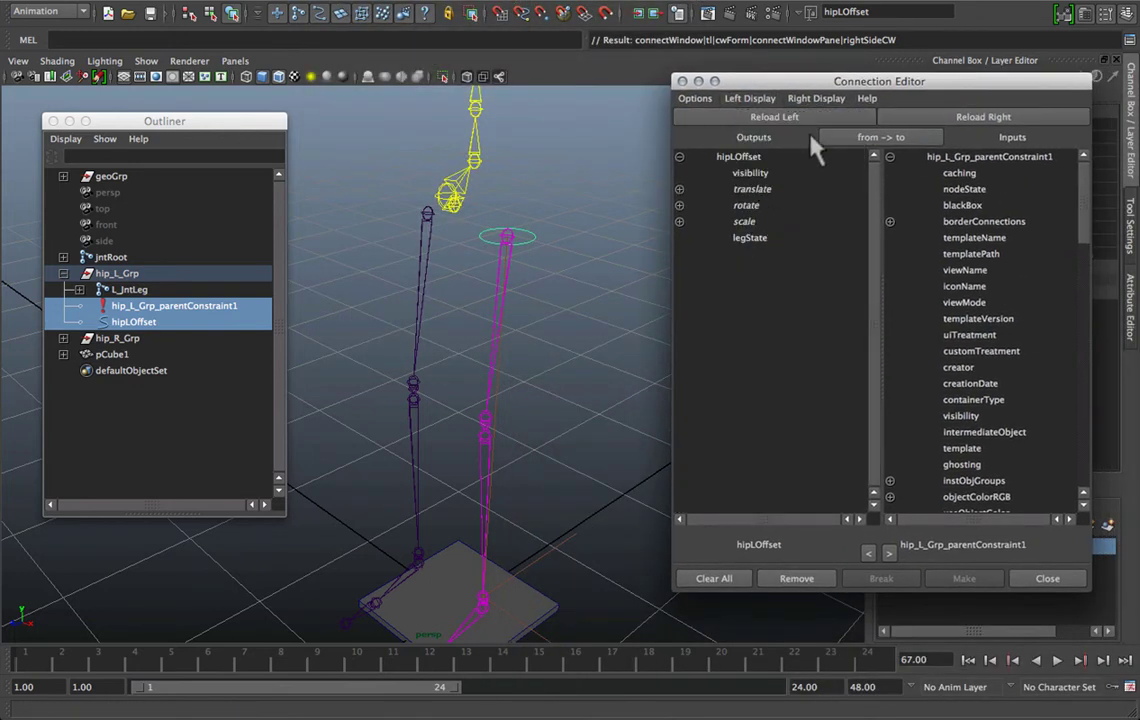
pyautogui.click(817, 98)
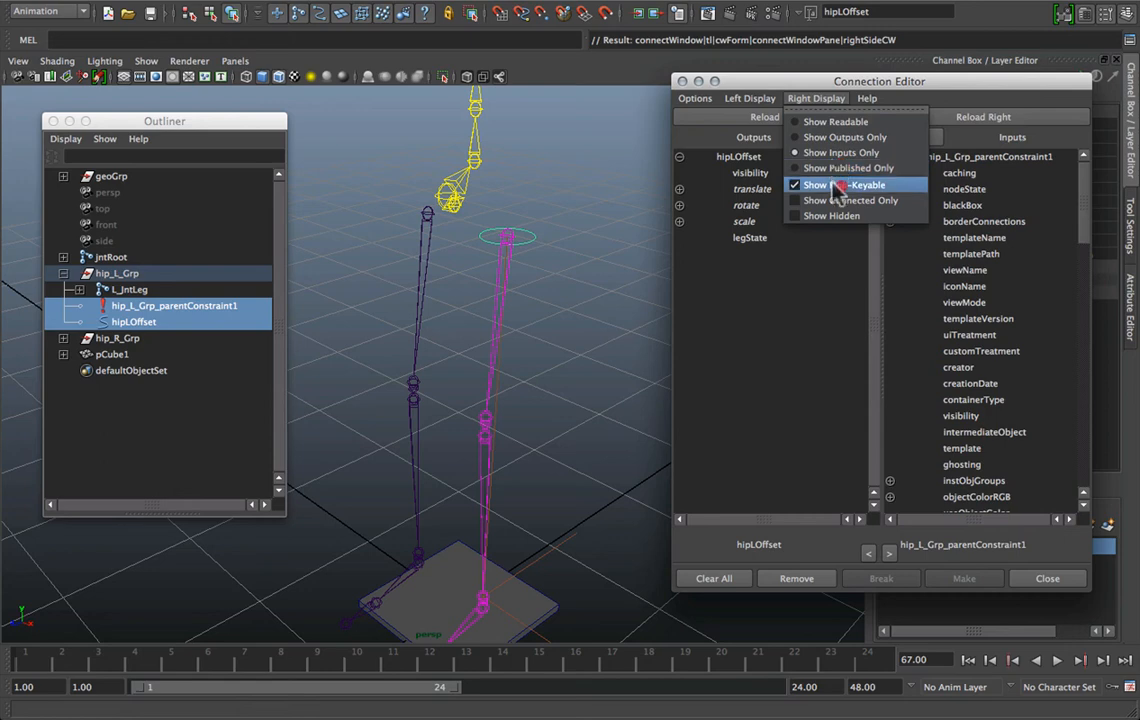
pyautogui.click(843, 137)
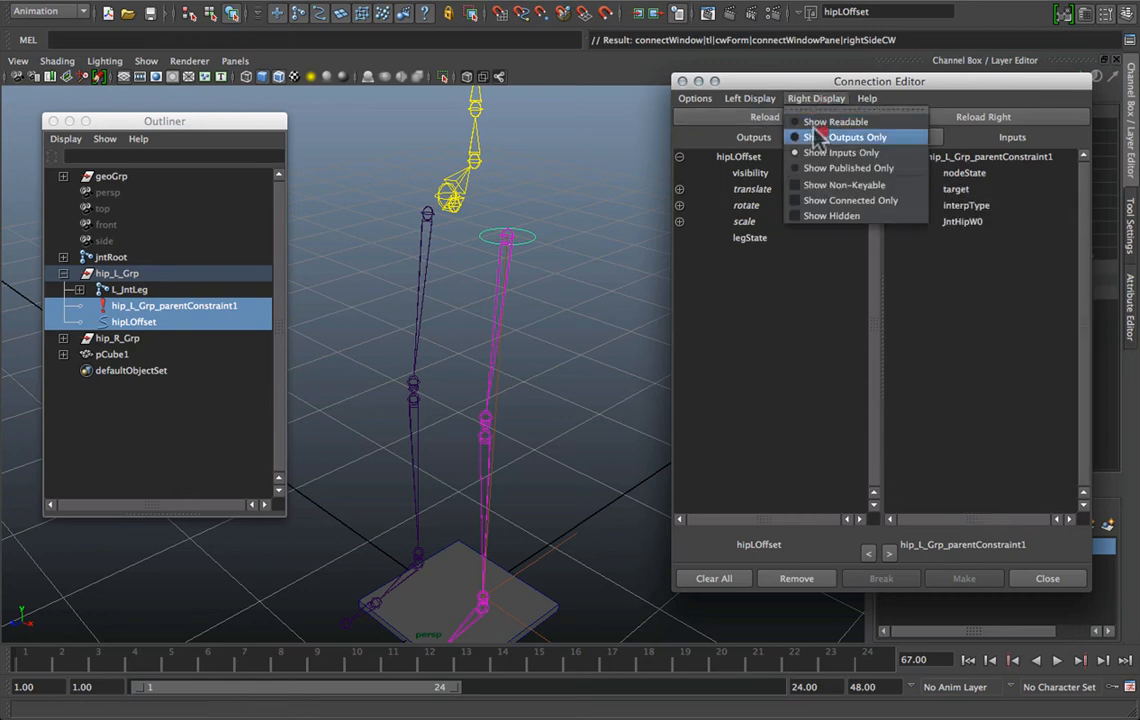
pyautogui.click(853, 137)
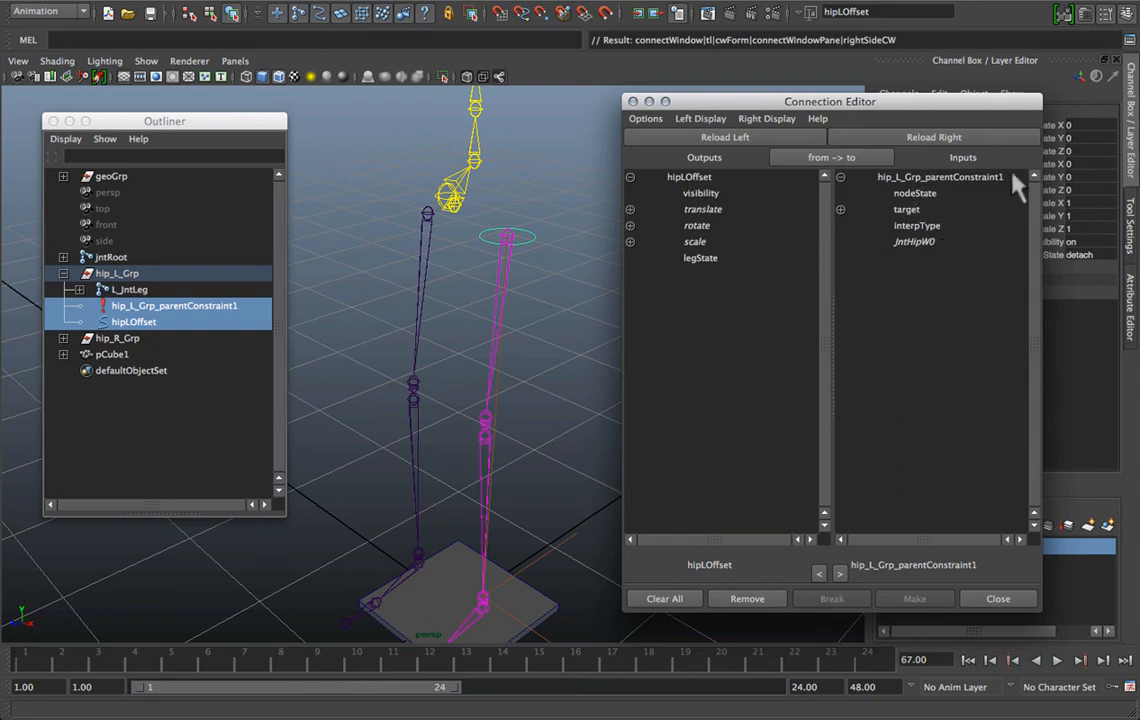
pyautogui.moveTo(790, 205)
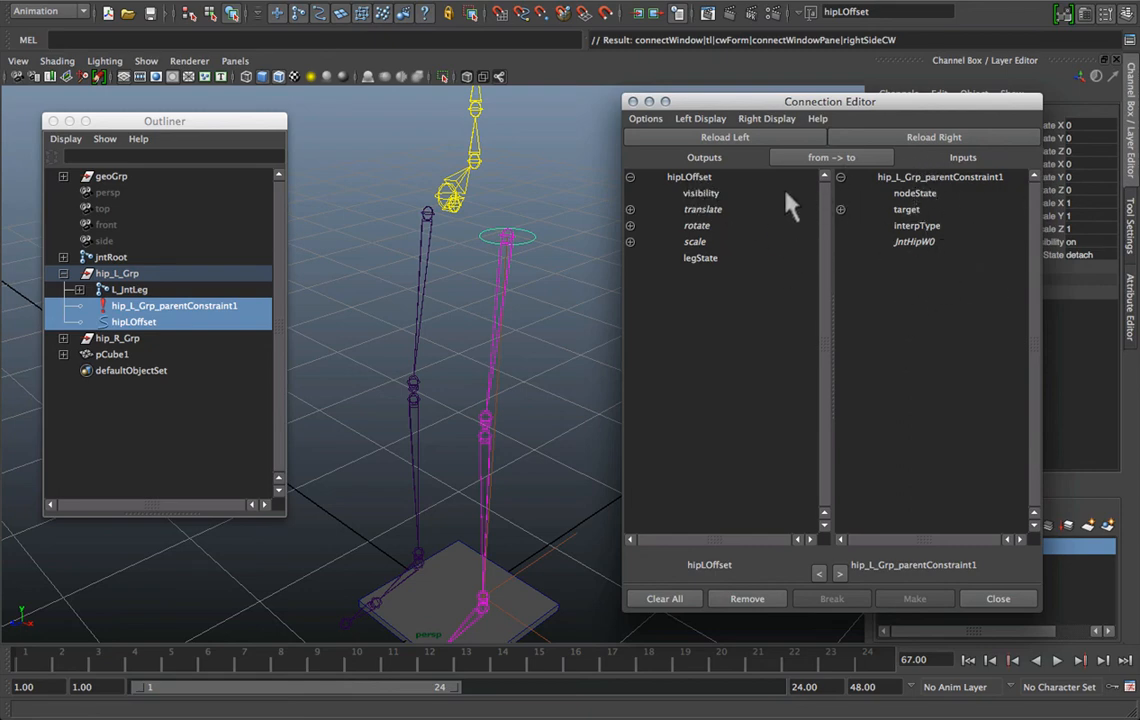
pyautogui.moveTo(715, 243)
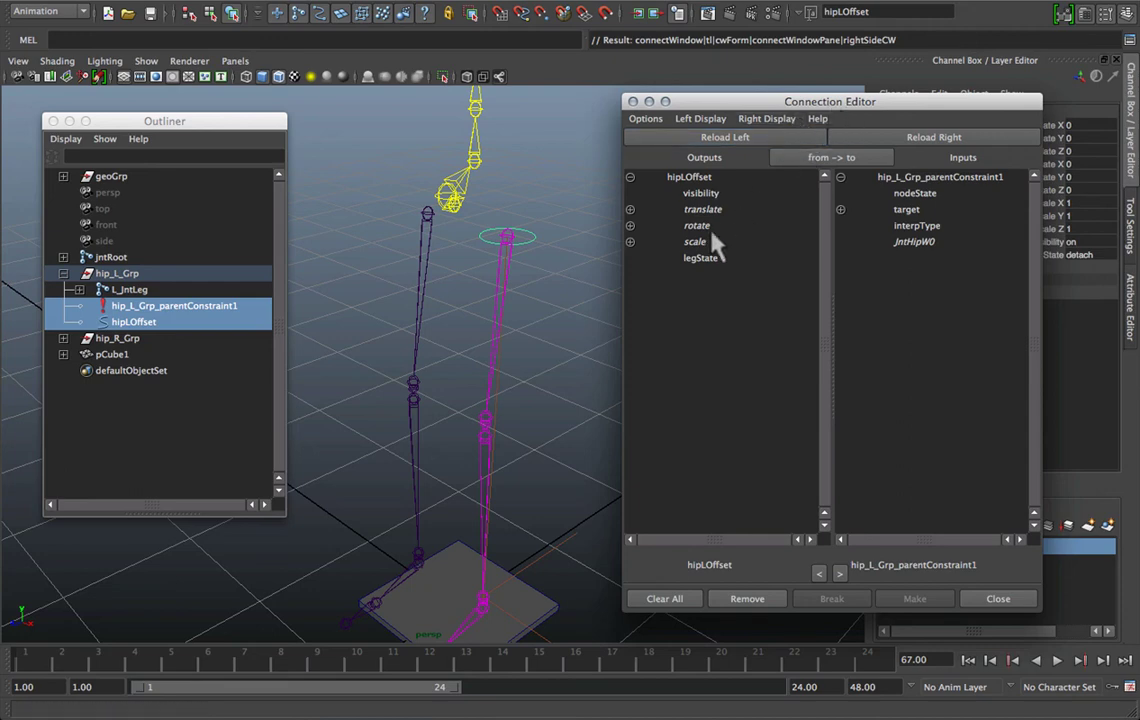
pyautogui.click(701, 257)
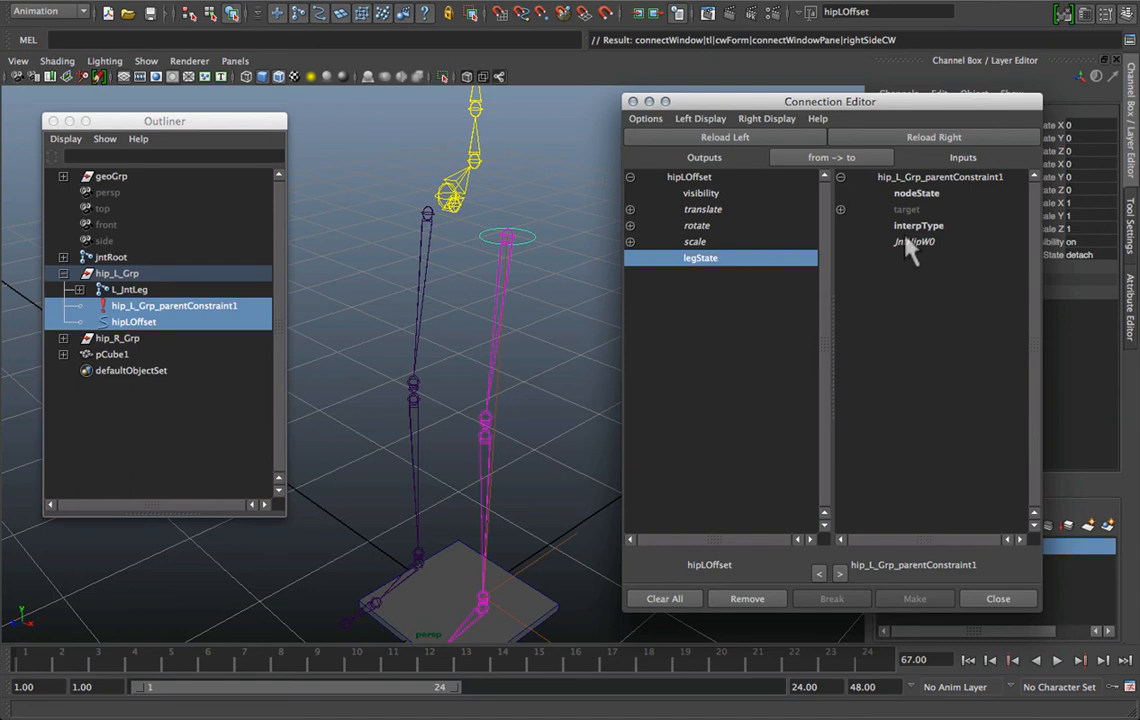
# Connect hipLOffset.legState to the constraint's JntHipW0 weight and close the editor
pyautogui.click(912, 241)
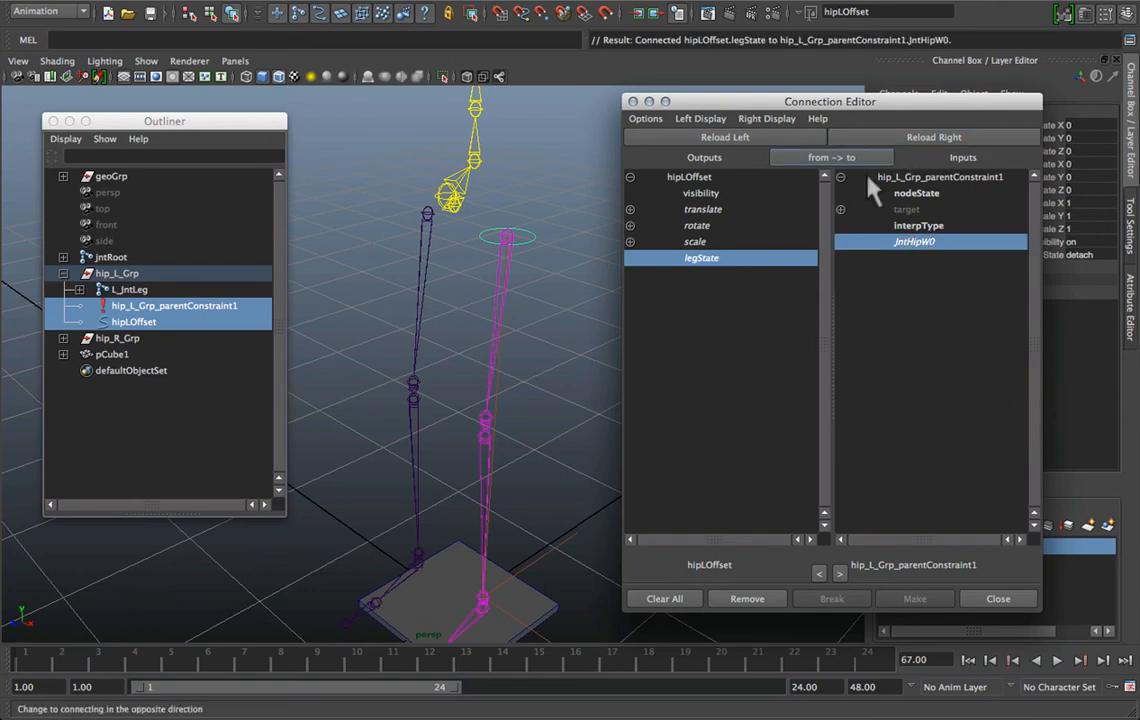
pyautogui.click(997, 598)
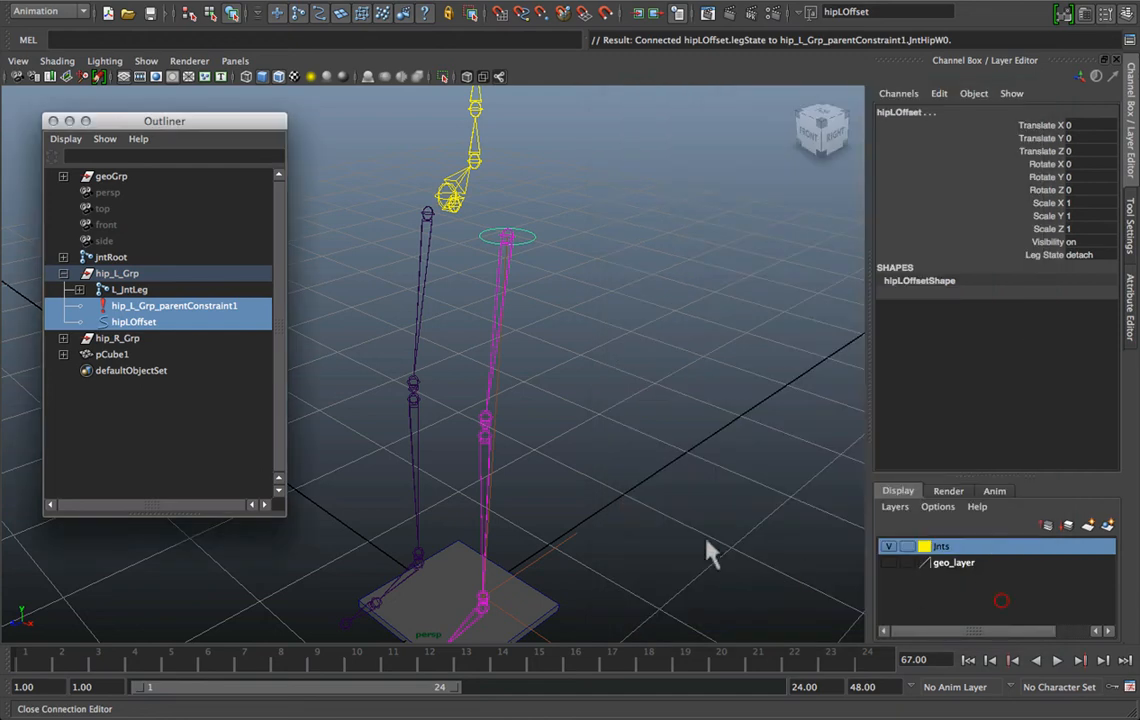
pyautogui.moveTo(147, 308)
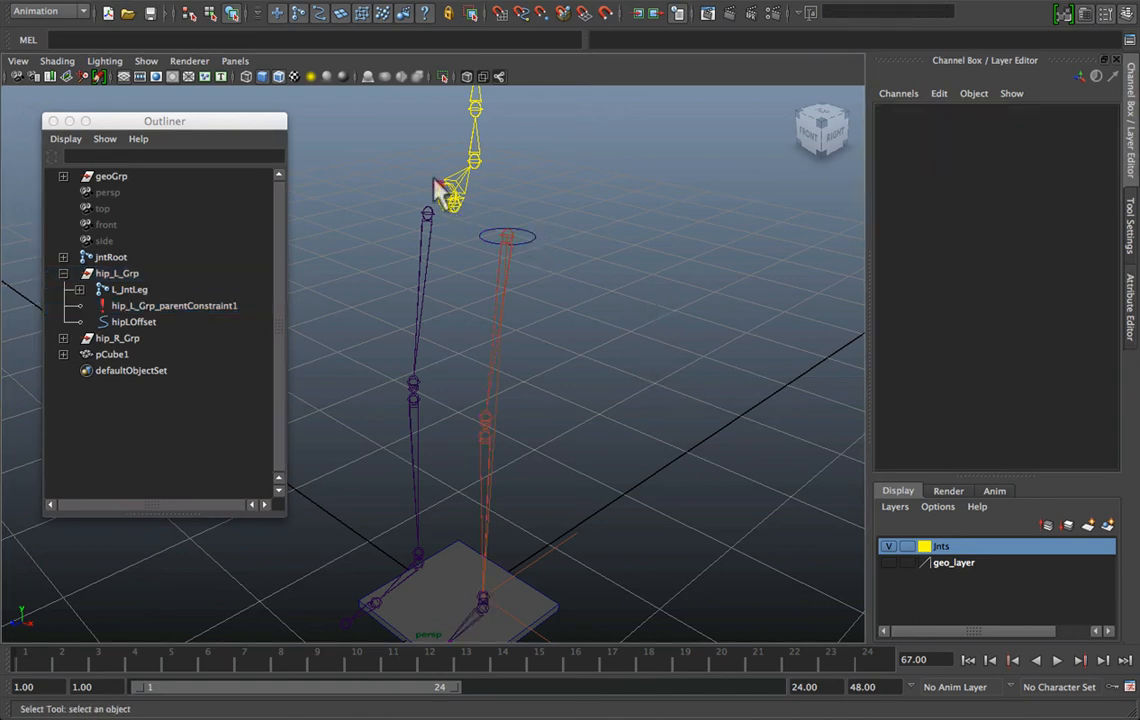
# Move jntRoot to X -0.976, Z 1.297, then select hipLOffset to check the leg
pyautogui.click(110, 256)
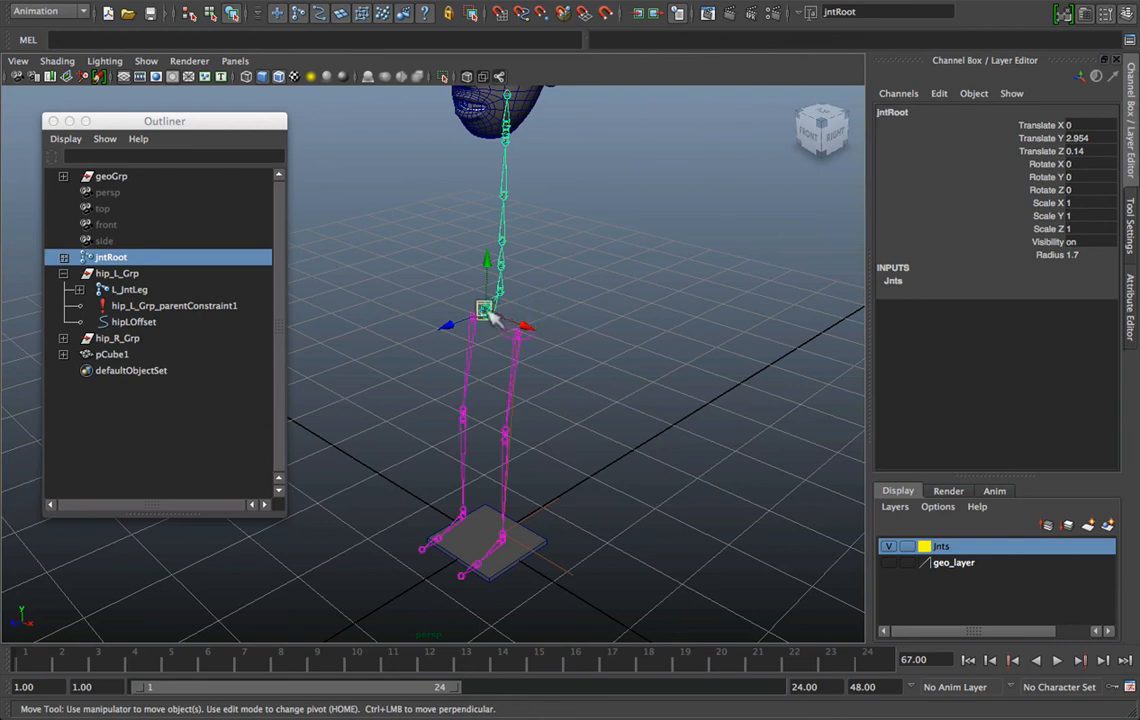
pyautogui.moveTo(480, 322)
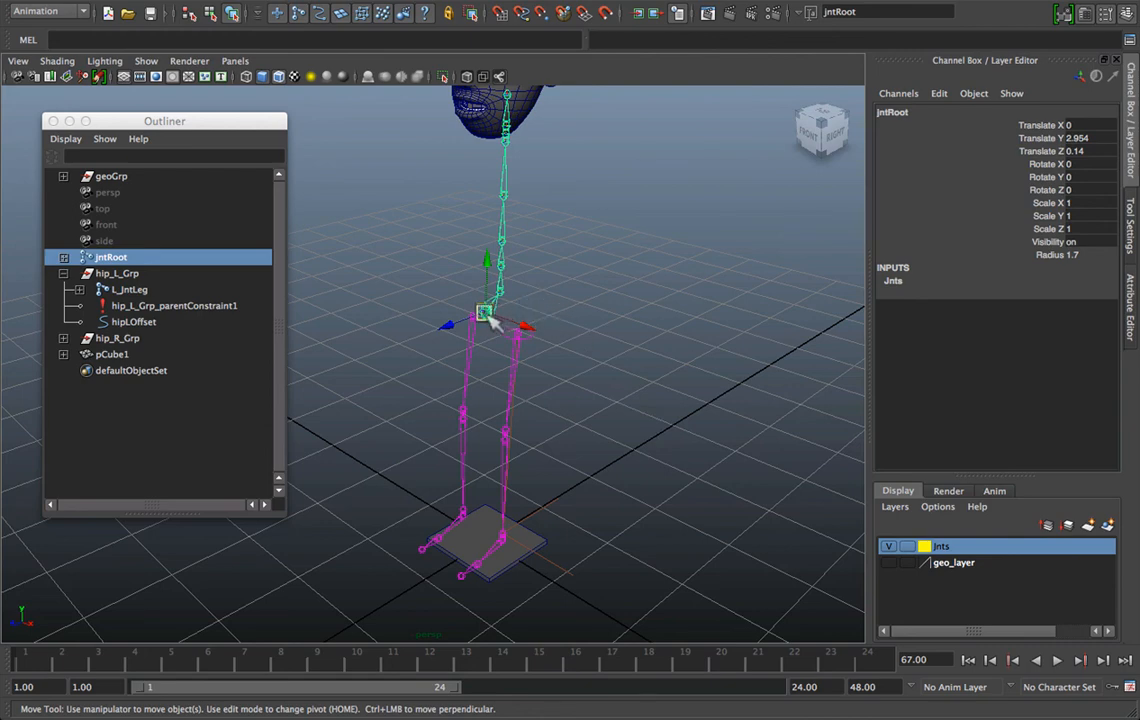
pyautogui.moveTo(485, 315); pyautogui.dragTo(340, 335)
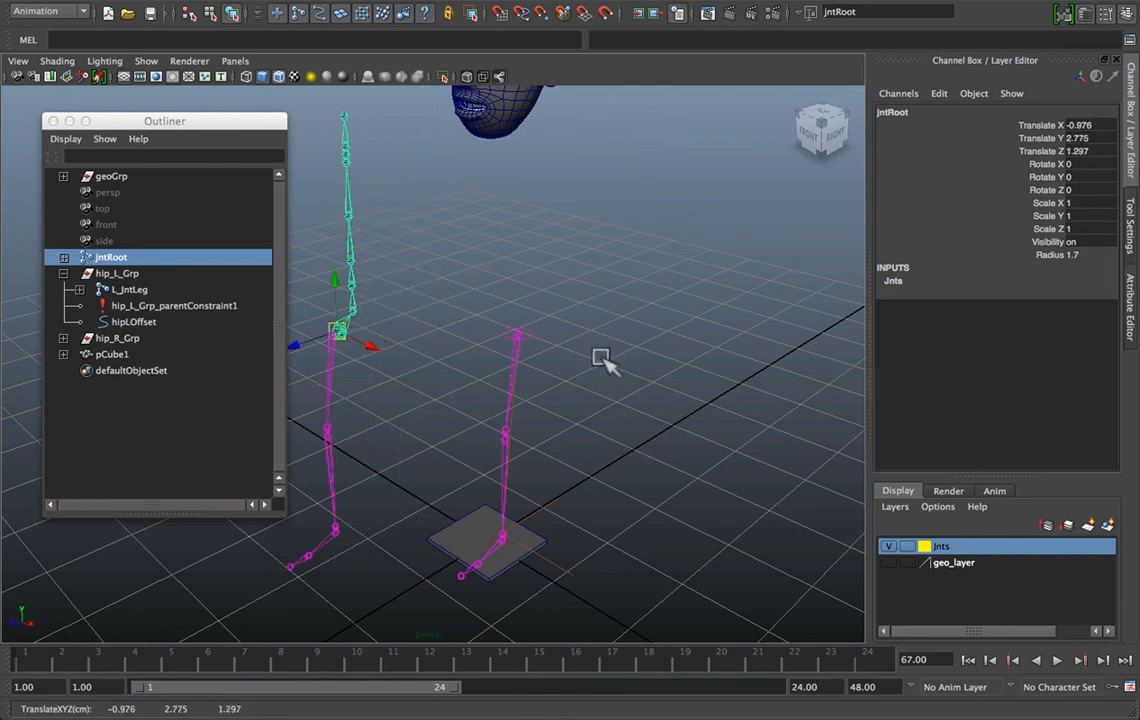
pyautogui.click(133, 321)
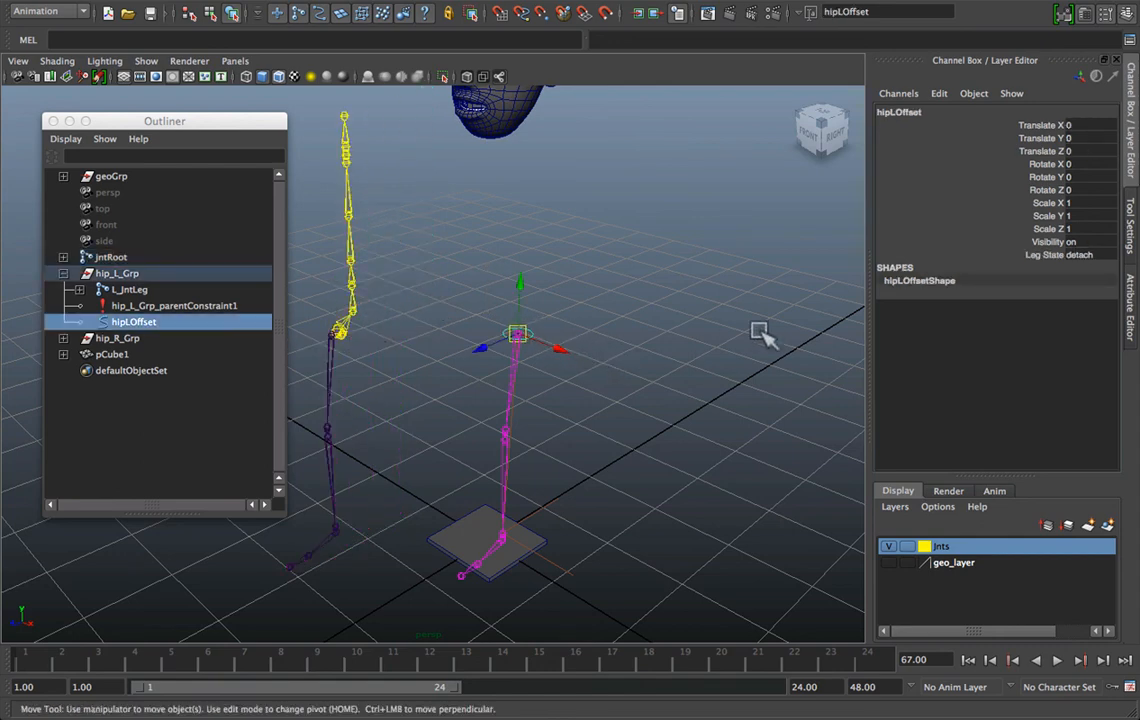
# Switch Leg State to attach and orbit to confirm the leg follows jntRoot
pyautogui.click(1088, 254)
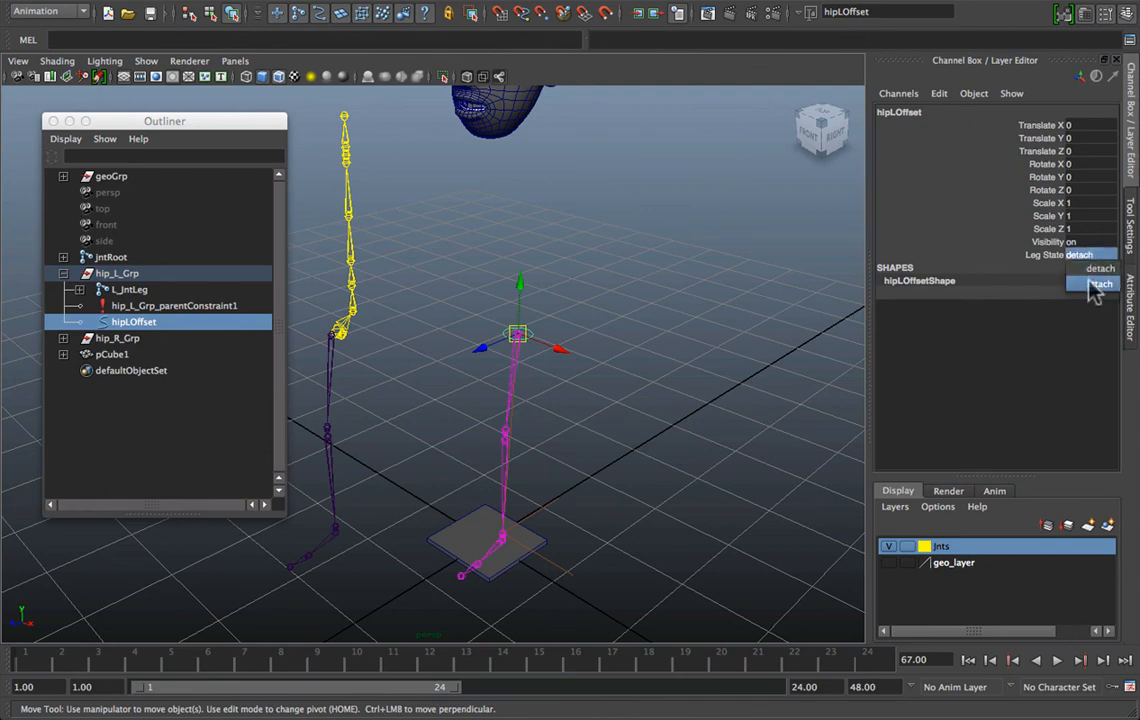
pyautogui.click(1087, 285)
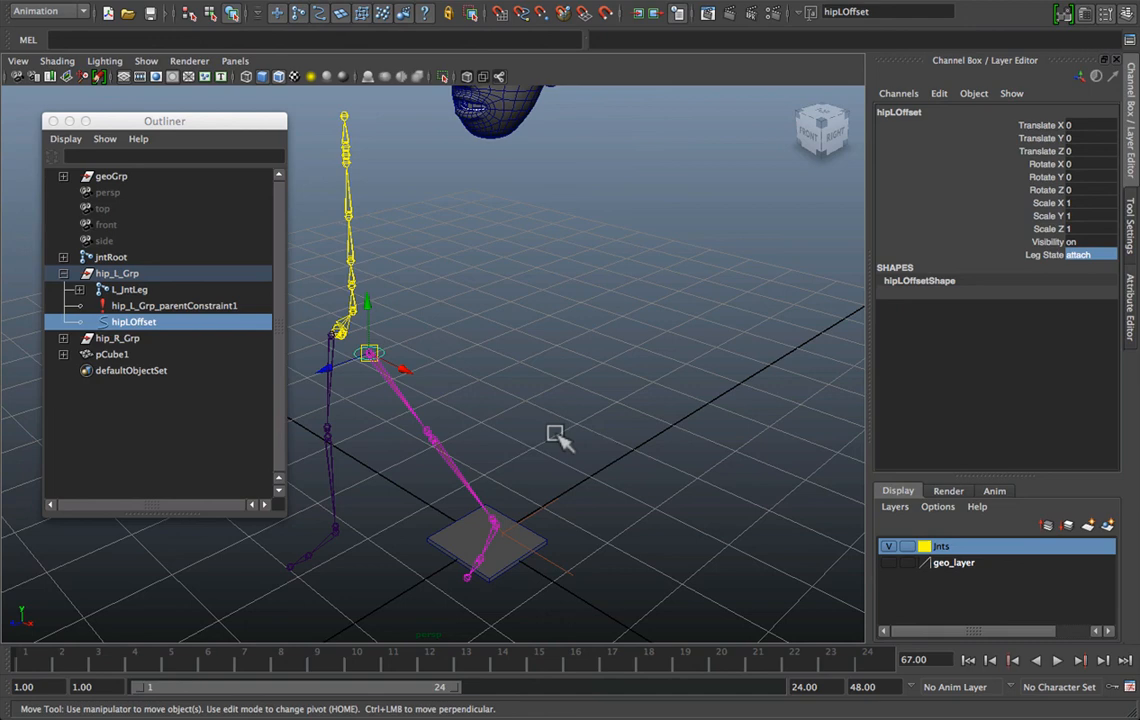
pyautogui.click(111, 257)
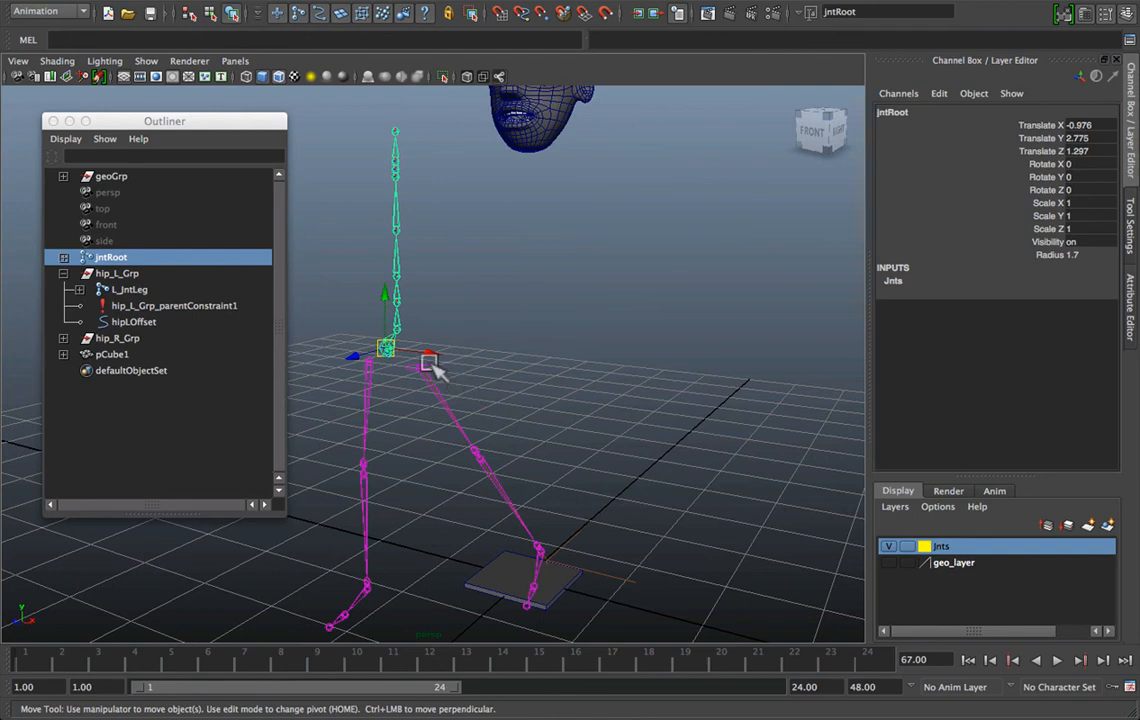
pyautogui.click(134, 321)
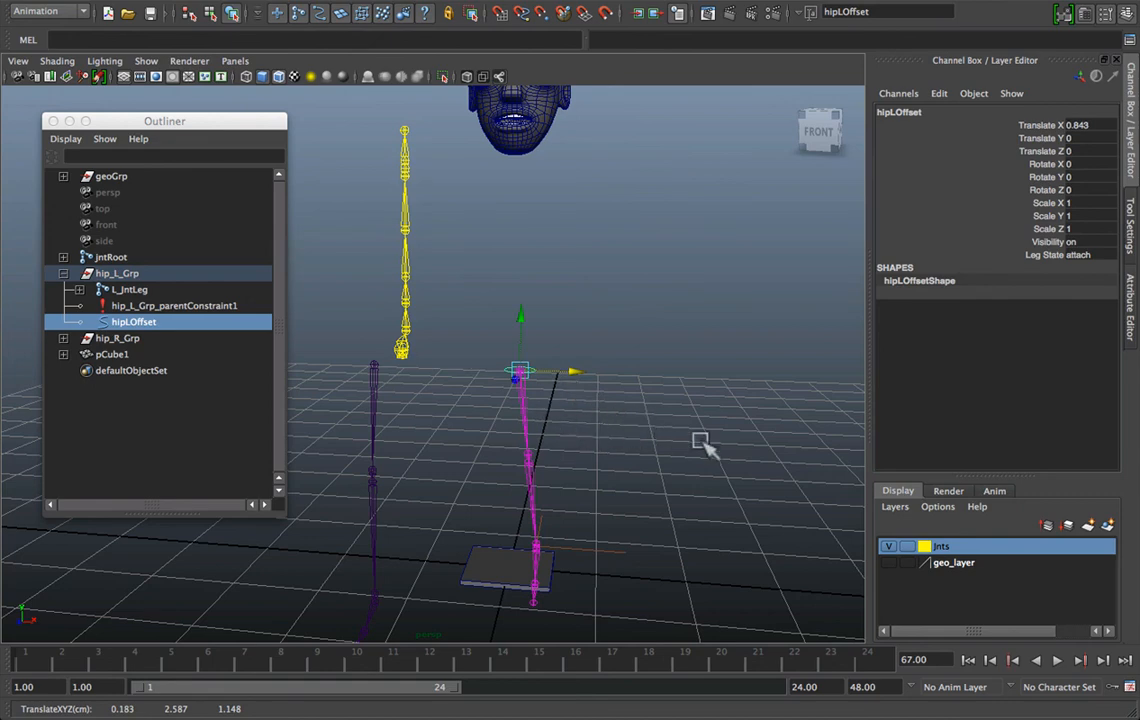
pyautogui.moveTo(700, 445); pyautogui.dragTo(477, 458)
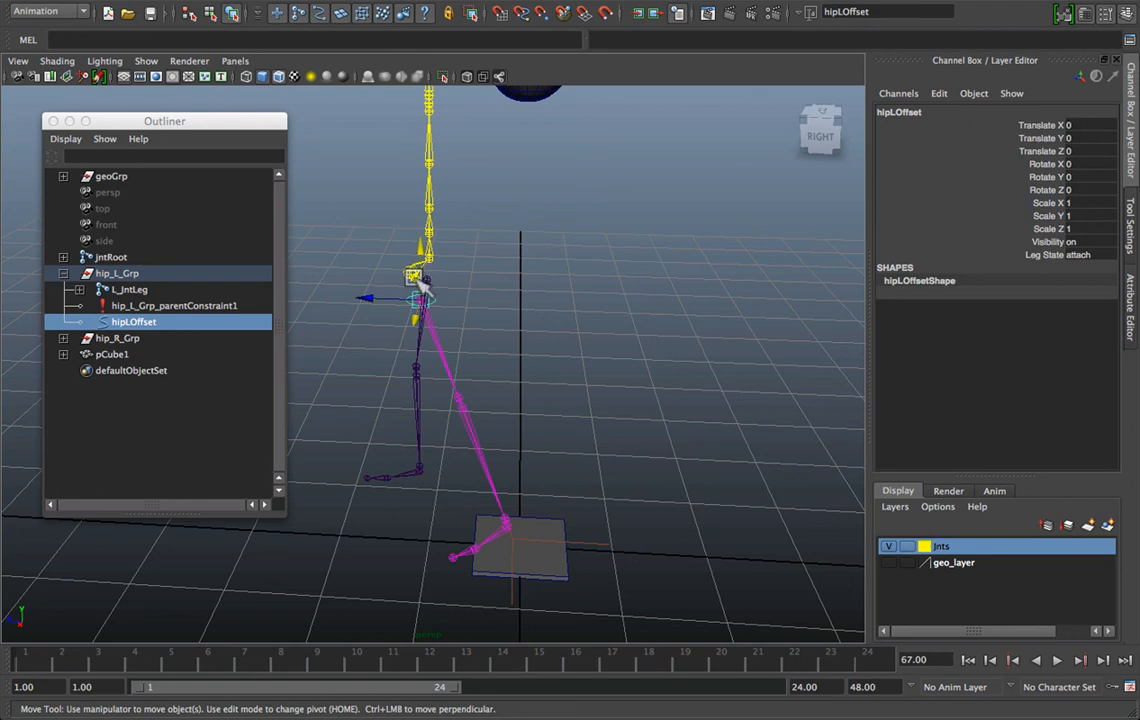
pyautogui.click(110, 257)
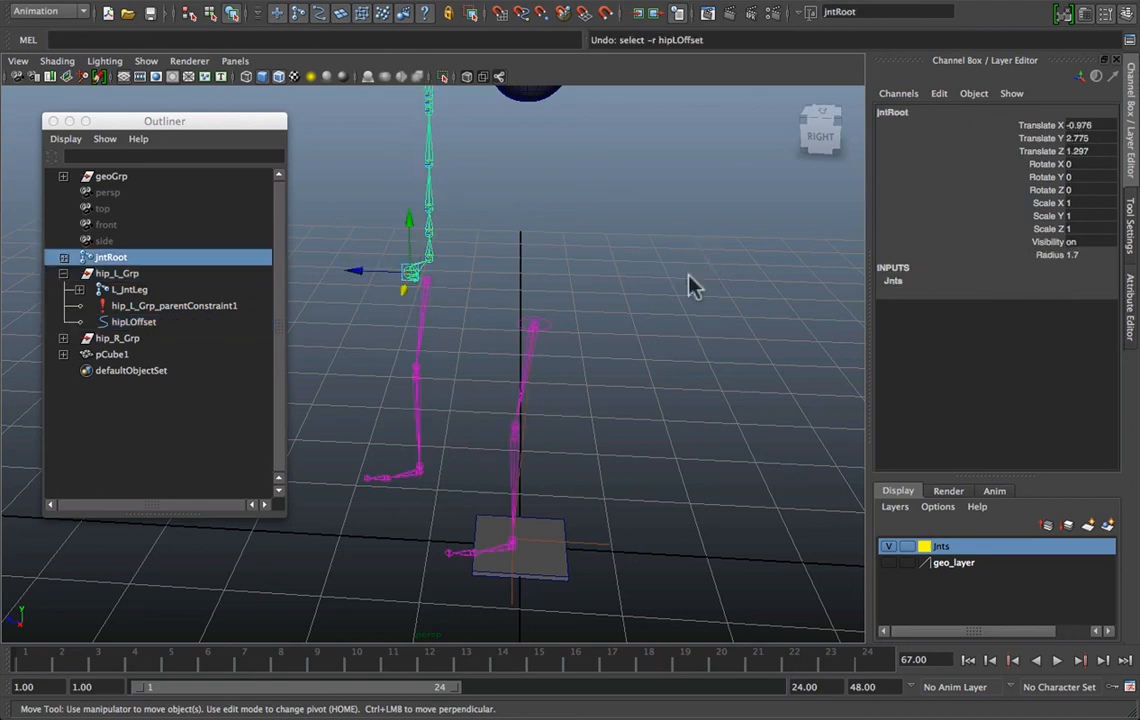
# Orbit around the detached left leg to inspect it, then close the Outliner
pyautogui.moveTo(690, 285); pyautogui.dragTo(635, 355)
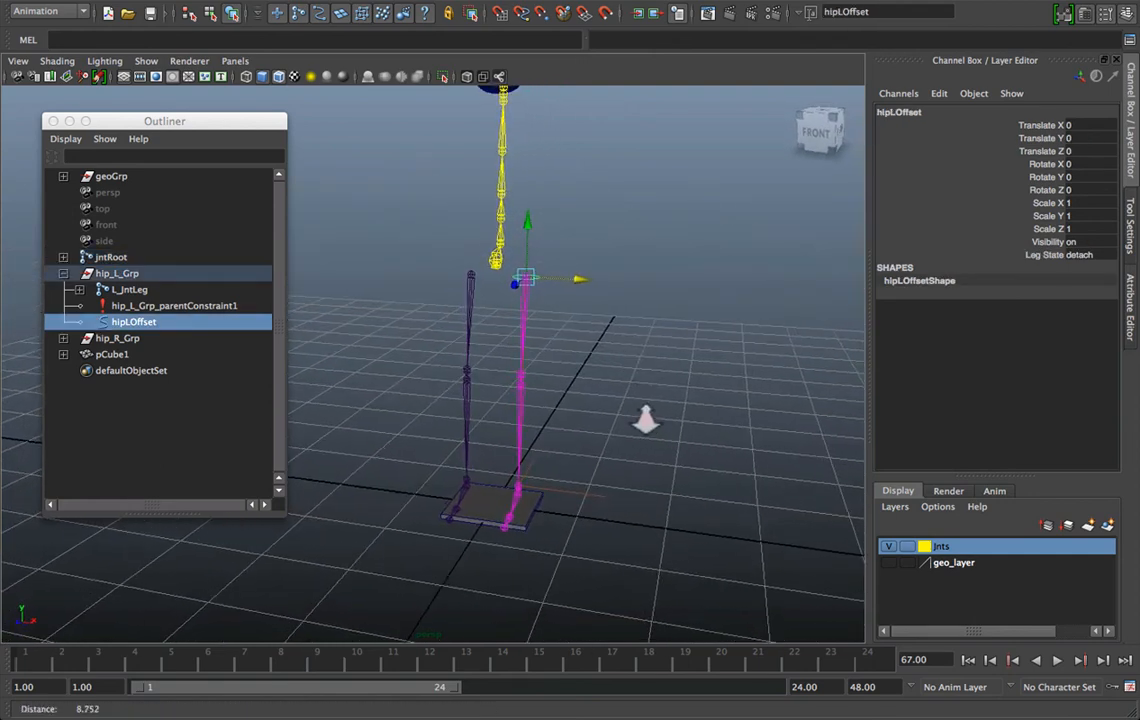
pyautogui.moveTo(645, 420); pyautogui.dragTo(595, 450)
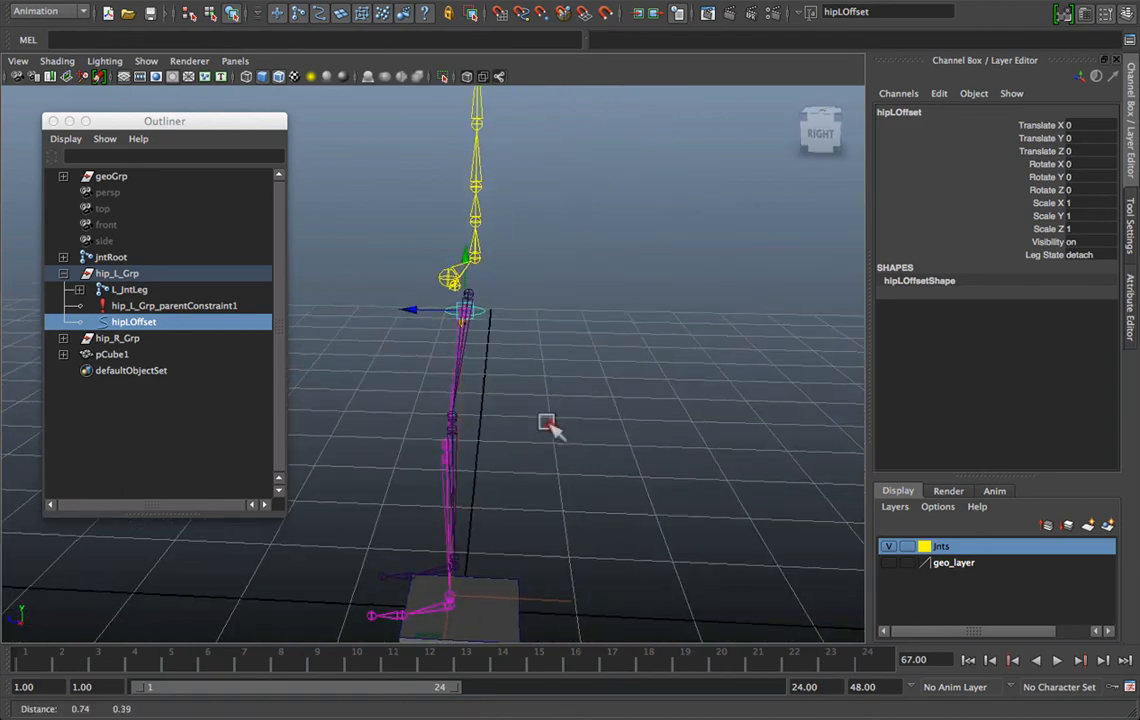
pyautogui.moveTo(550, 425); pyautogui.dragTo(617, 437)
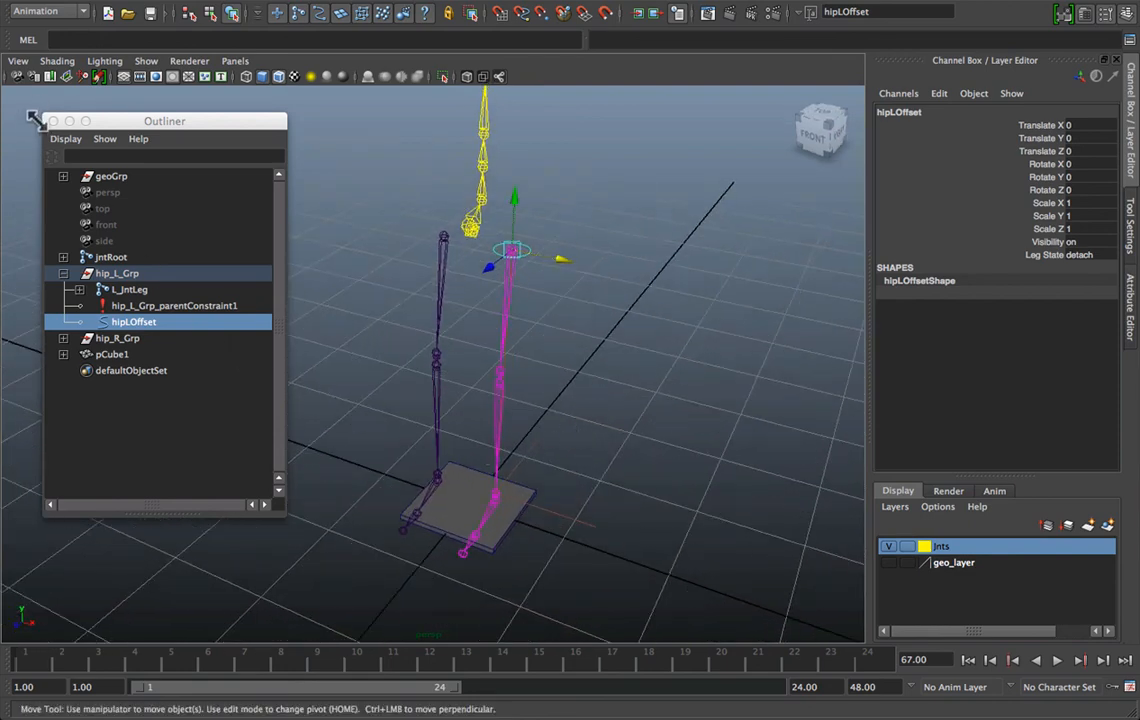
pyautogui.click(33, 118)
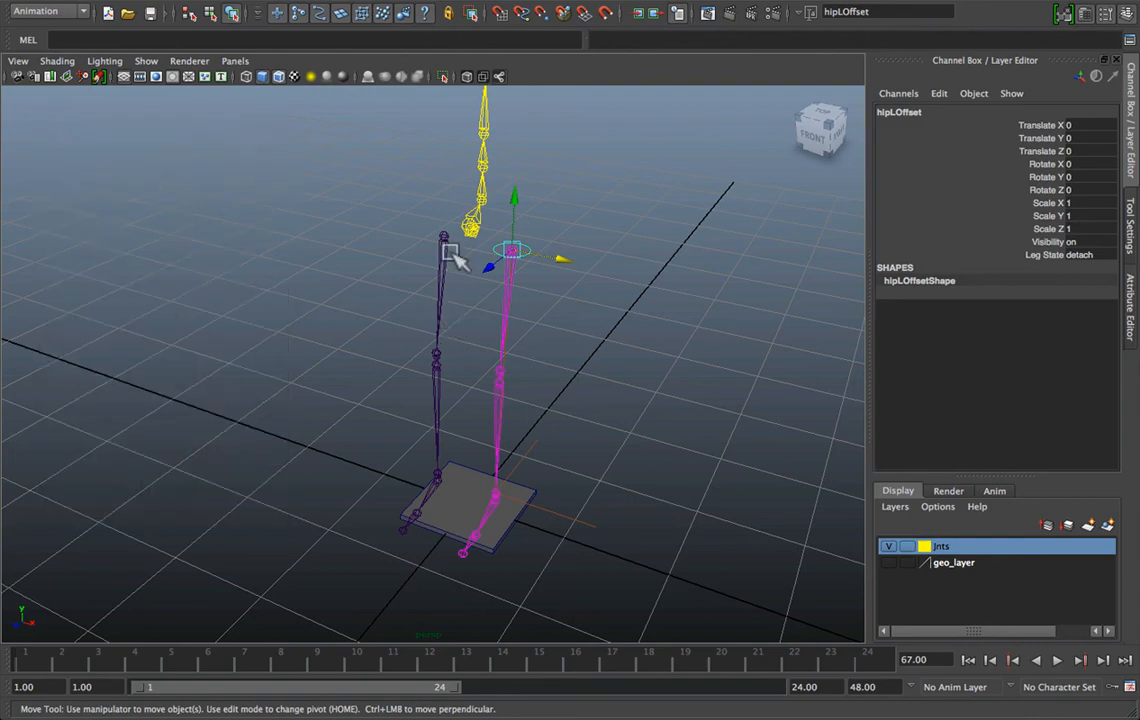